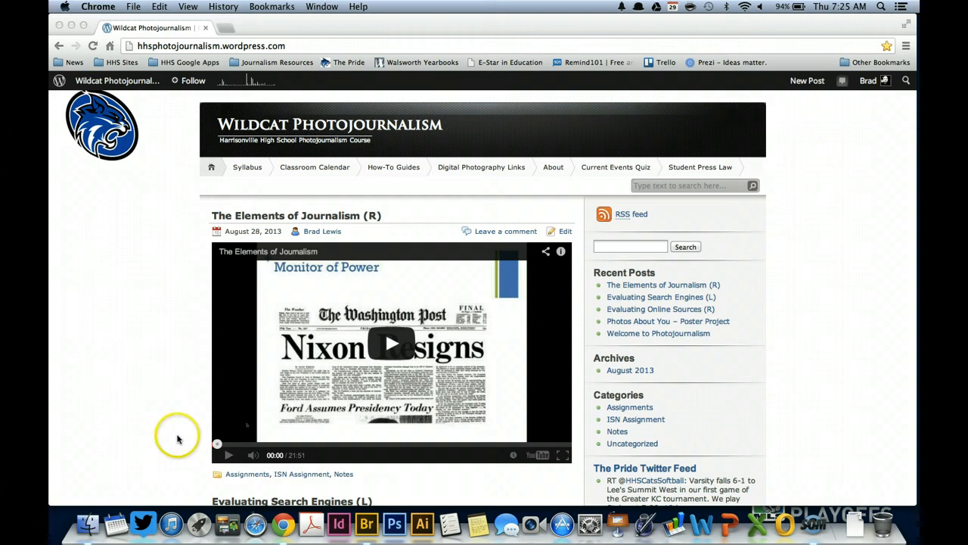
pyautogui.moveTo(387, 194)
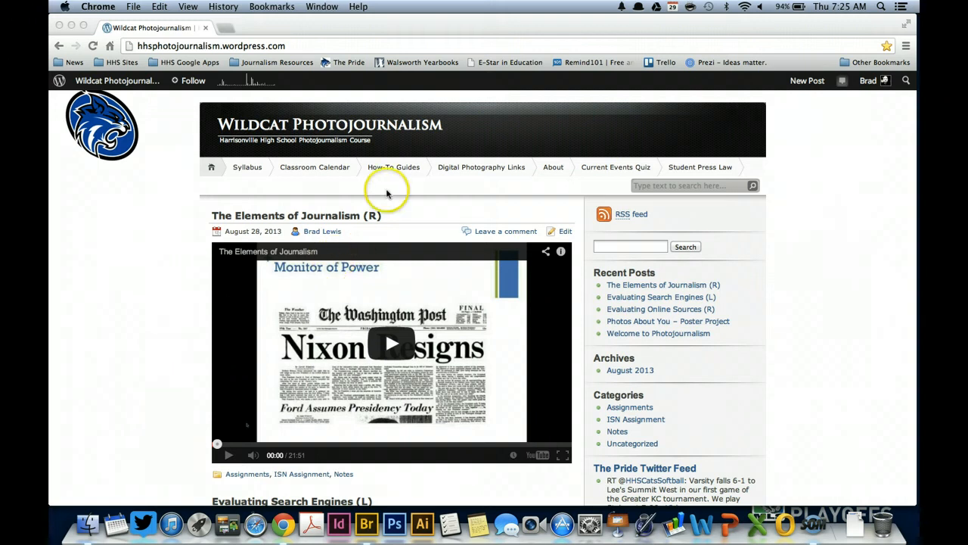
pyautogui.moveTo(390, 169)
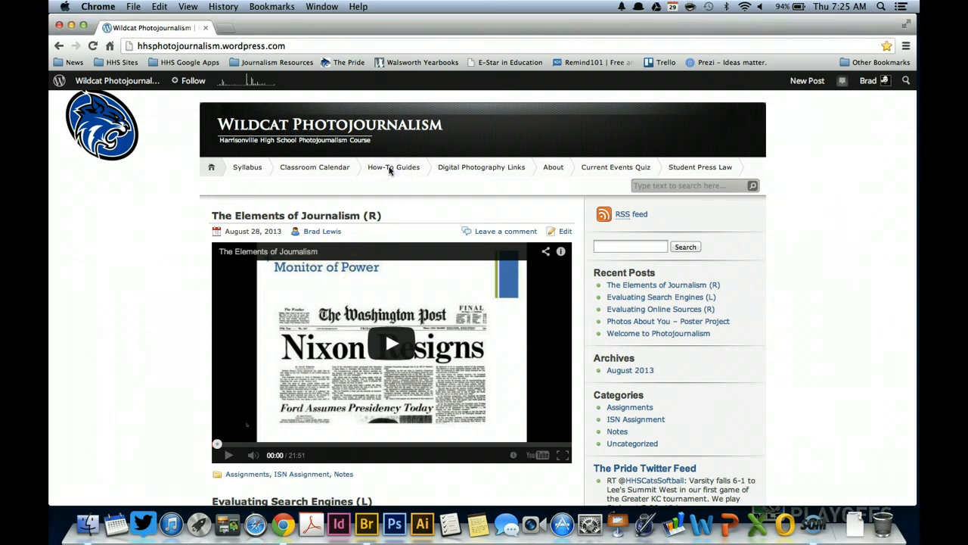
# Step: Open the Use Picasa page from the How-To Guides menu
pyautogui.click(393, 167)
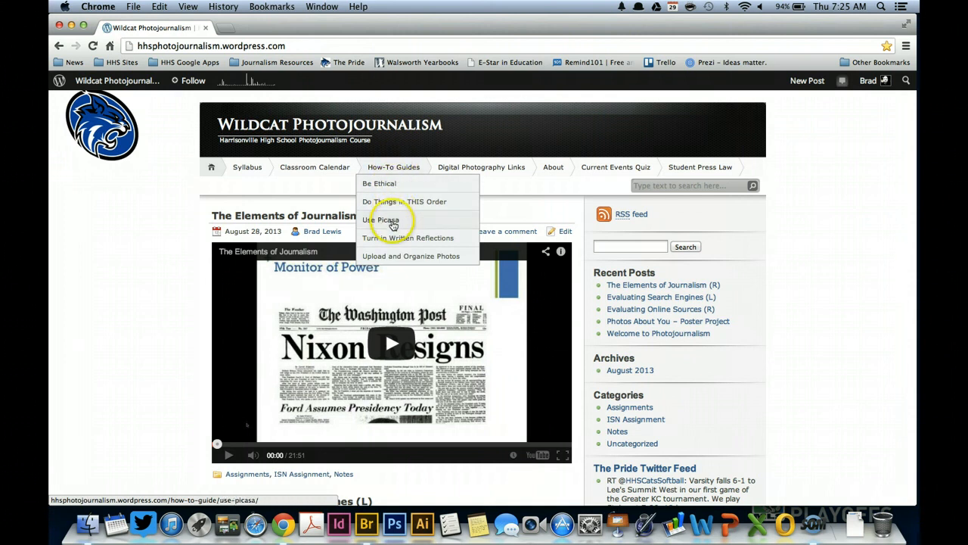
pyautogui.click(380, 219)
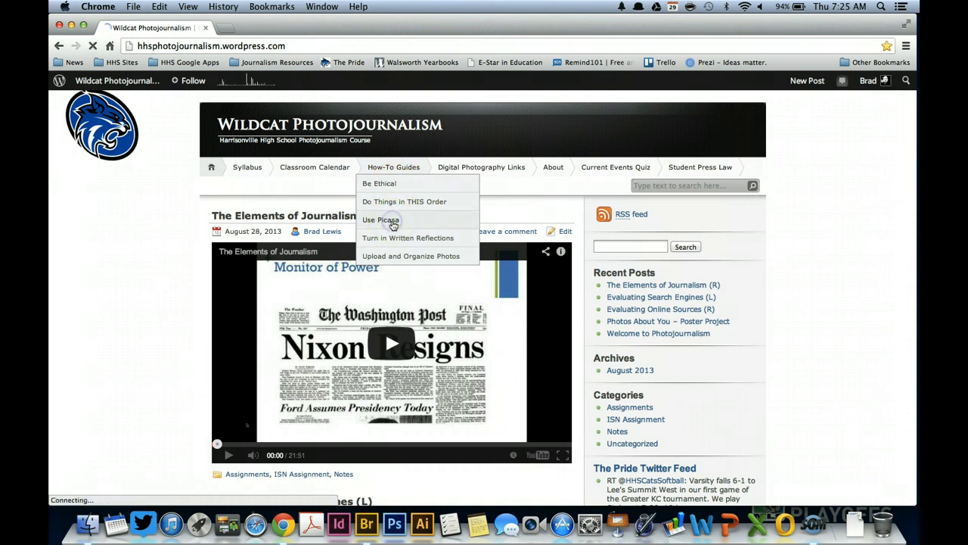
pyautogui.click(380, 220)
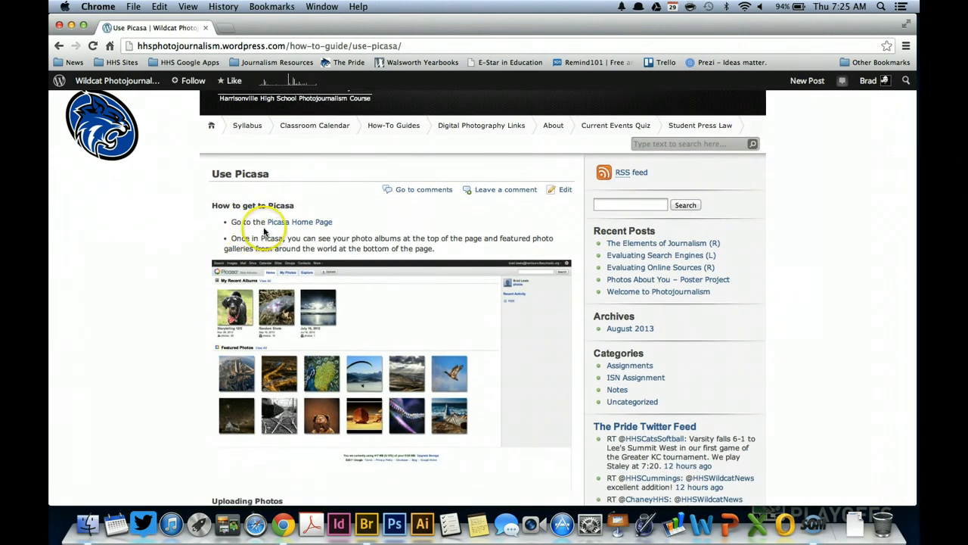
pyautogui.moveTo(285, 226)
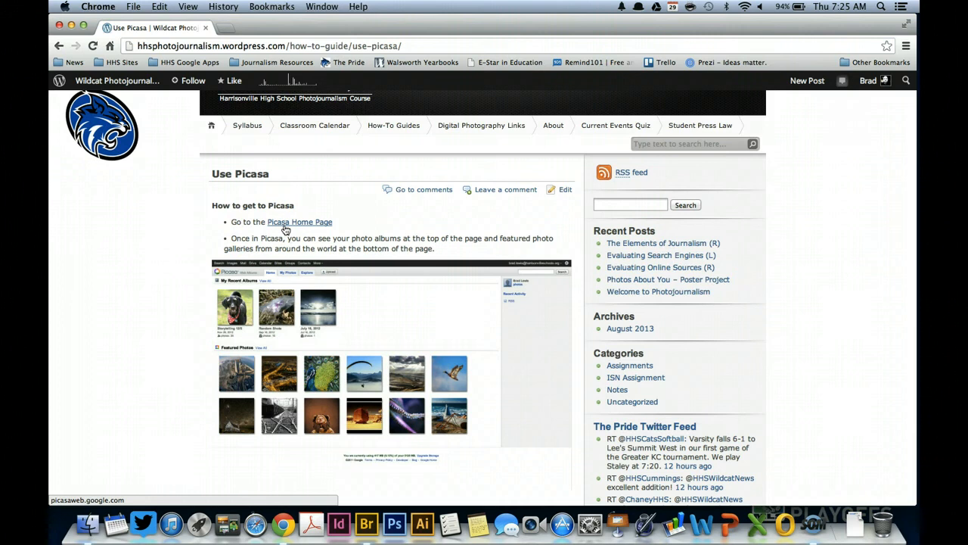
# Step: Go to the Picasa home page and sign in with the school account's email and password
pyautogui.click(300, 222)
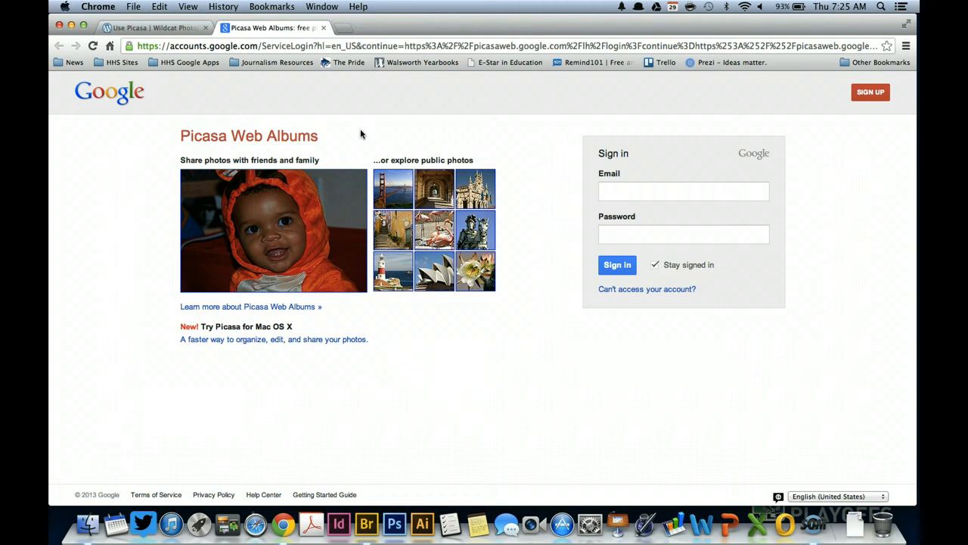
pyautogui.moveTo(748, 114)
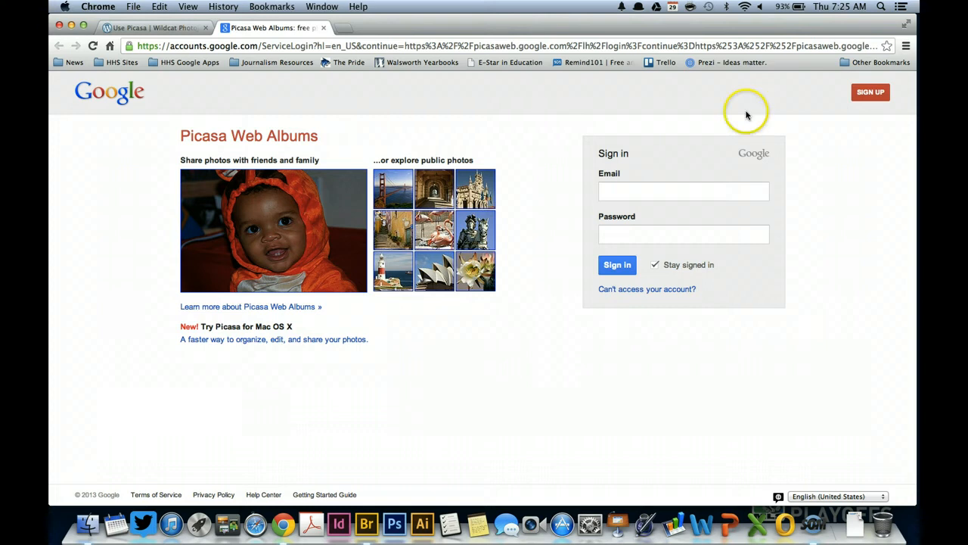
pyautogui.write('brad')
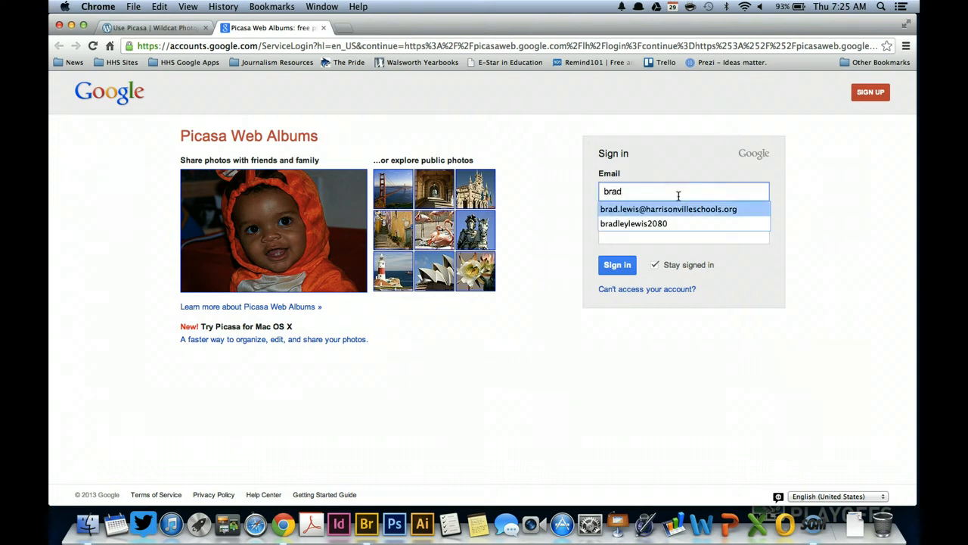
pyautogui.write('•••')
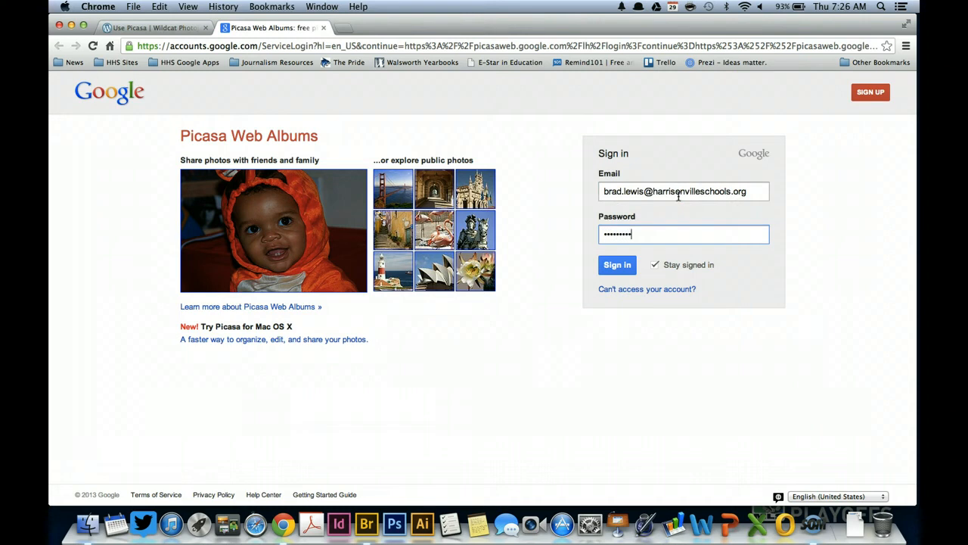
pyautogui.click(617, 265)
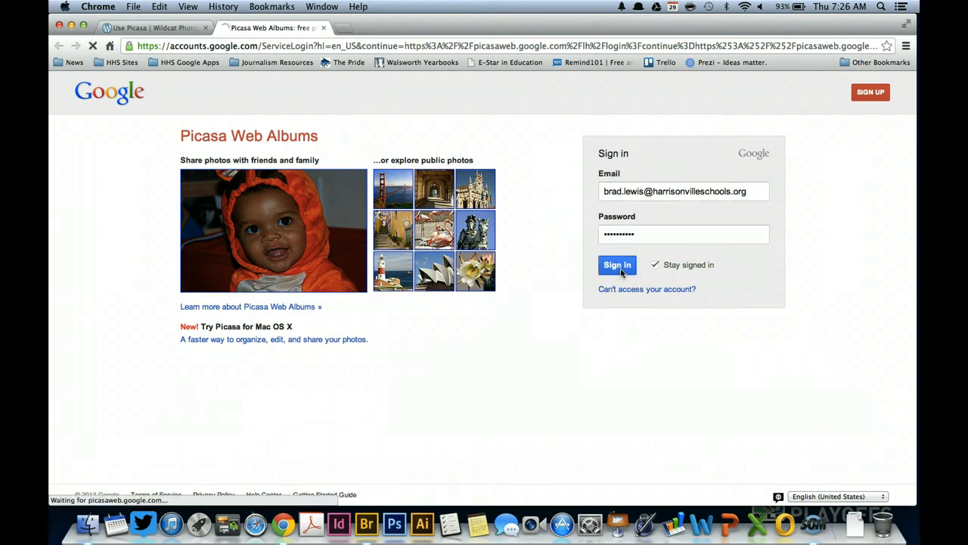
pyautogui.click(617, 265)
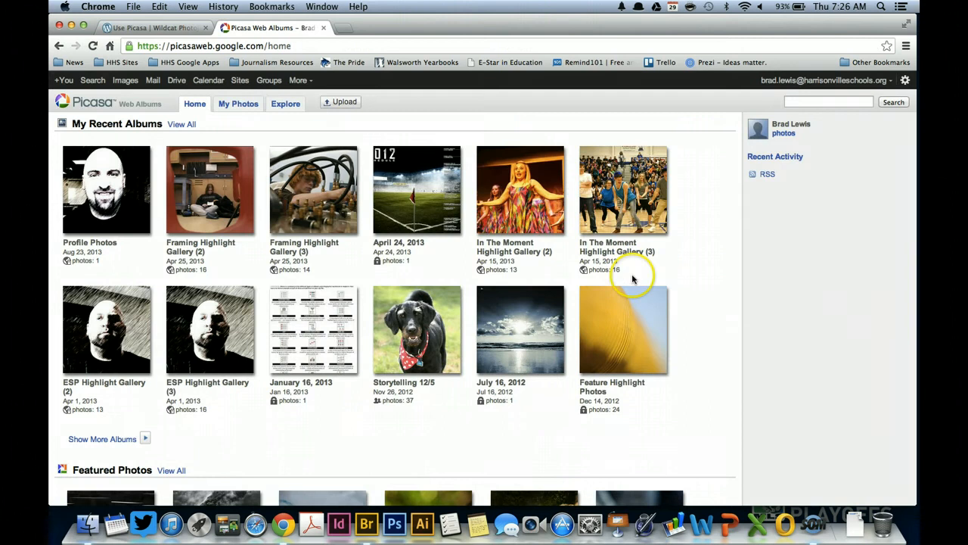
pyautogui.moveTo(693, 326)
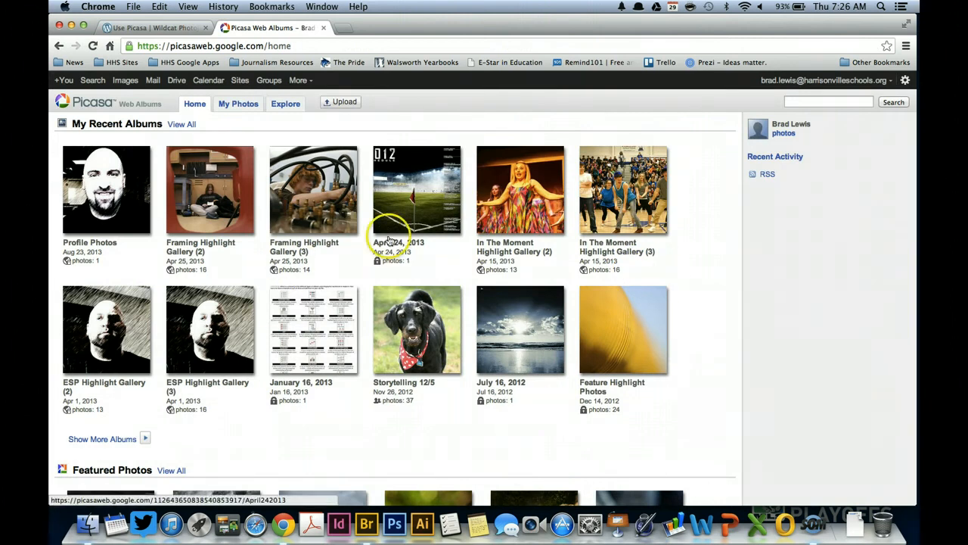
pyautogui.moveTo(709, 360)
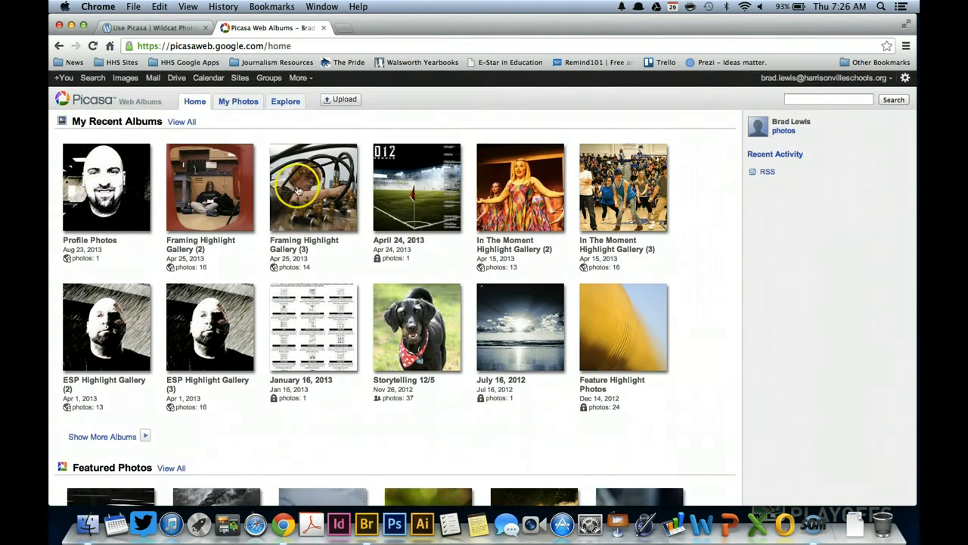
pyautogui.moveTo(180, 123)
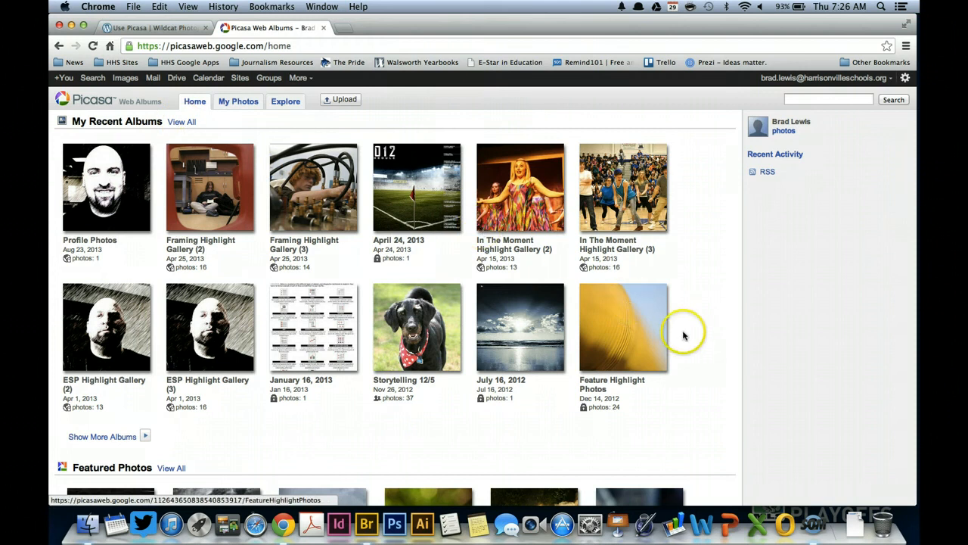
pyautogui.scroll(-3)
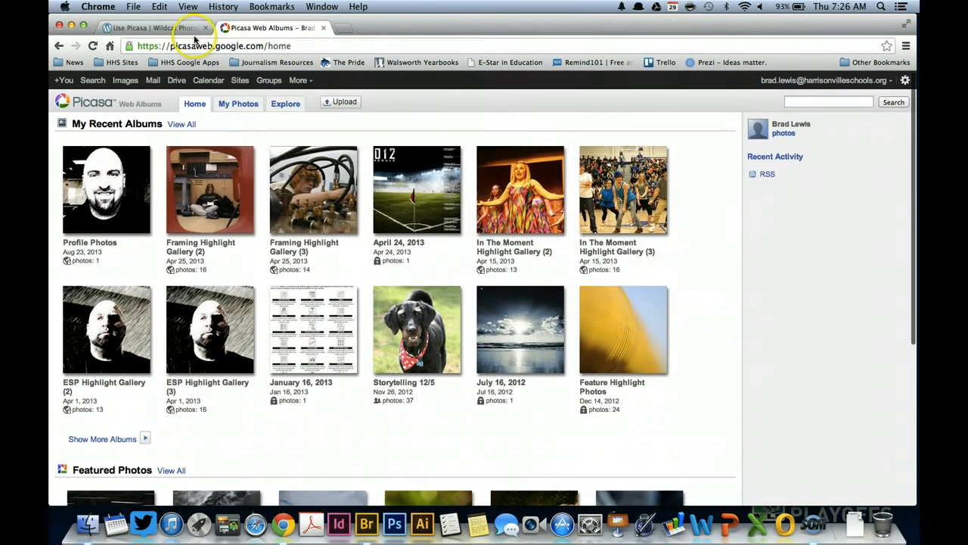
# Step: View the guide's full-size Picasa screenshot, then scroll to the Uploading Photos section
pyautogui.click(148, 28)
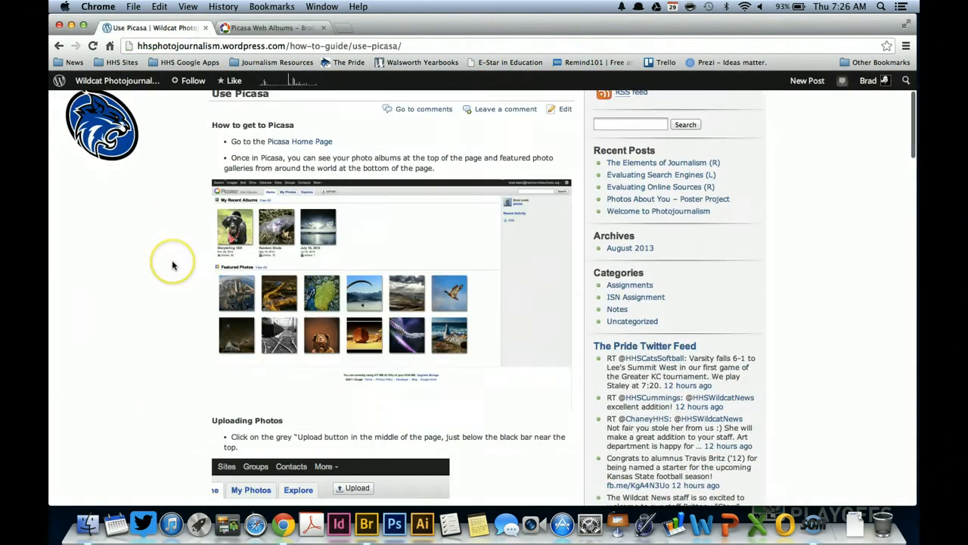
pyautogui.scroll(-3)
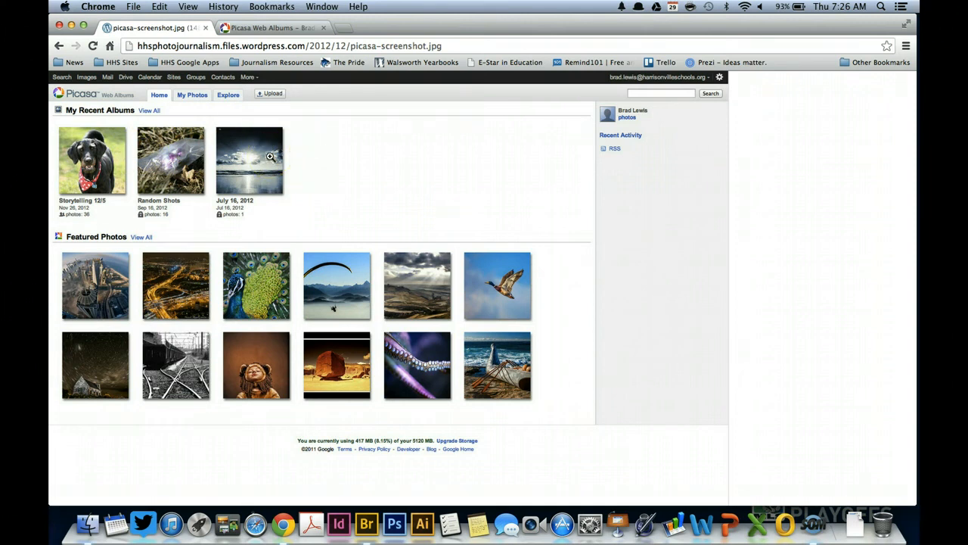
pyautogui.click(36, 46)
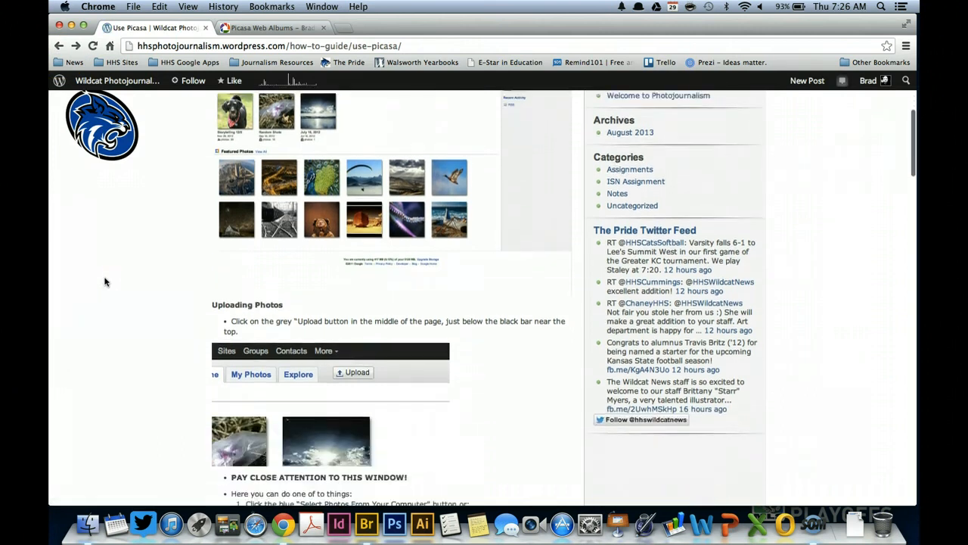
pyautogui.scroll(-3)
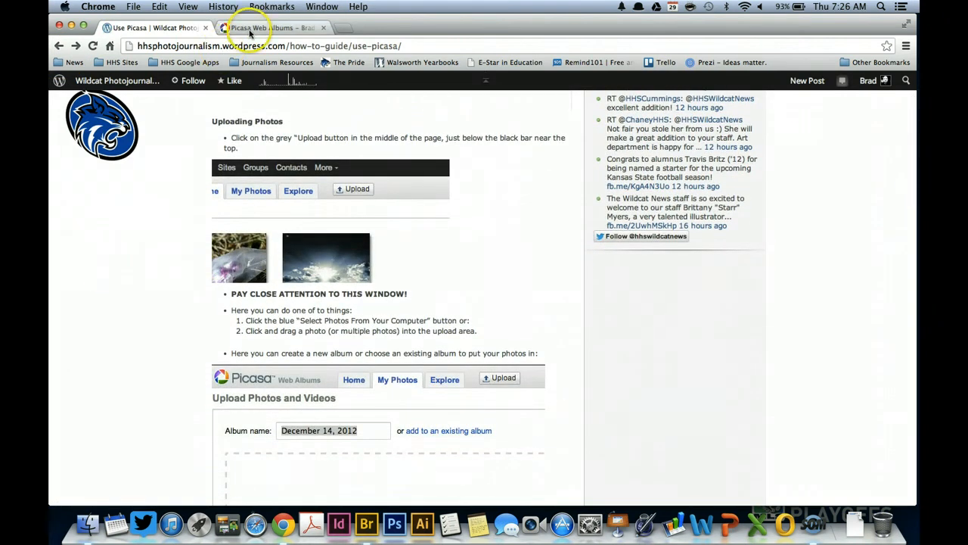
# Step: Start a new-album upload in Picasa and narrow the browser window to reveal the desktop
pyautogui.click(272, 28)
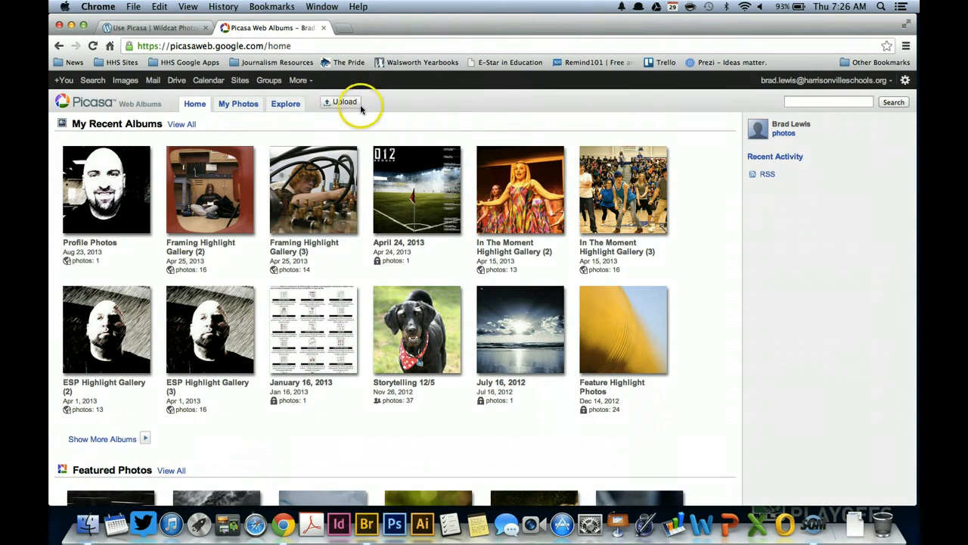
pyautogui.click(342, 102)
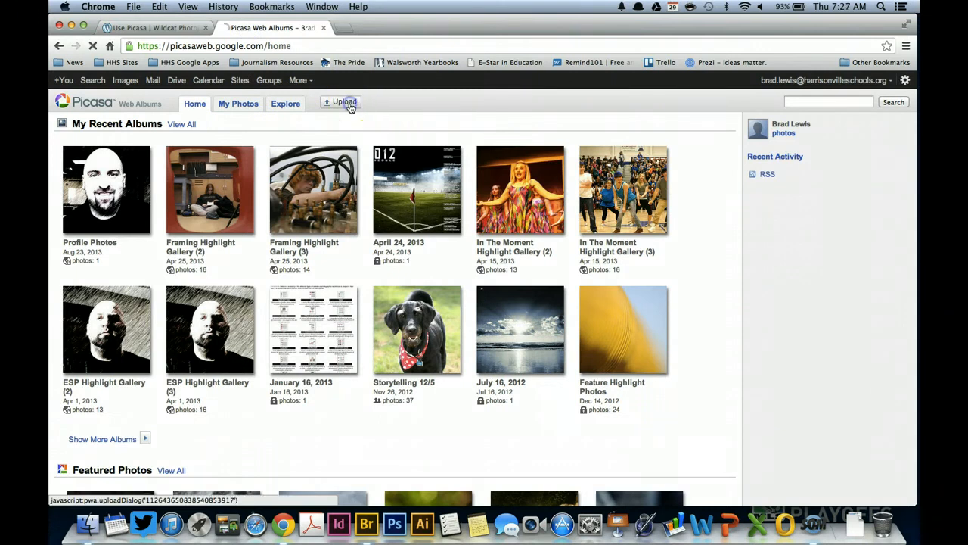
pyautogui.click(342, 102)
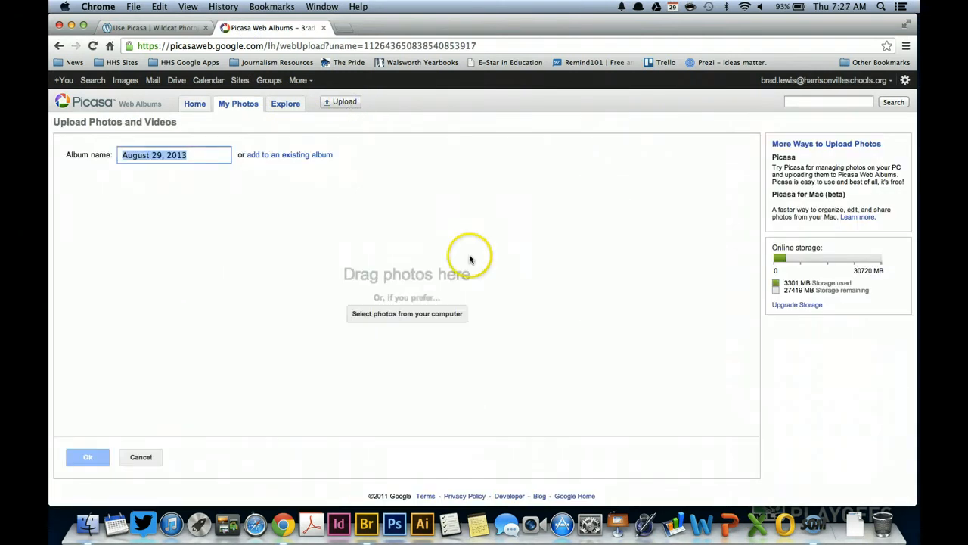
pyautogui.moveTo(770, 284)
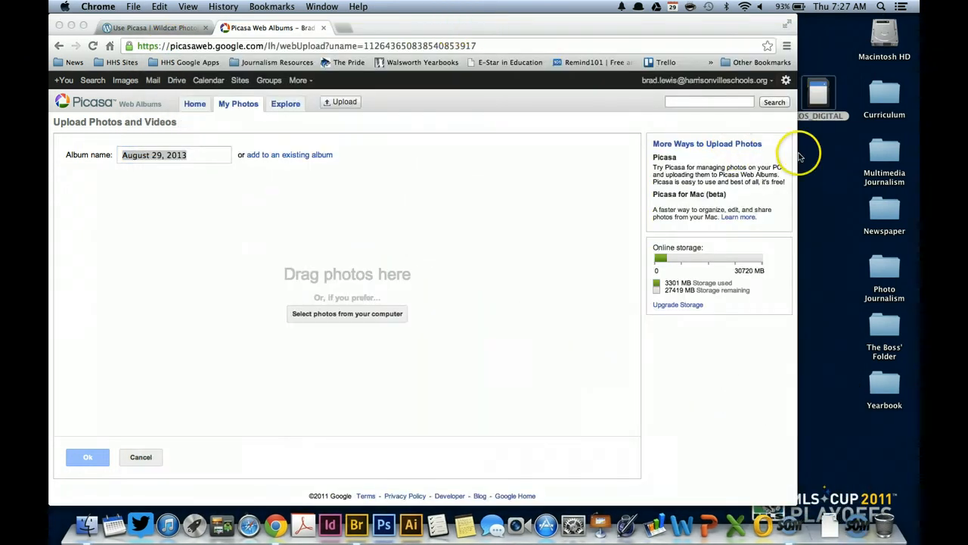
pyautogui.tripleClick(154, 154)
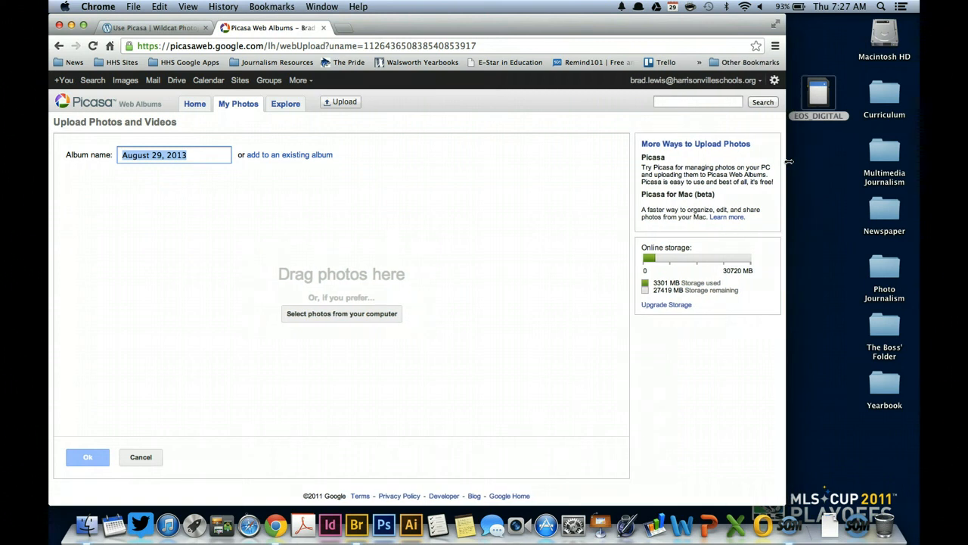
pyautogui.click(821, 91)
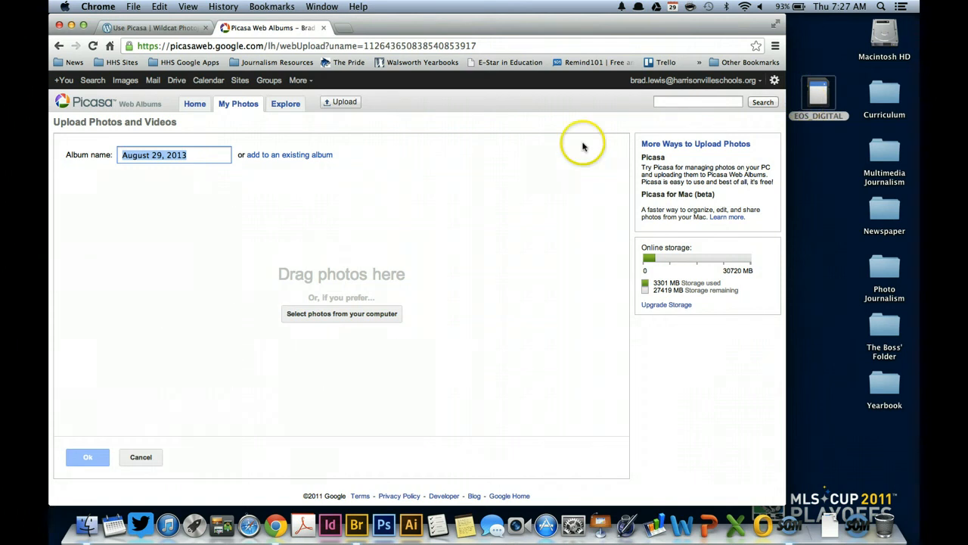
pyautogui.moveTo(356, 190)
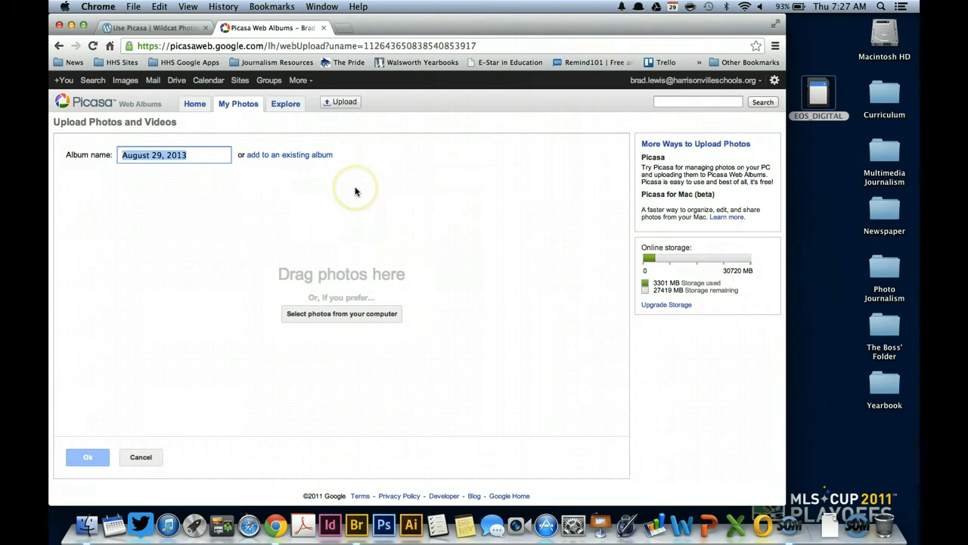
pyautogui.moveTo(201, 188)
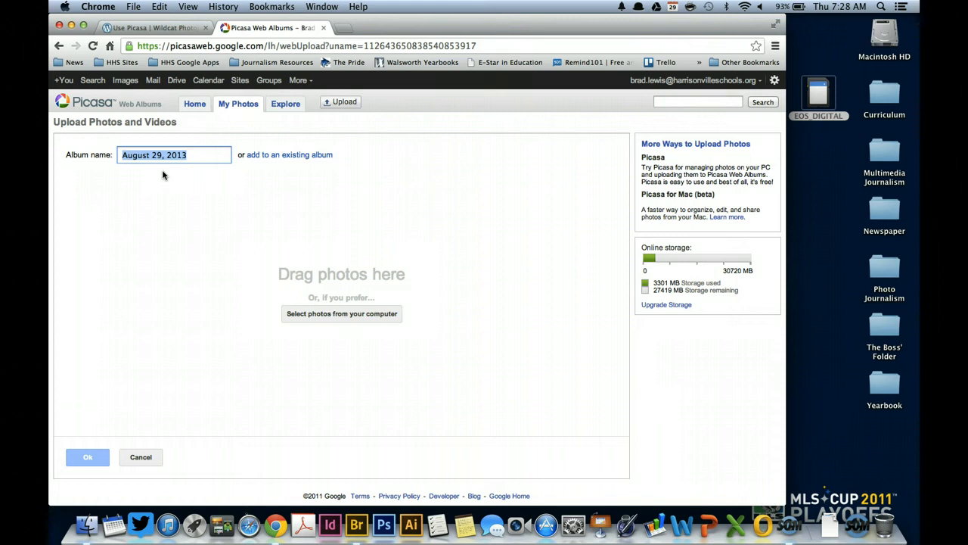
# Step: Name the new album 'Portrait' after briefly checking the existing-album option
pyautogui.write('P')
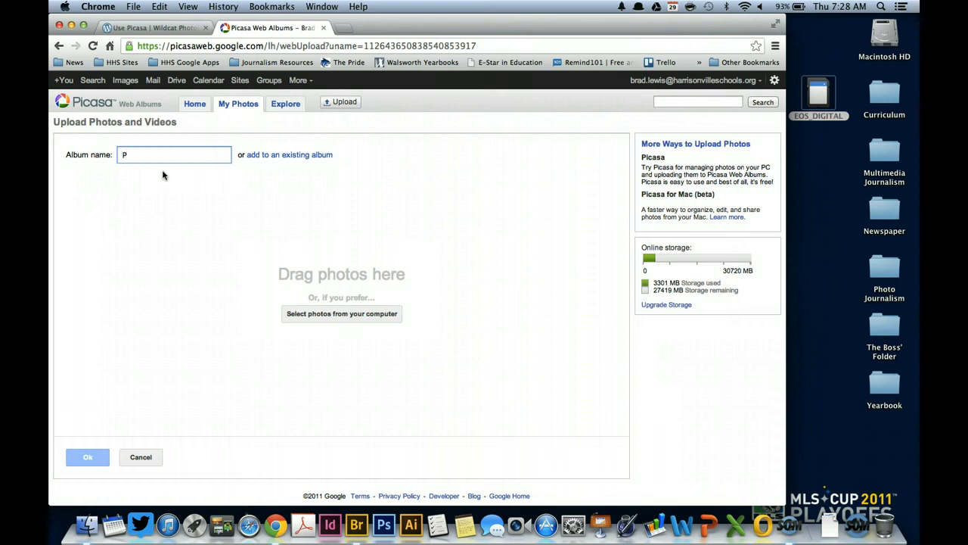
pyautogui.write('ort')
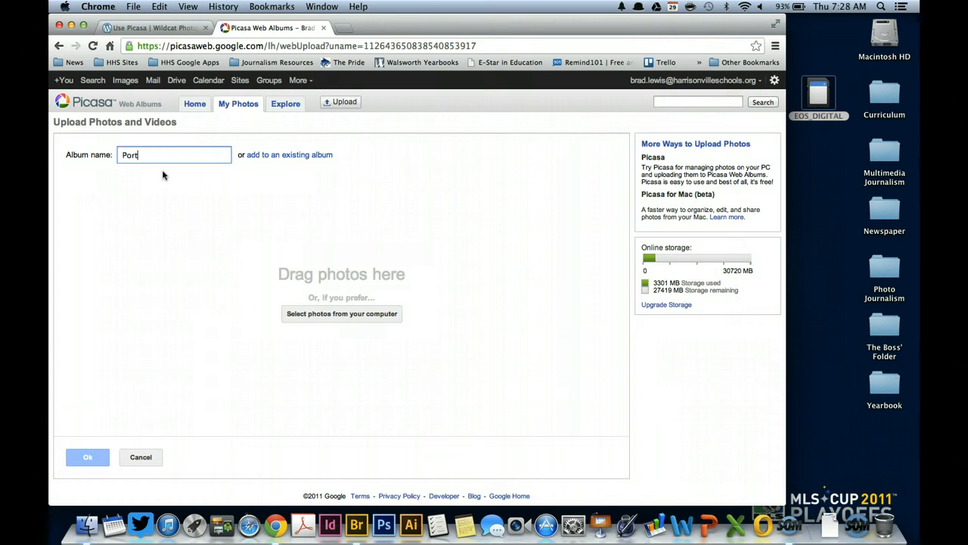
pyautogui.write('rait')
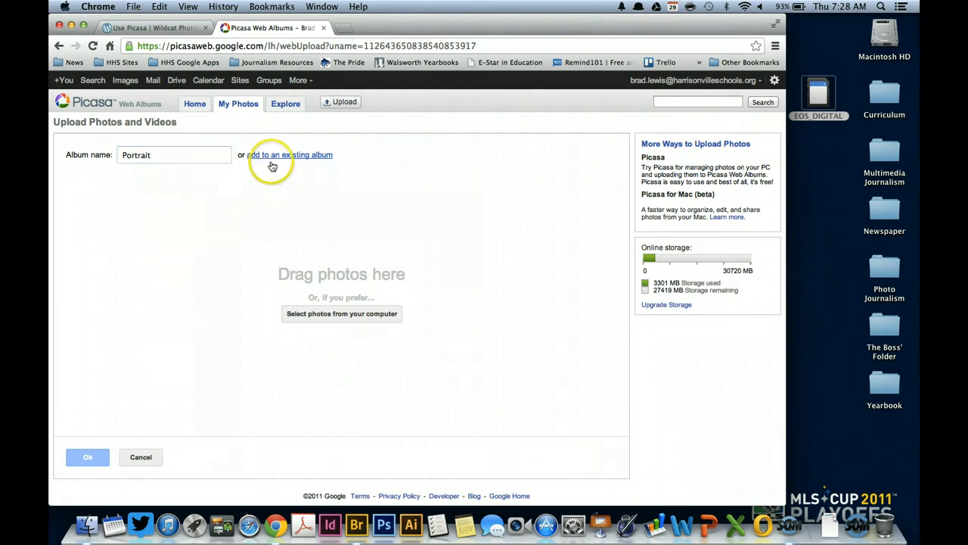
pyautogui.moveTo(272, 163)
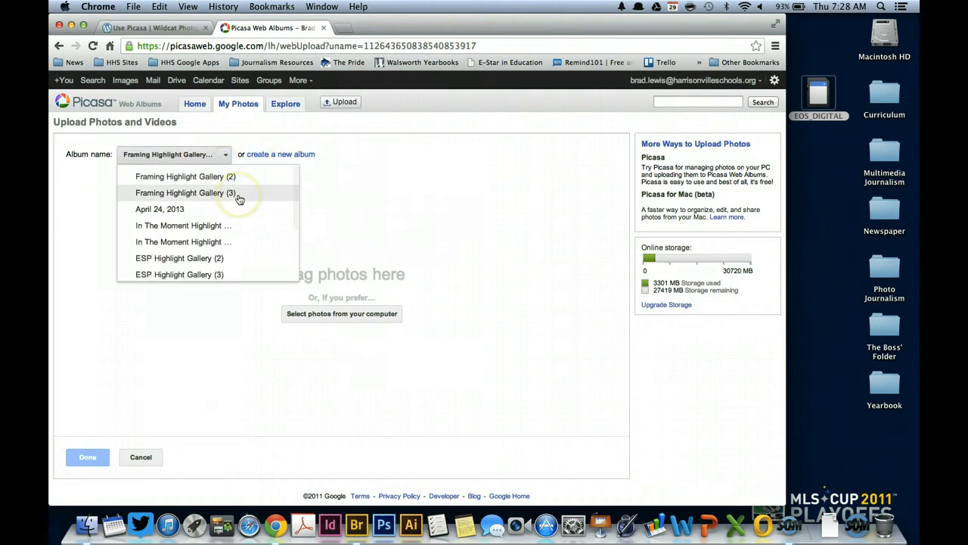
pyautogui.scroll(-3)
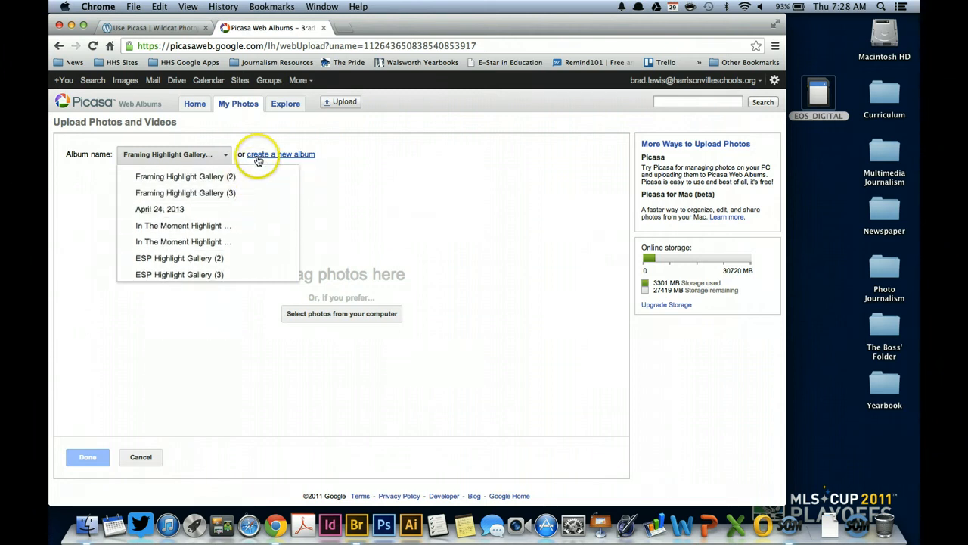
pyautogui.click(283, 154)
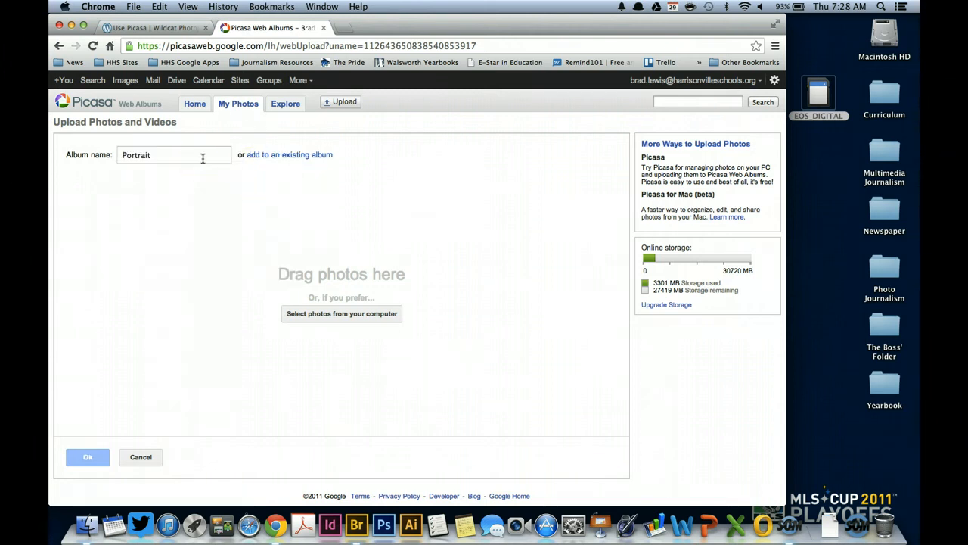
pyautogui.moveTo(363, 284)
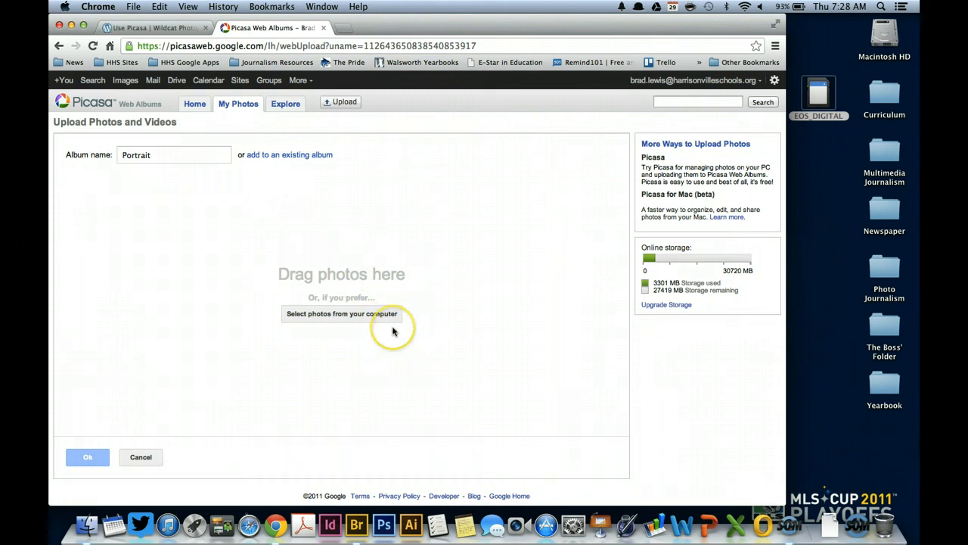
# Step: Add the Nixon Resigns front-page JPG from Downloads, cancelling the second file chooser
pyautogui.click(341, 314)
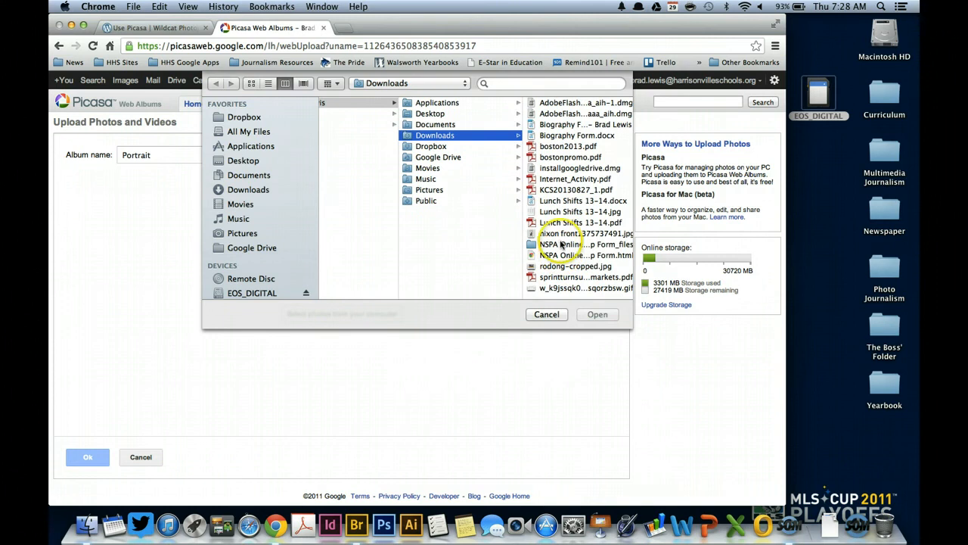
pyautogui.click(564, 232)
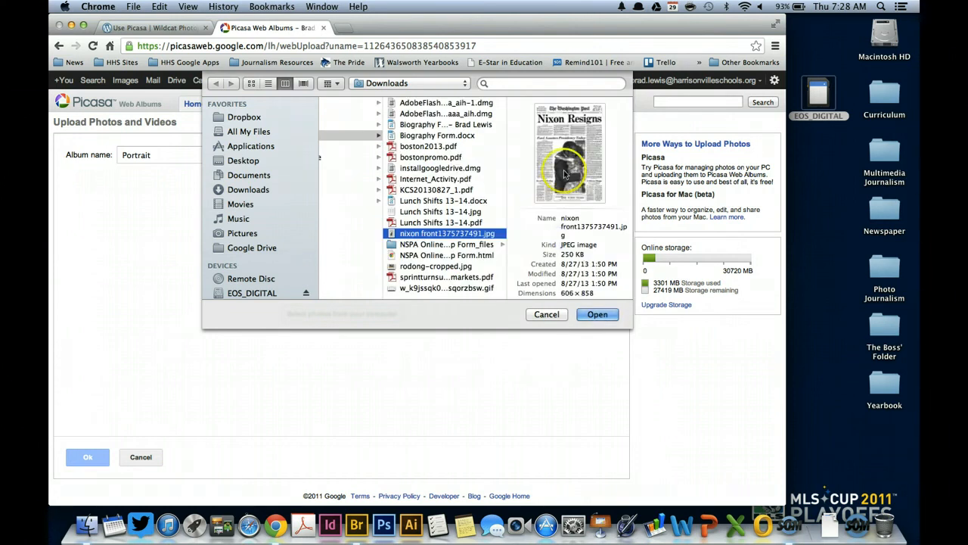
pyautogui.click(597, 314)
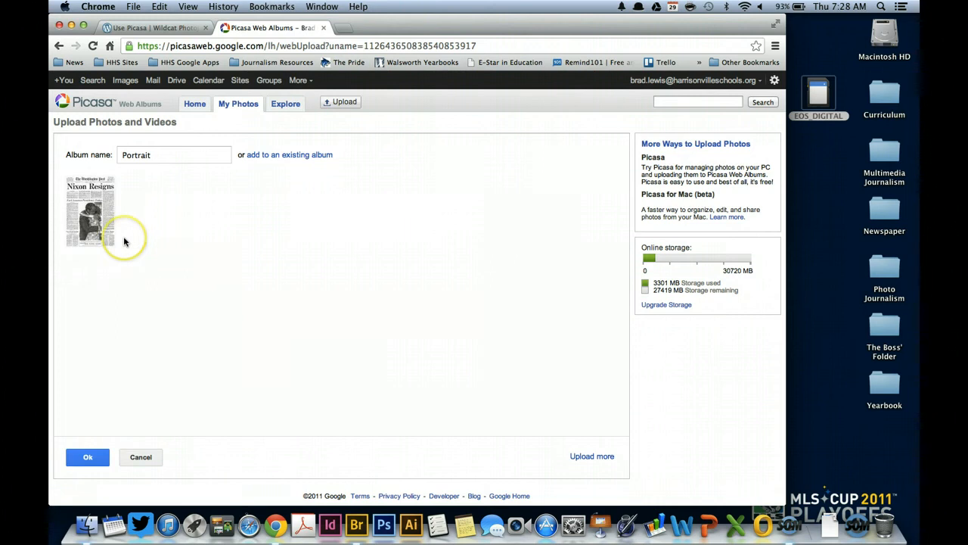
pyautogui.moveTo(105, 225)
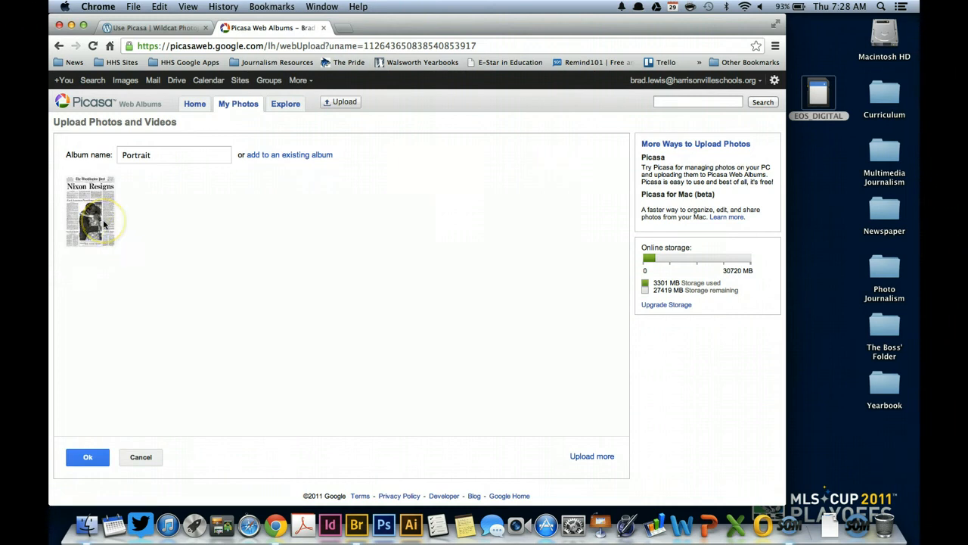
pyautogui.moveTo(744, 160)
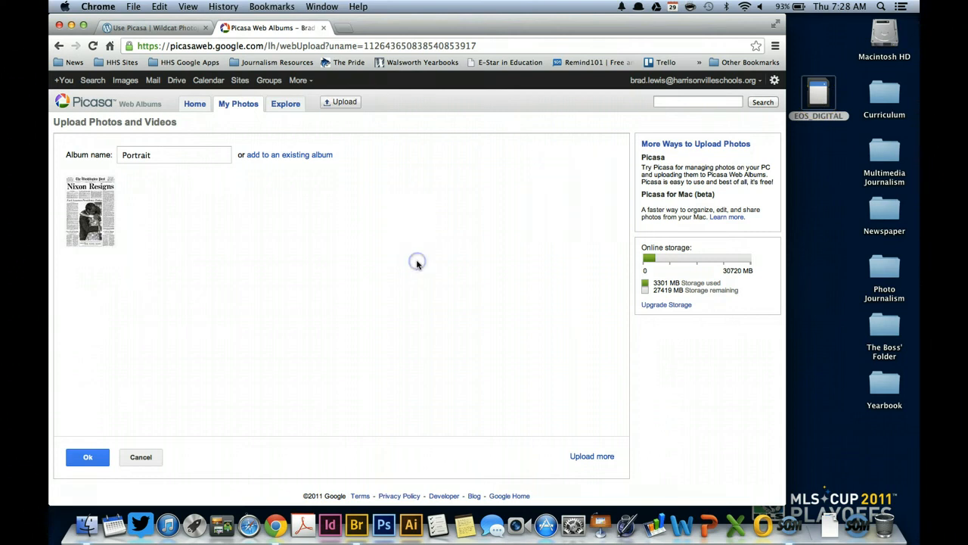
pyautogui.moveTo(715, 346)
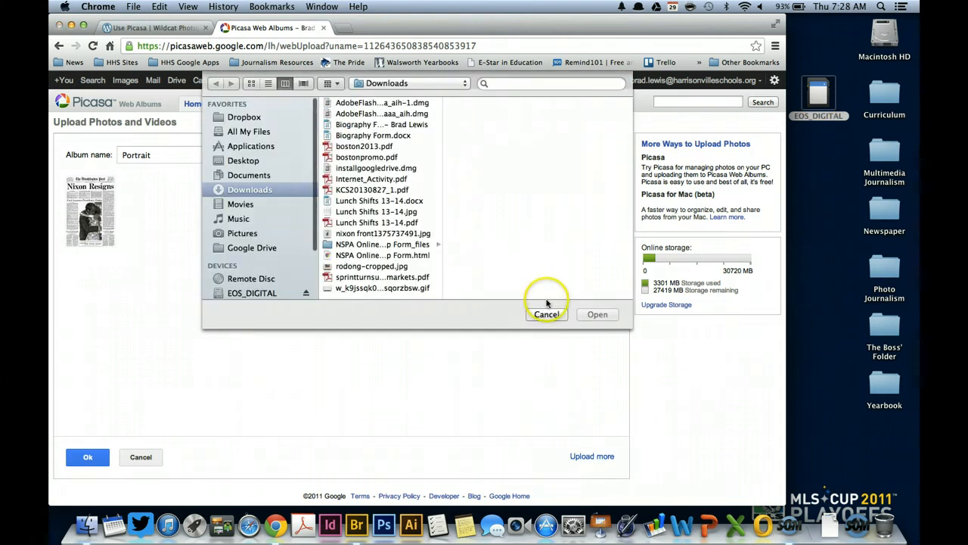
pyautogui.click(546, 314)
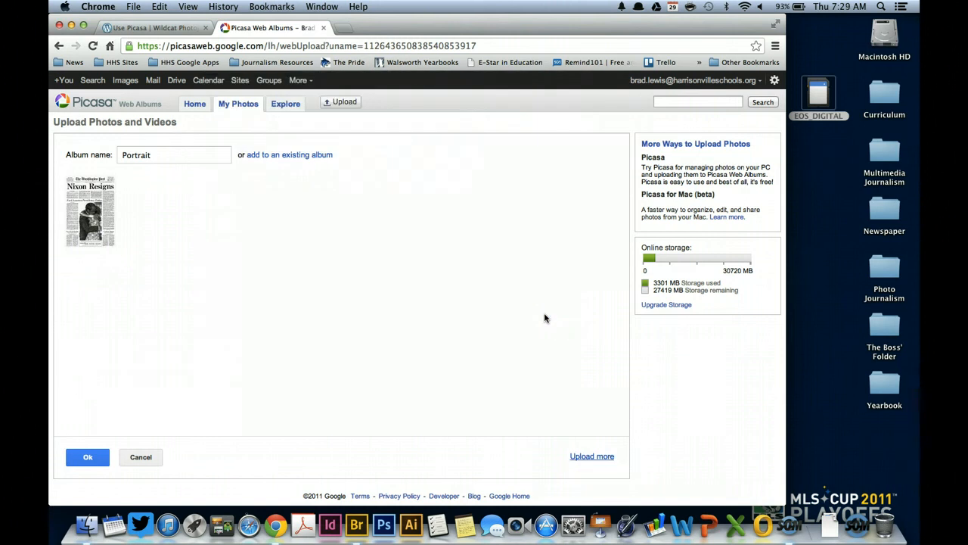
pyautogui.moveTo(732, 181)
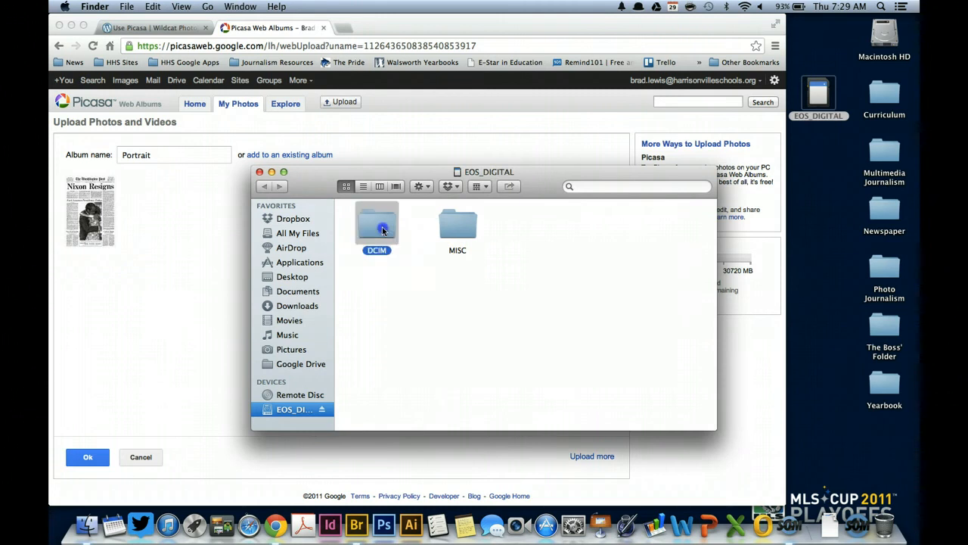
# Step: Open the EOS_DIGITAL card's 100CANON folder and scroll to the gymnasium photos
pyautogui.doubleClick(376, 224)
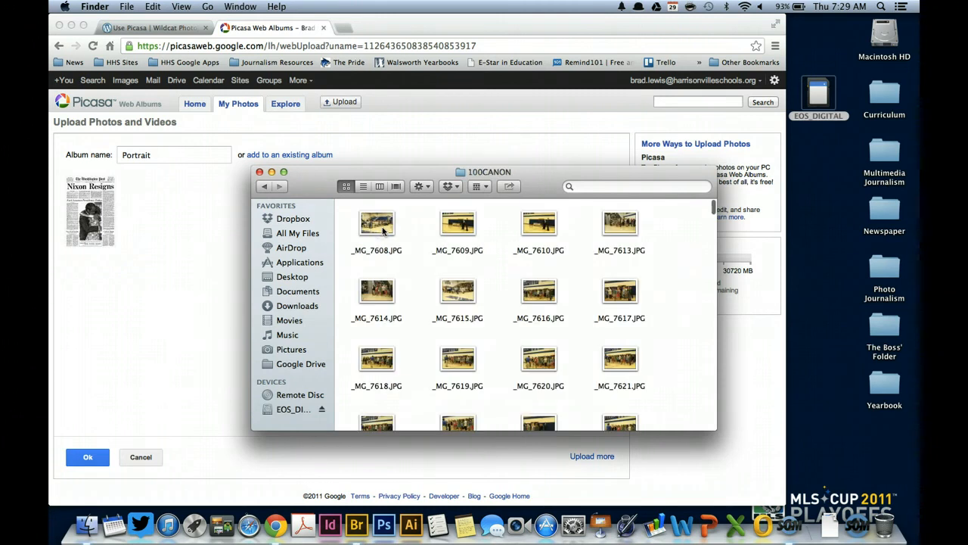
pyautogui.scroll(-3)
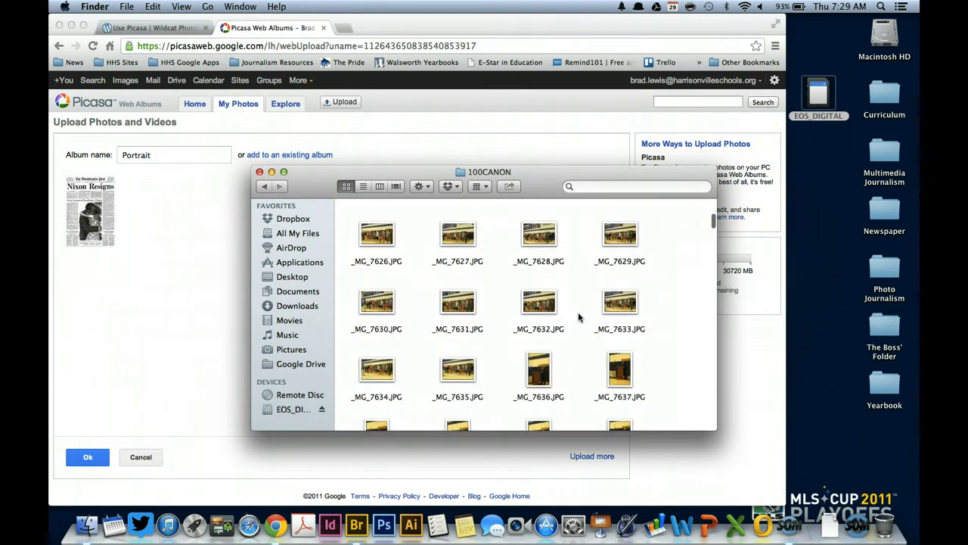
pyautogui.scroll(-3)
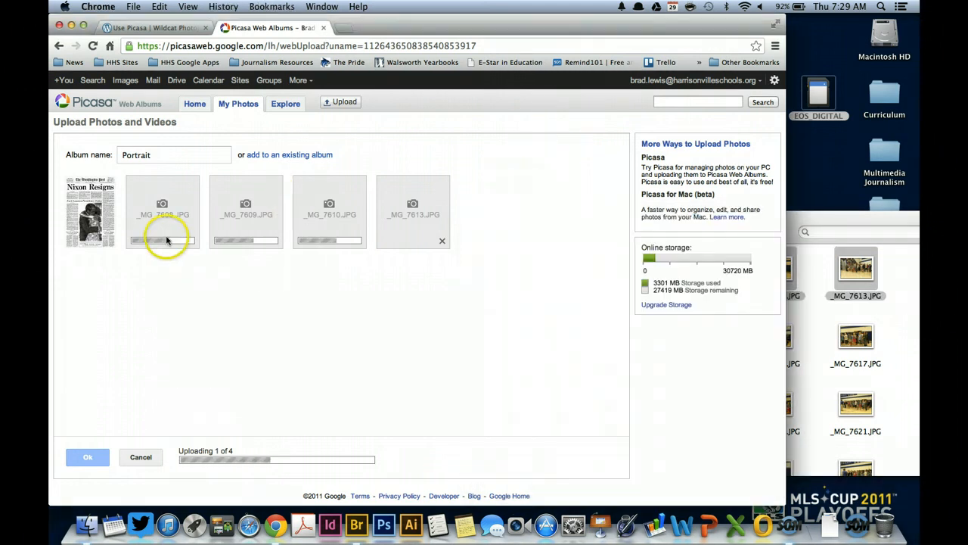
pyautogui.moveTo(532, 282)
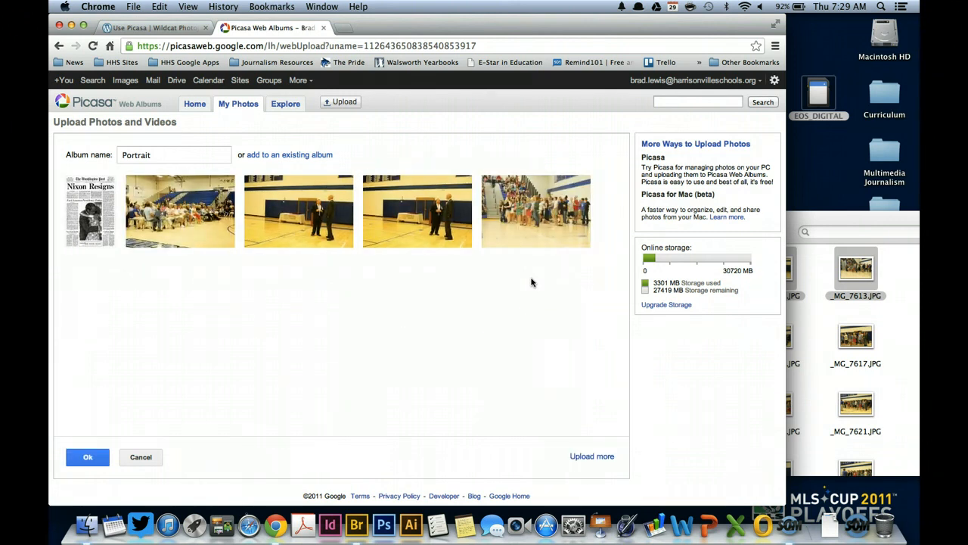
pyautogui.moveTo(811, 295)
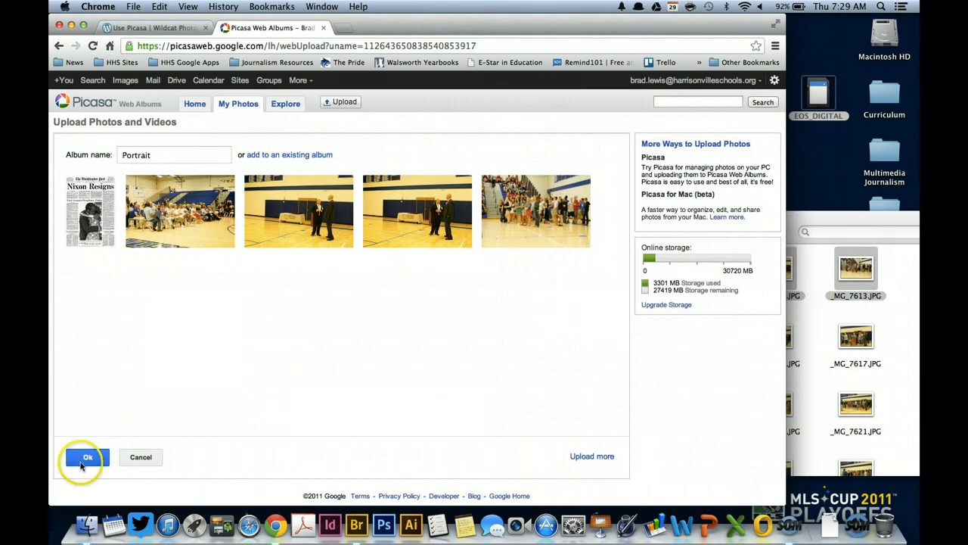
# Step: Finish the upload, preview one photo, and return to the five-photo Portrait album
pyautogui.click(85, 457)
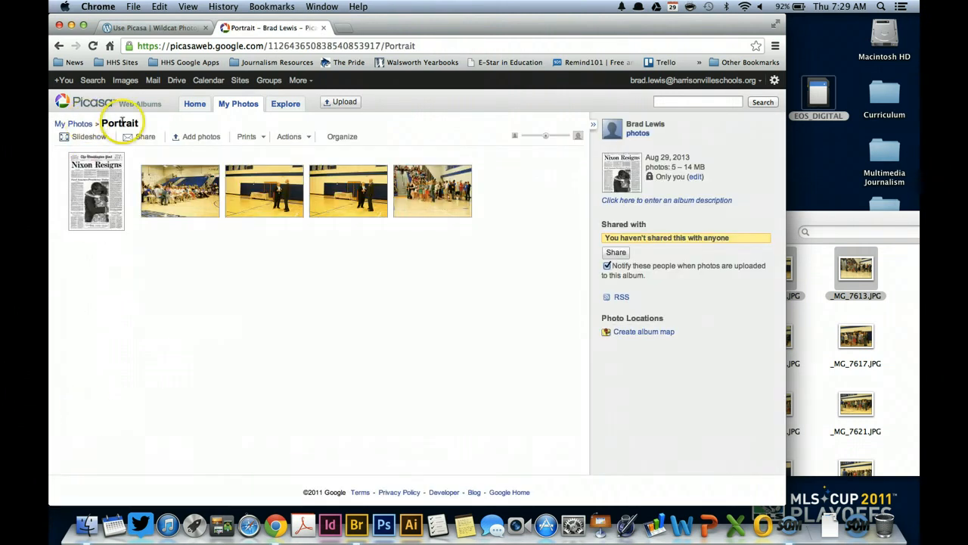
pyautogui.click(96, 191)
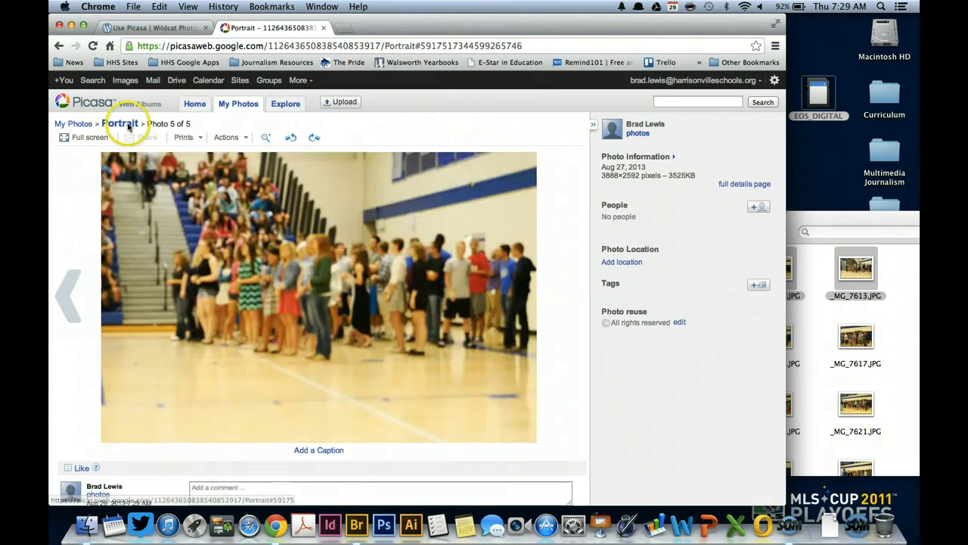
pyautogui.click(71, 124)
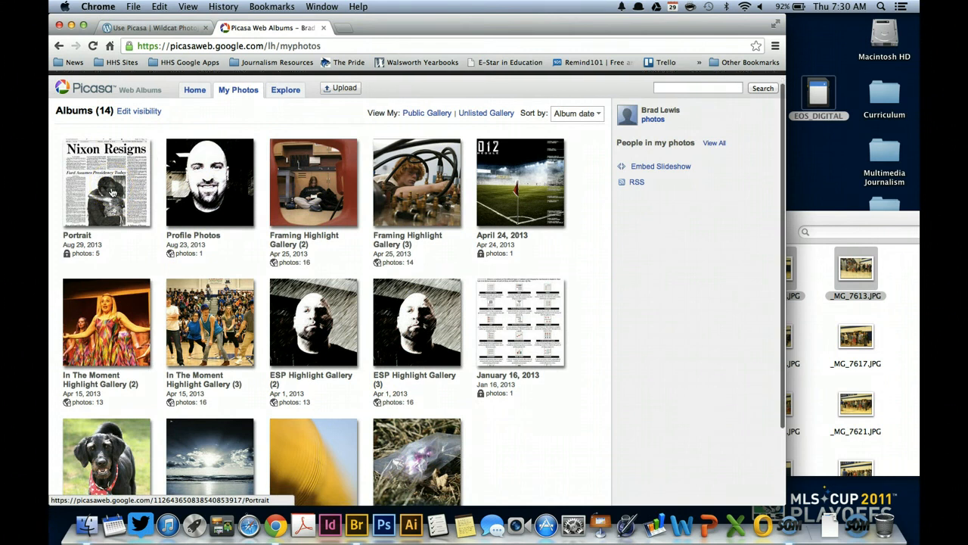
# Step: Scroll through the fourteen-album My Photos grid, noting Portrait is owner-only
pyautogui.scroll(-3)
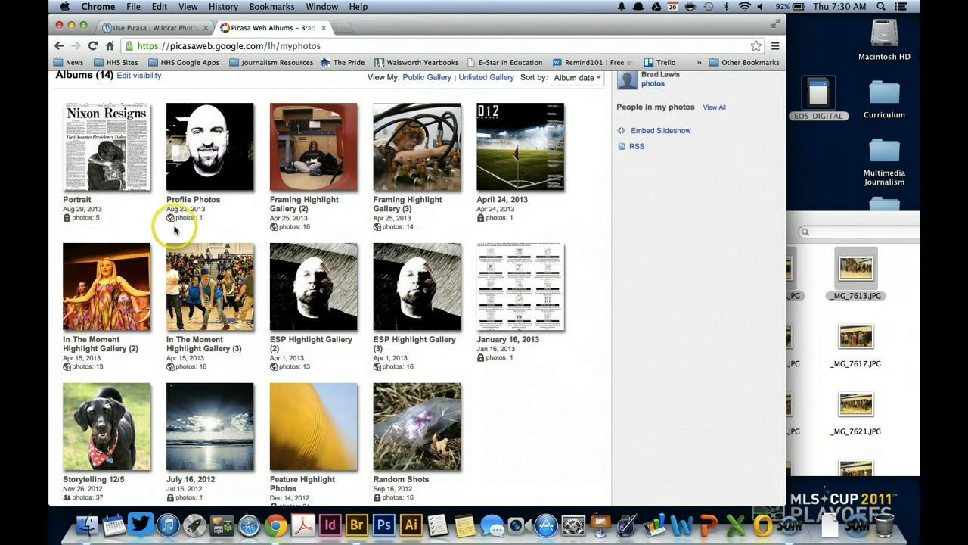
pyautogui.moveTo(173, 222)
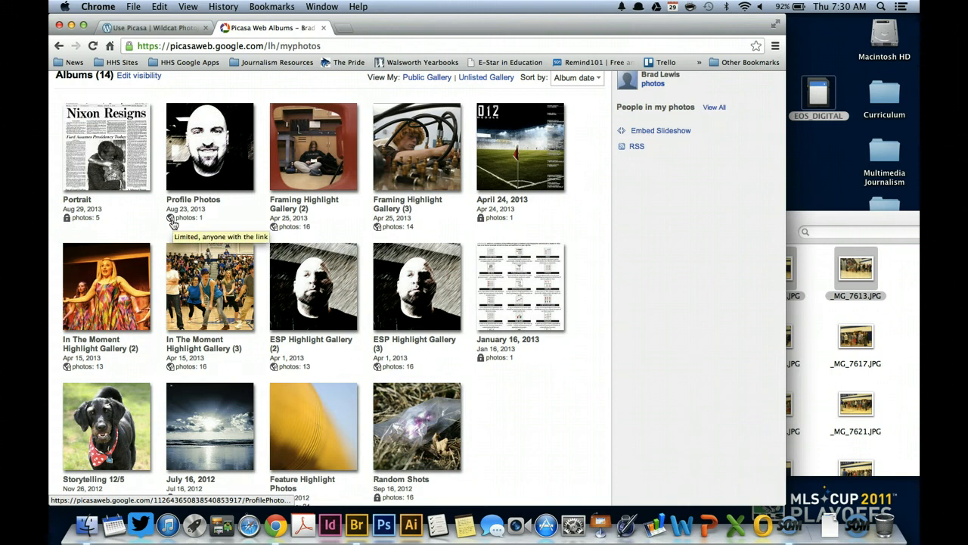
pyautogui.scroll(-3)
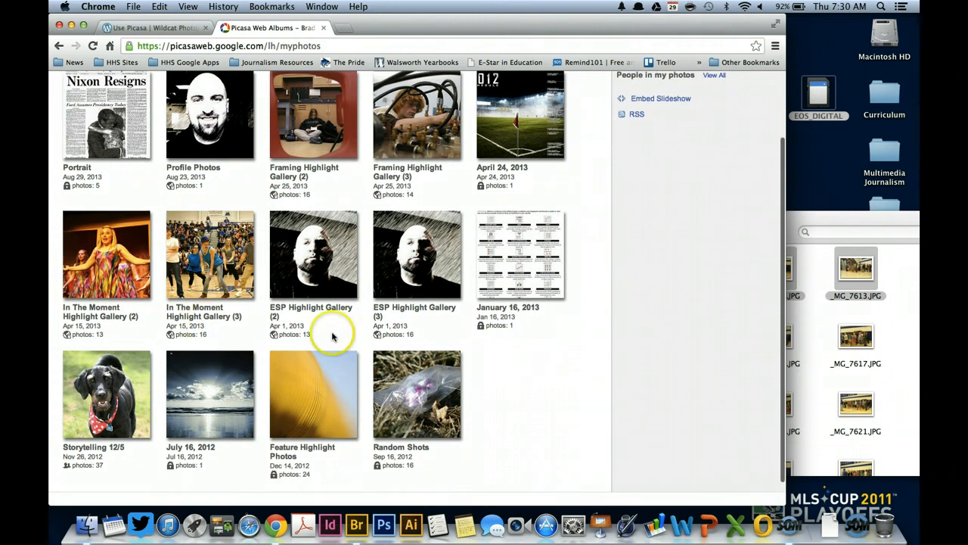
pyautogui.scroll(-3)
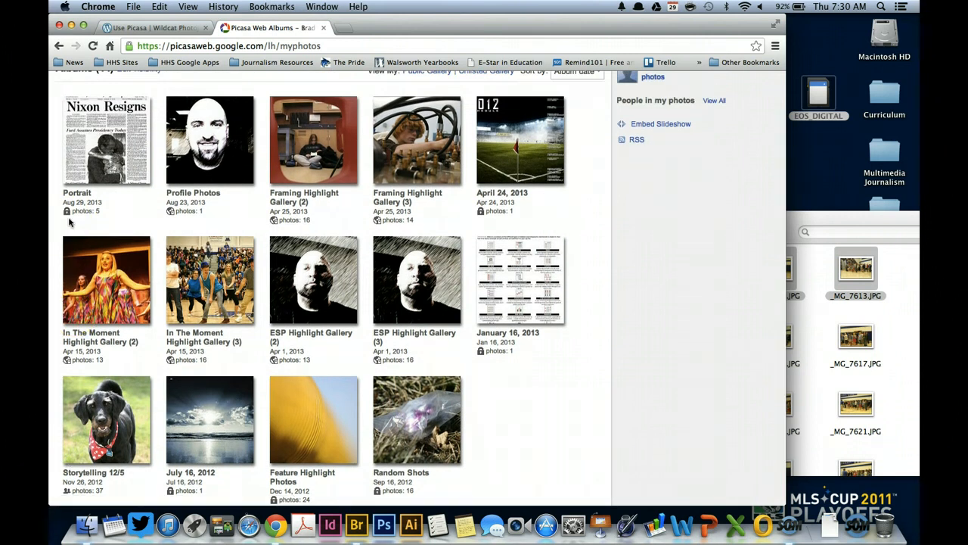
pyautogui.moveTo(68, 216)
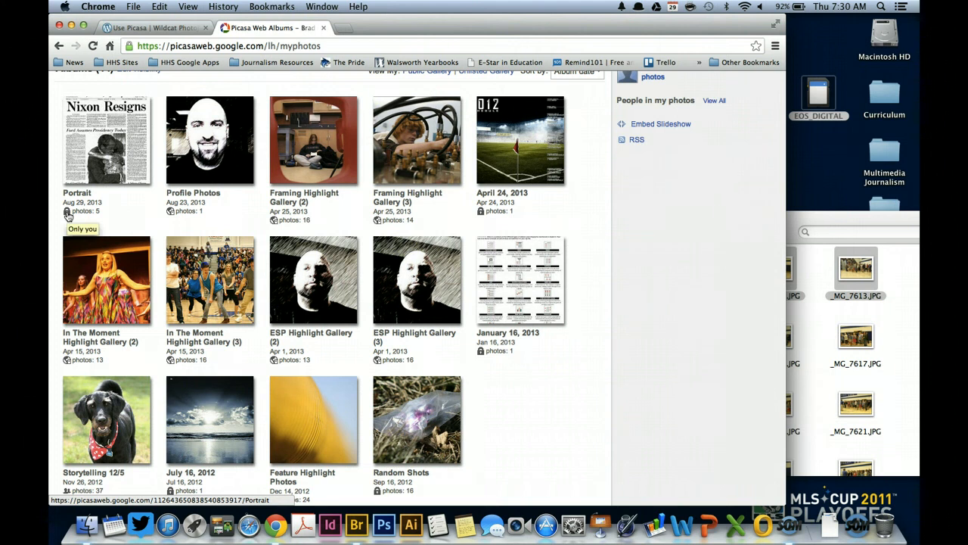
pyautogui.moveTo(172, 214)
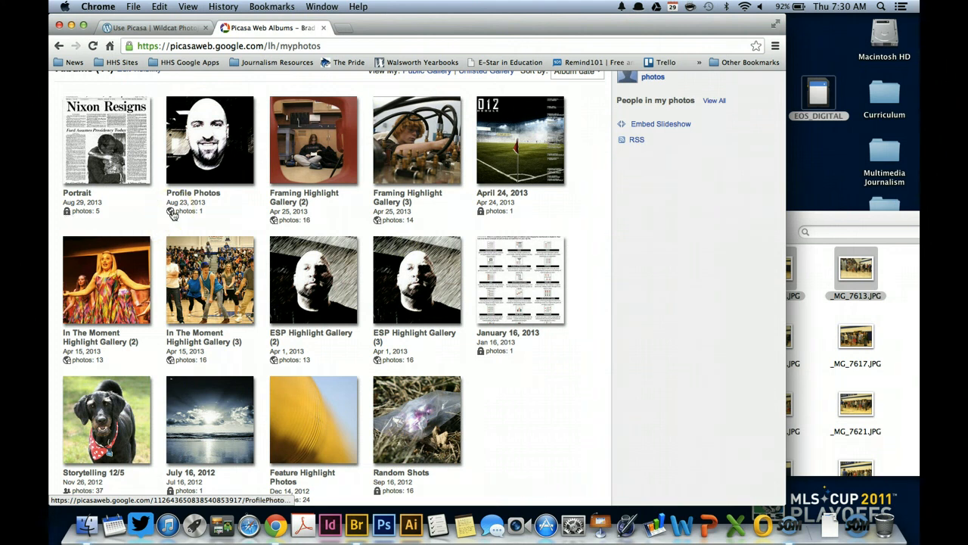
pyautogui.moveTo(173, 213)
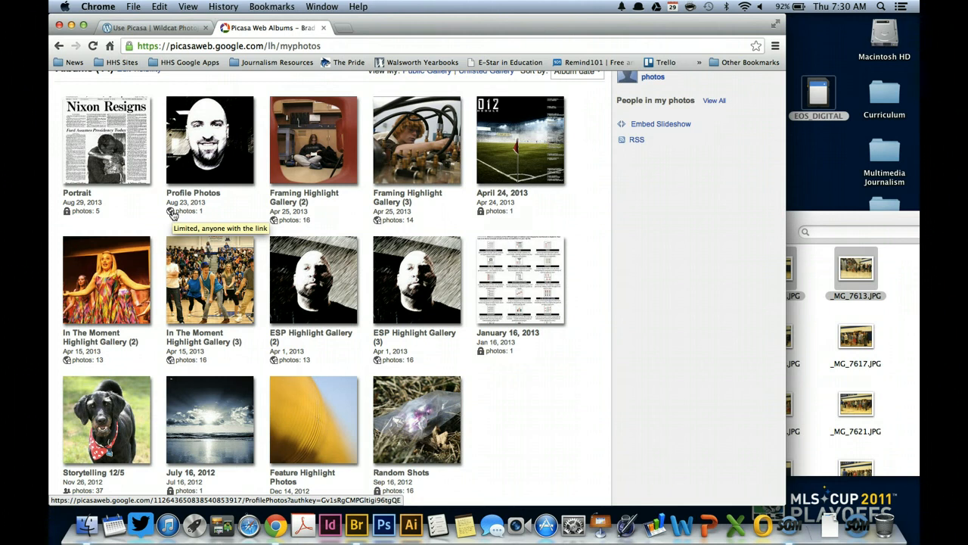
pyautogui.scroll(-3)
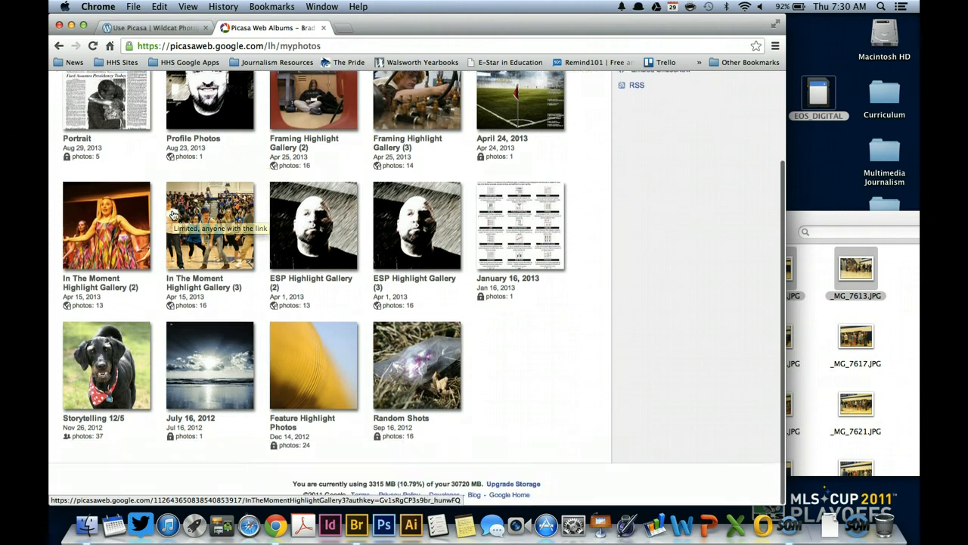
pyautogui.moveTo(74, 441)
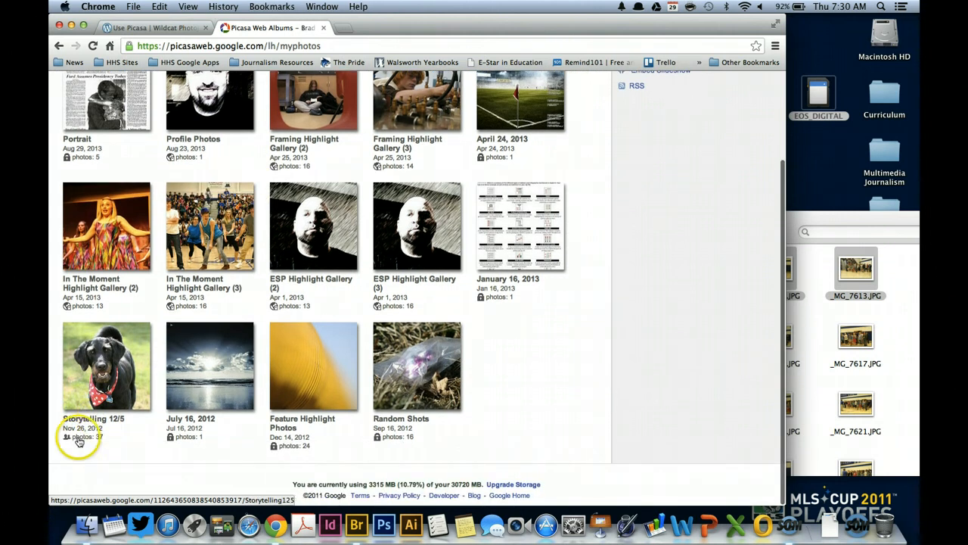
pyautogui.moveTo(68, 438)
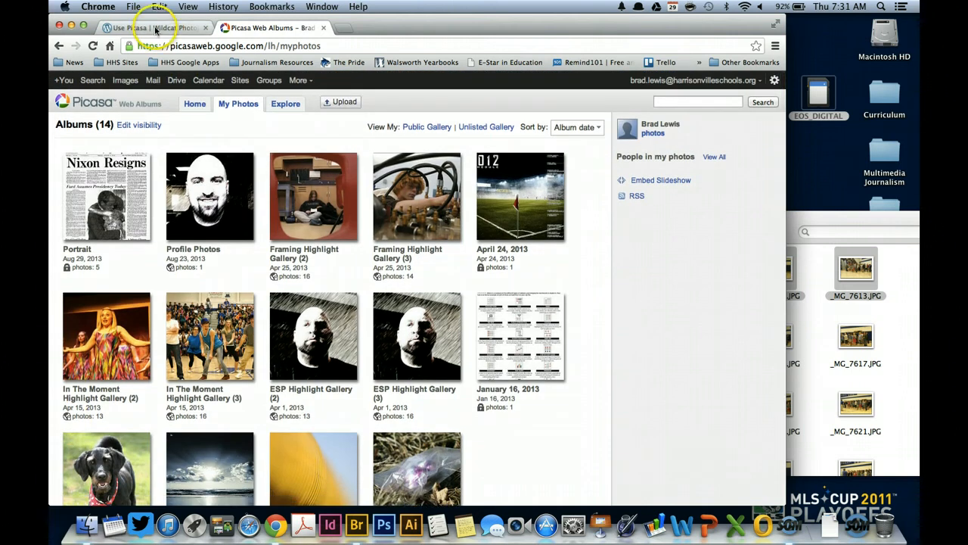
pyautogui.click(144, 27)
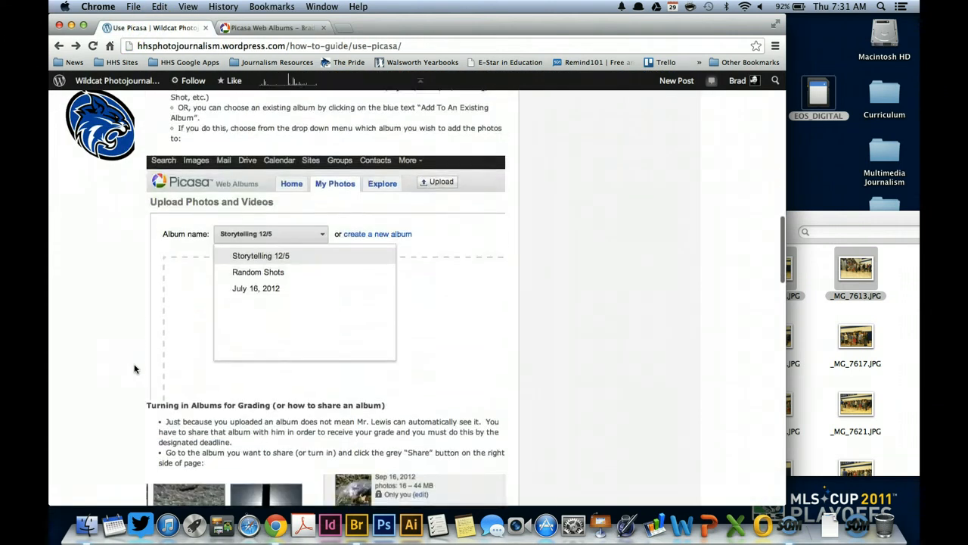
pyautogui.scroll(-3)
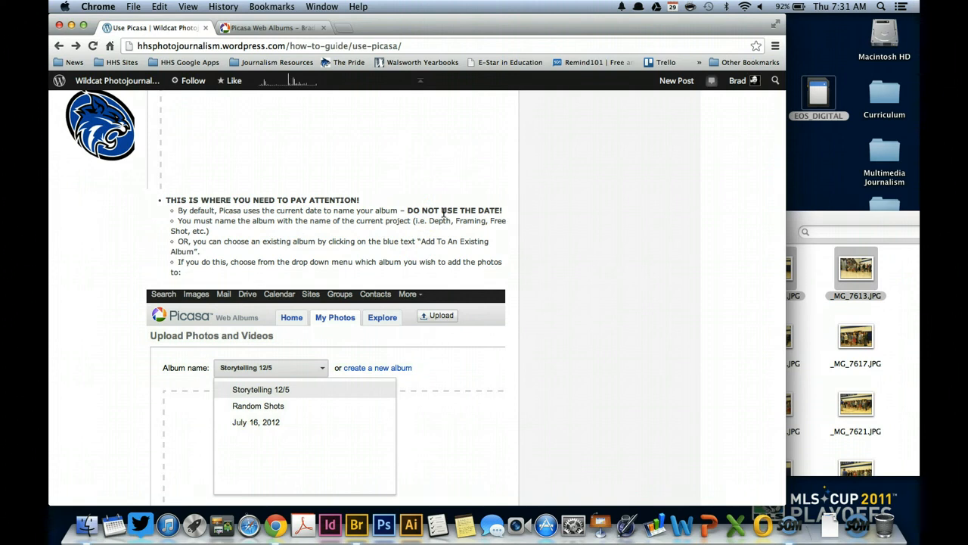
pyautogui.moveTo(355, 233)
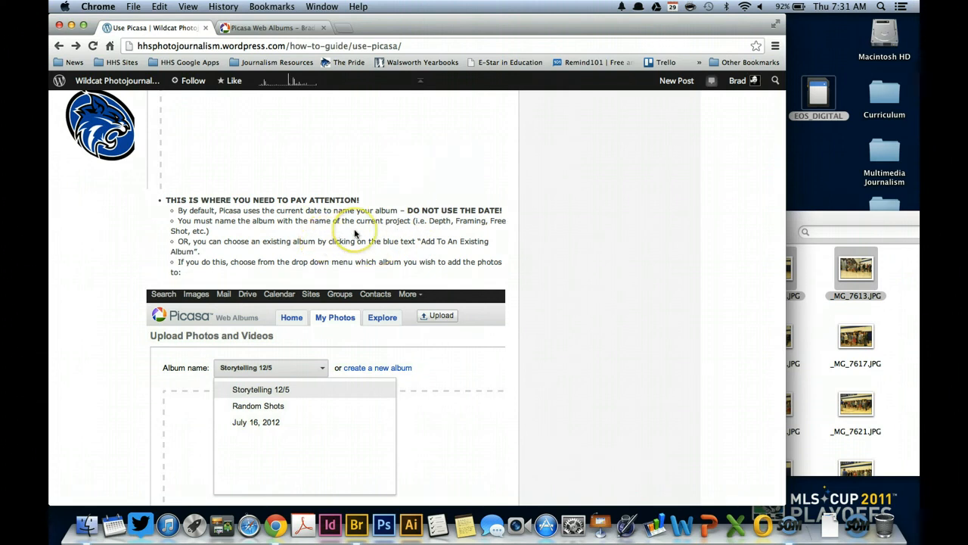
pyautogui.moveTo(468, 231)
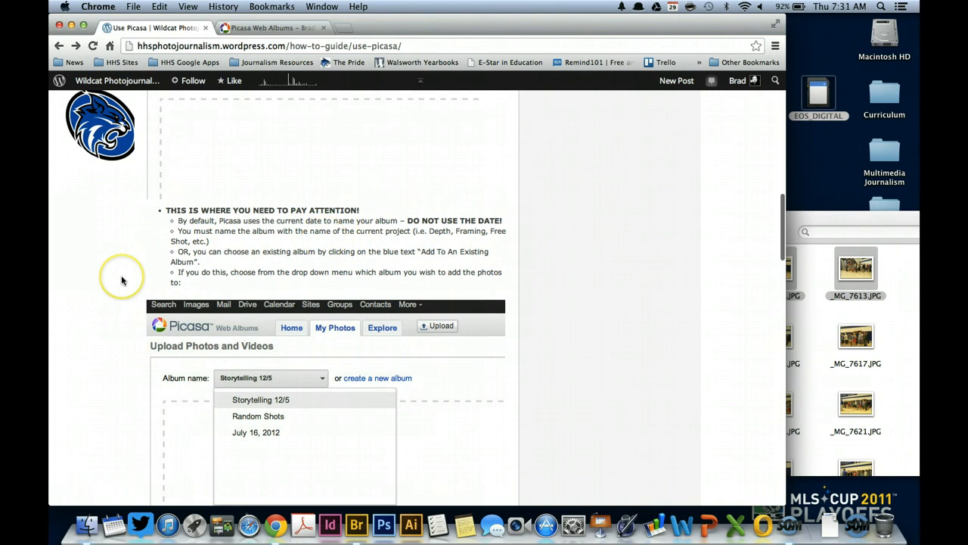
pyautogui.click(268, 28)
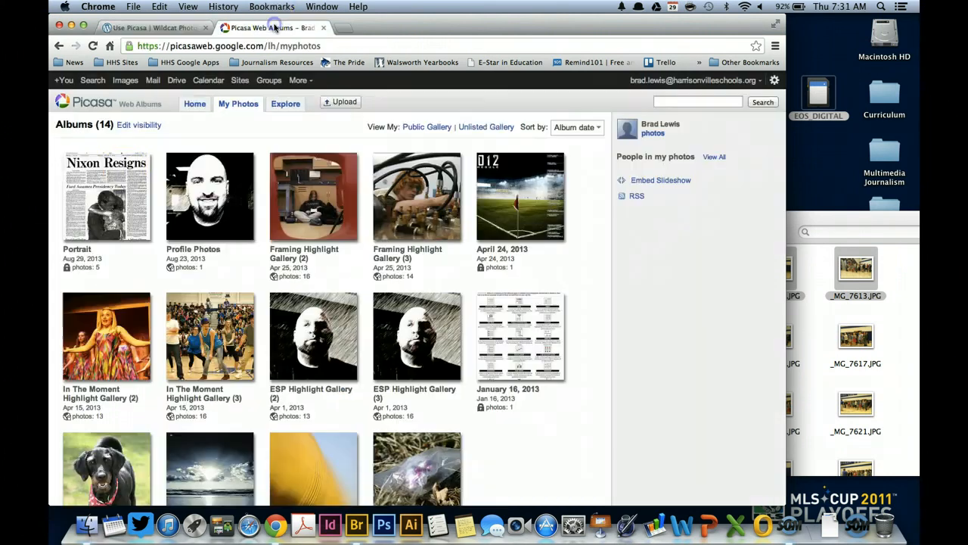
# Step: Open the Portrait album's properties, cancel without changes, and return Home
pyautogui.click(106, 196)
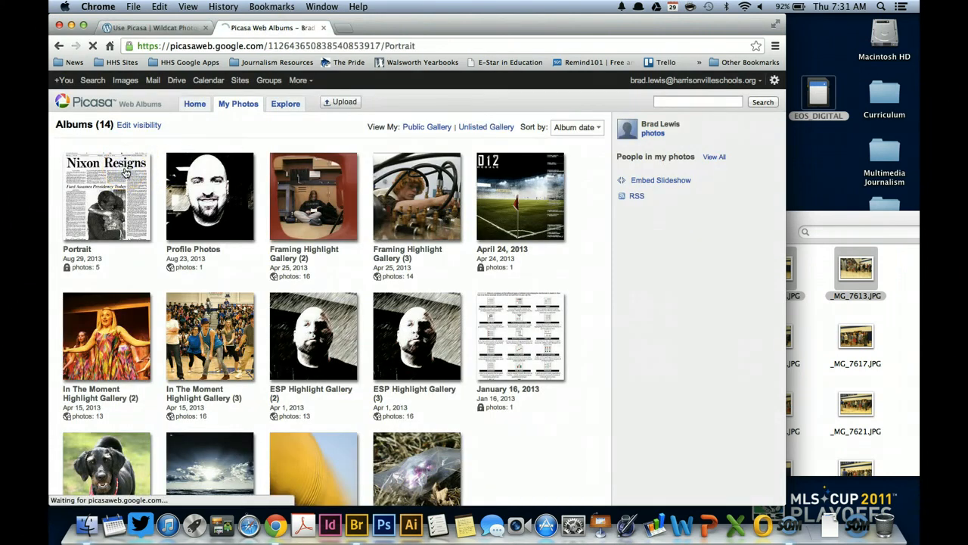
pyautogui.click(106, 196)
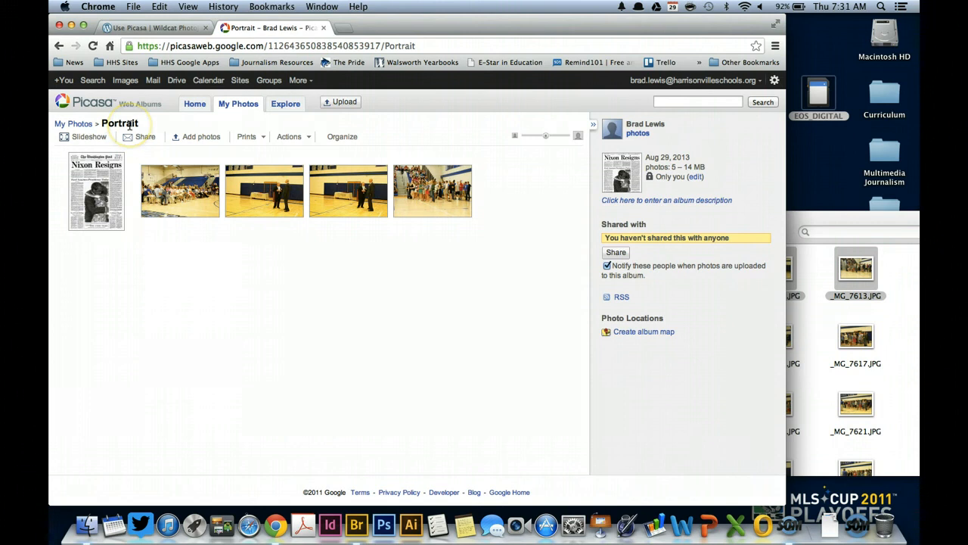
pyautogui.moveTo(257, 150)
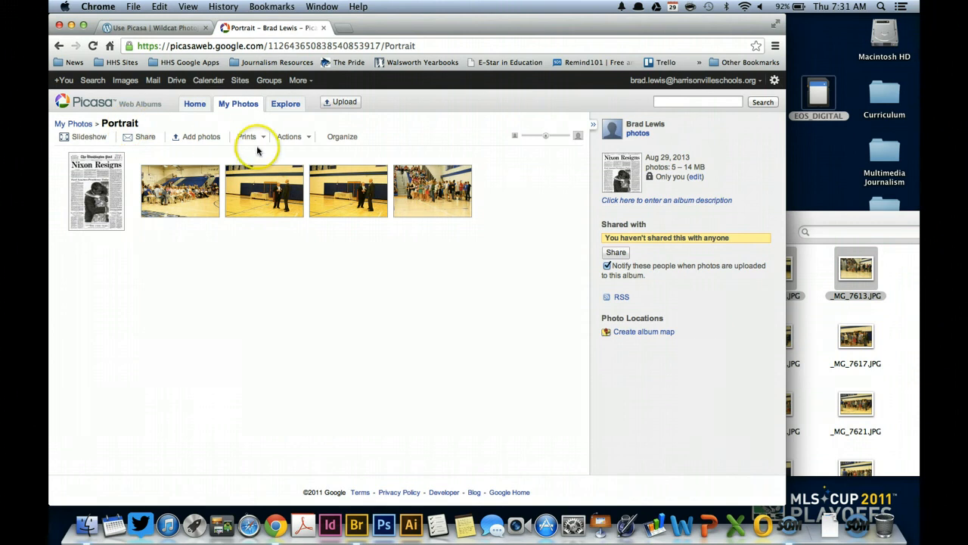
pyautogui.click(289, 136)
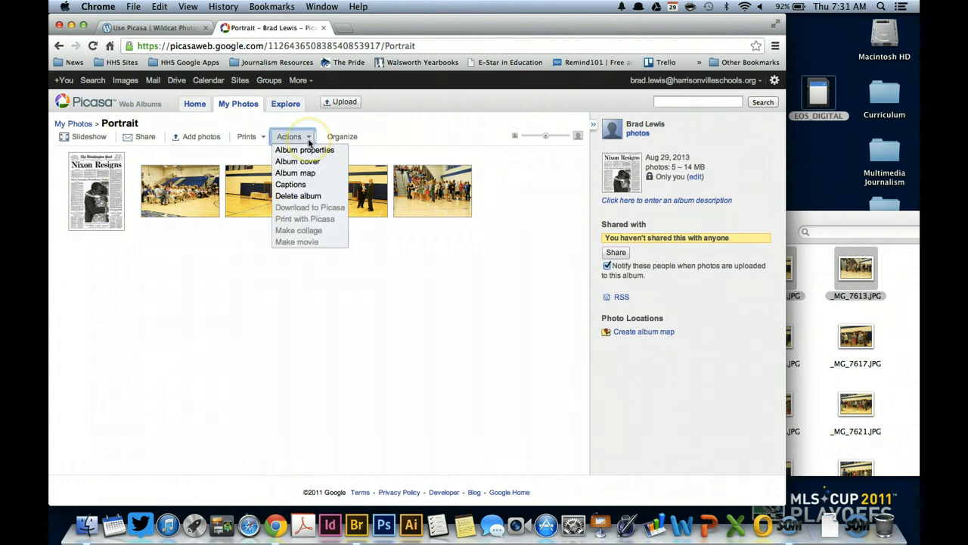
pyautogui.moveTo(291, 184)
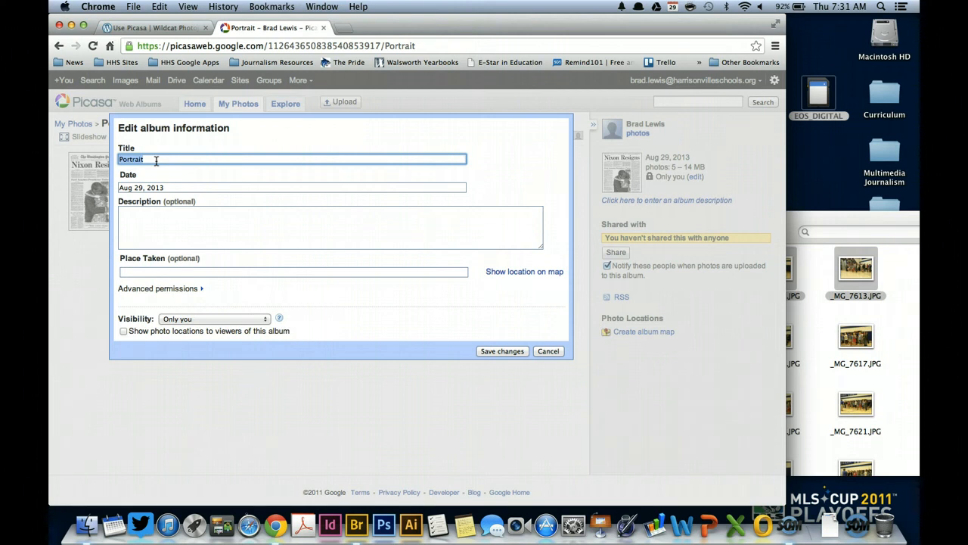
pyautogui.moveTo(548, 351)
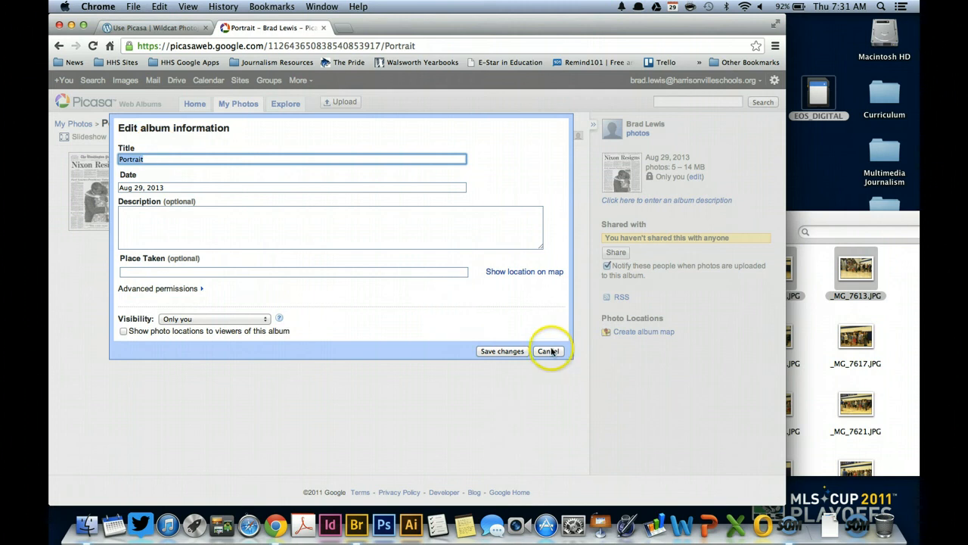
pyautogui.click(549, 351)
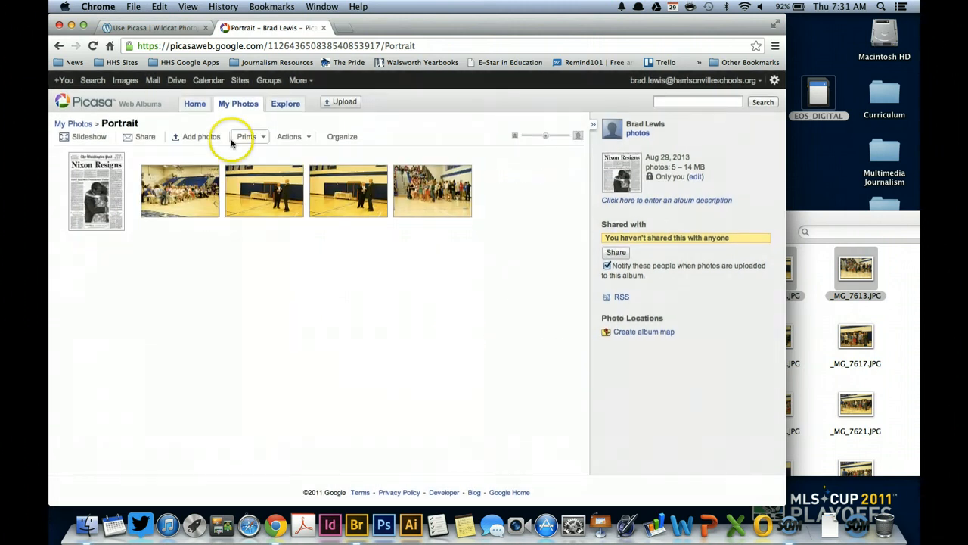
pyautogui.click(195, 104)
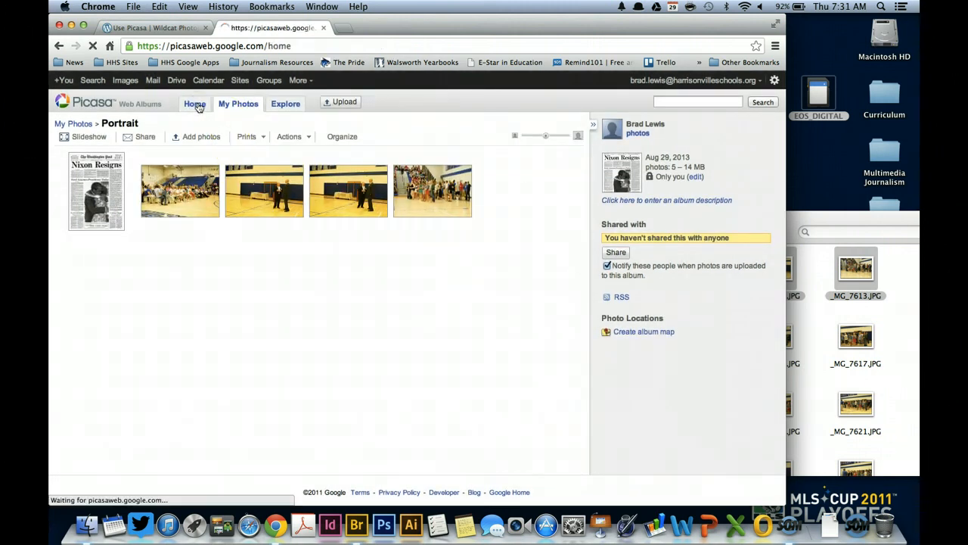
pyautogui.click(195, 104)
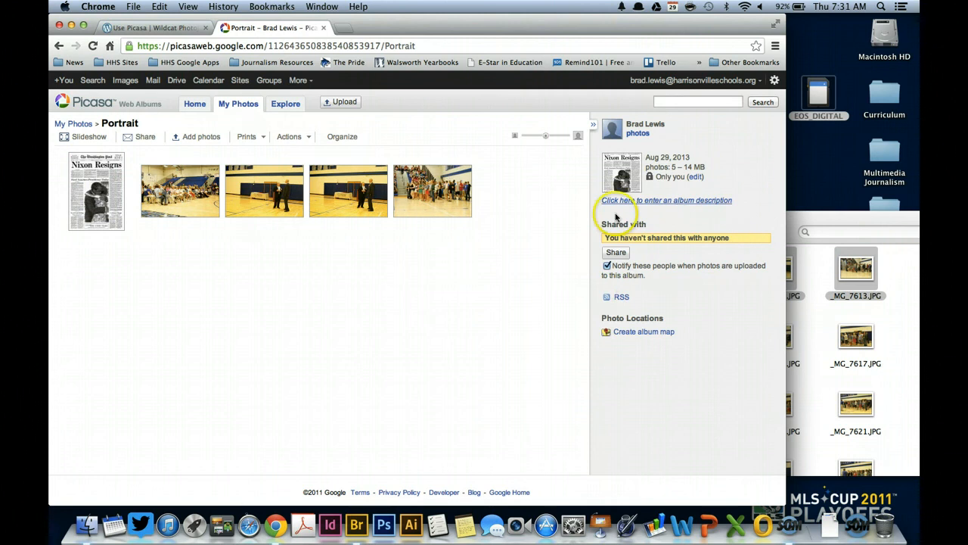
pyautogui.moveTo(658, 278)
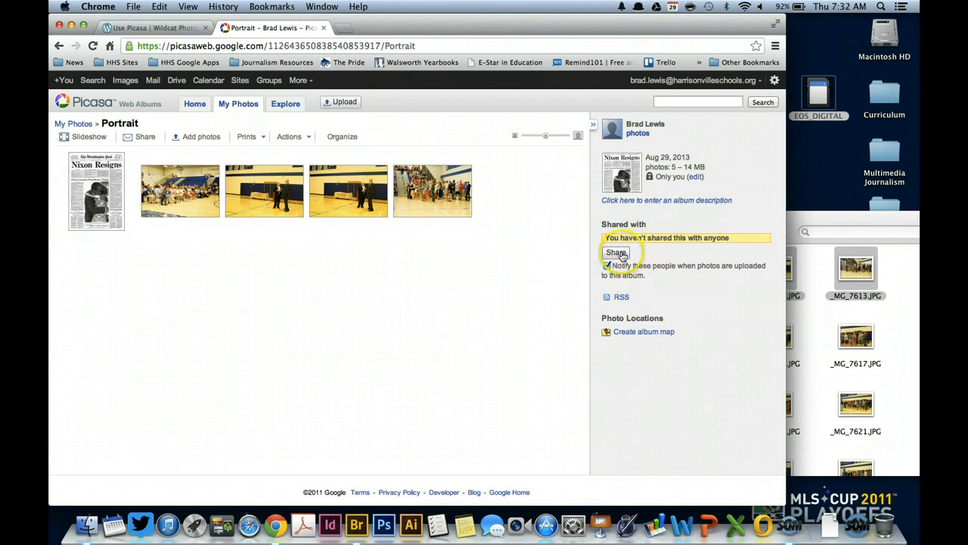
# Step: Share the Portrait album with the suggested 'rad.' recipient as a photo contributor, then return Home
pyautogui.click(616, 252)
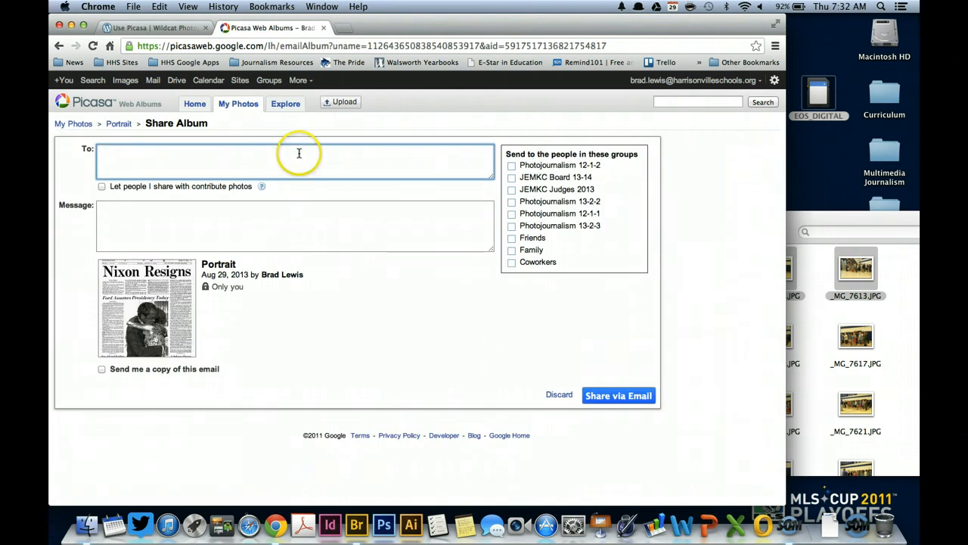
pyautogui.write('b')
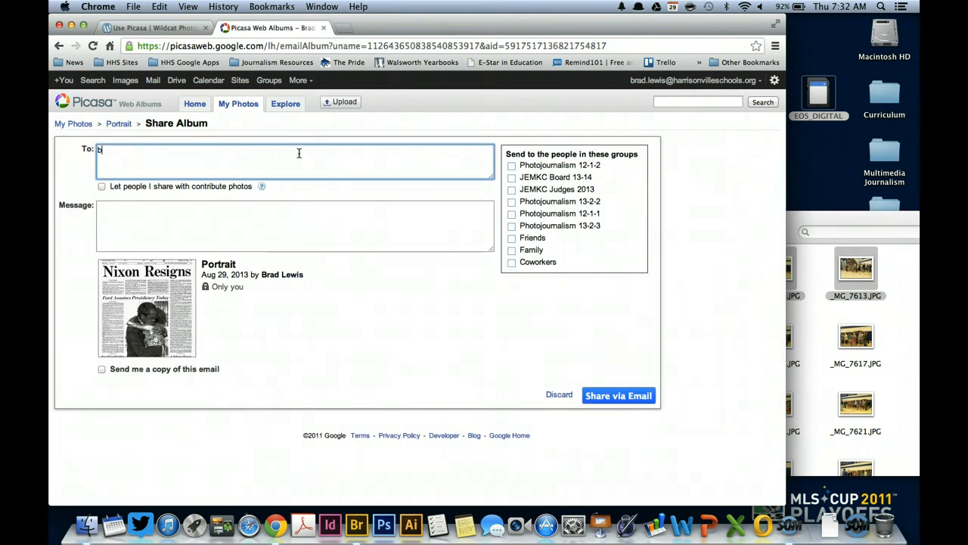
pyautogui.write('rad.')
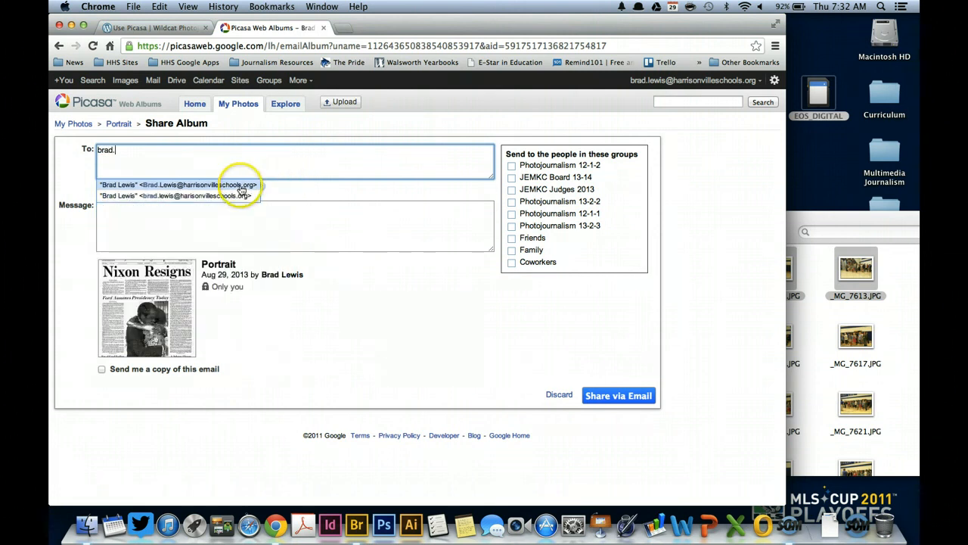
pyautogui.click(178, 184)
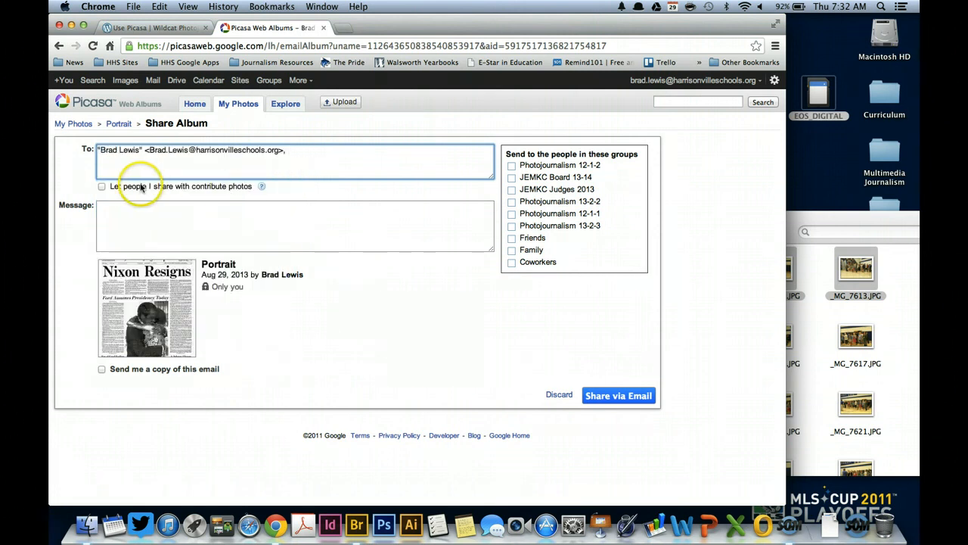
pyautogui.click(101, 186)
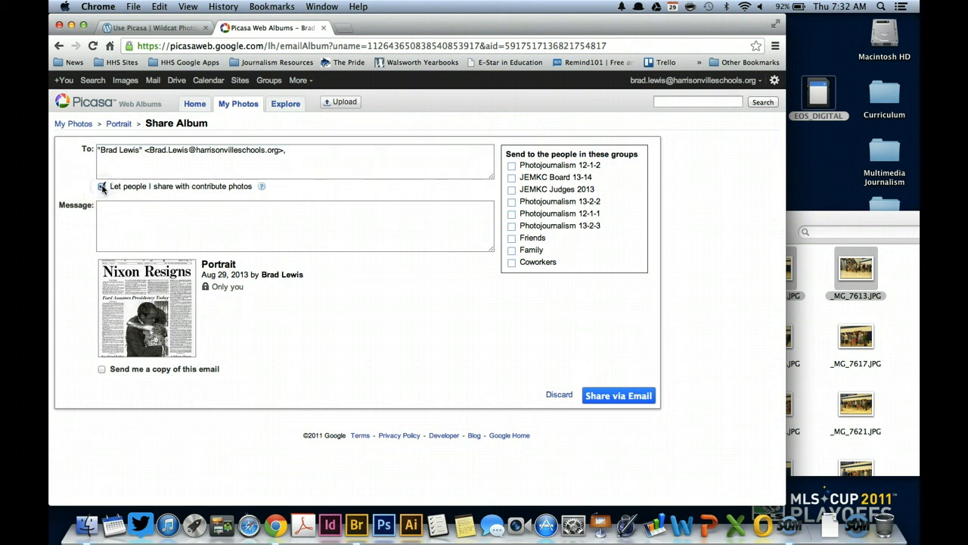
pyautogui.click(100, 186)
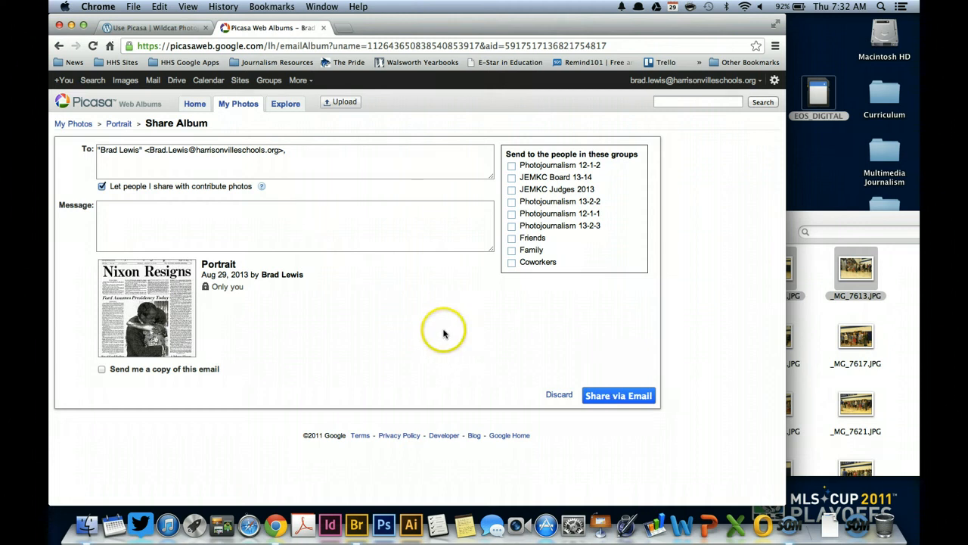
pyautogui.moveTo(220, 109)
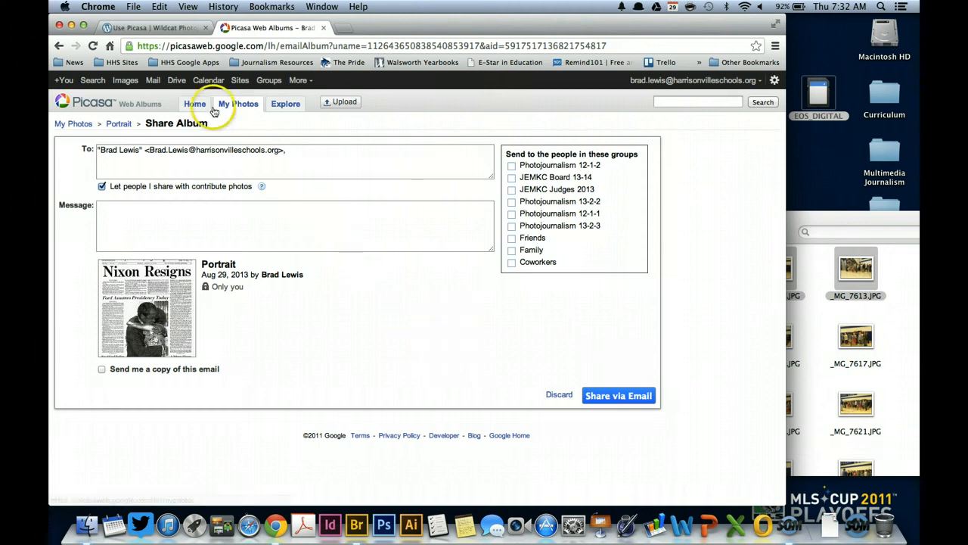
pyautogui.click(196, 102)
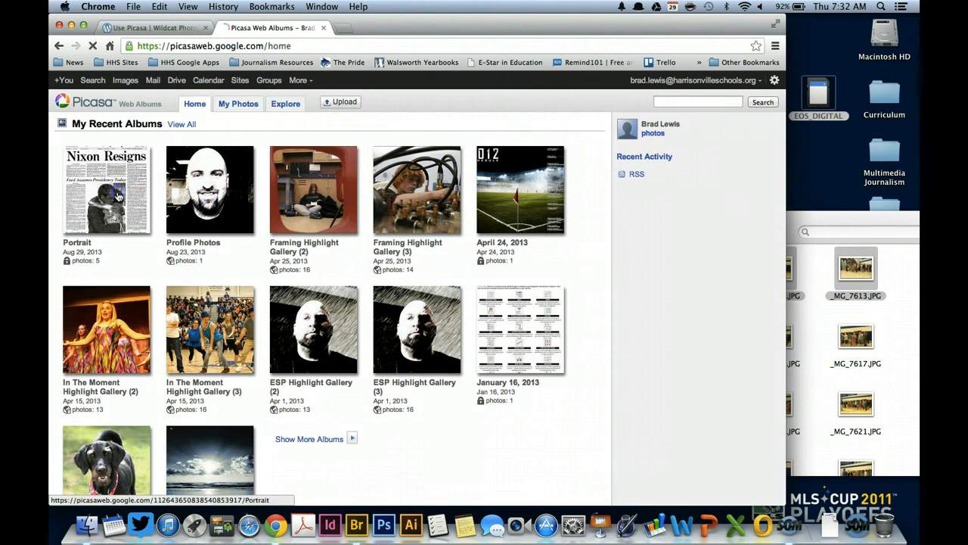
# Step: Open Portrait photo 3 of 5, the two men in the gym, and check its Actions menu
pyautogui.click(97, 195)
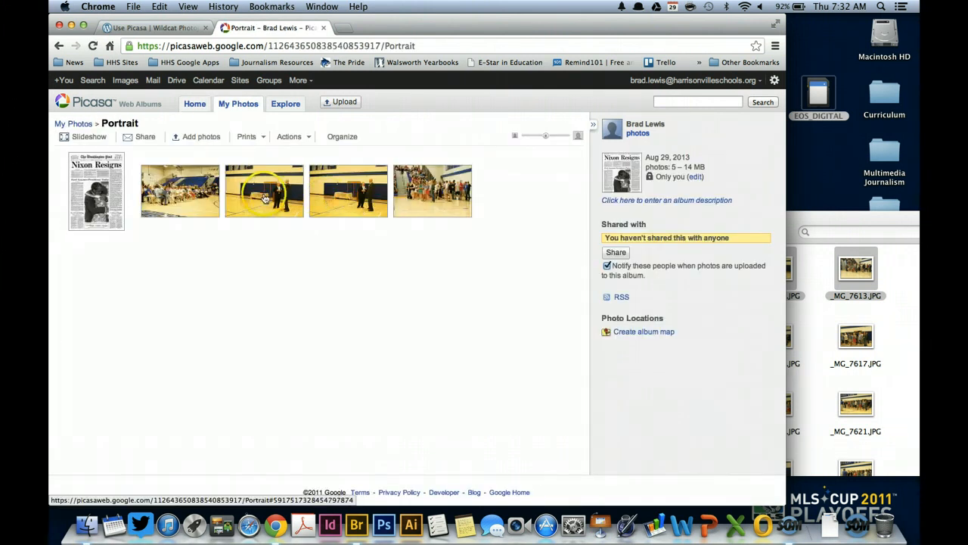
pyautogui.click(264, 190)
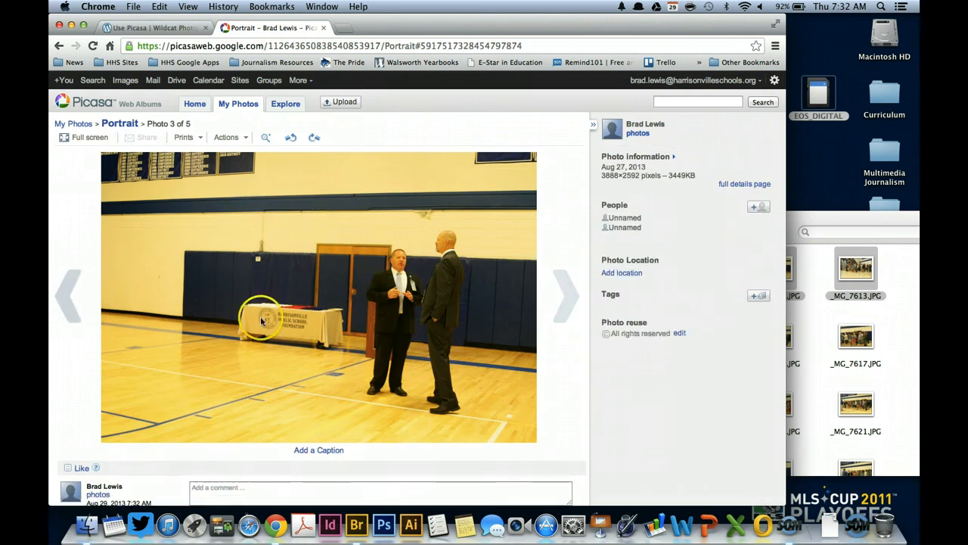
pyautogui.moveTo(439, 320)
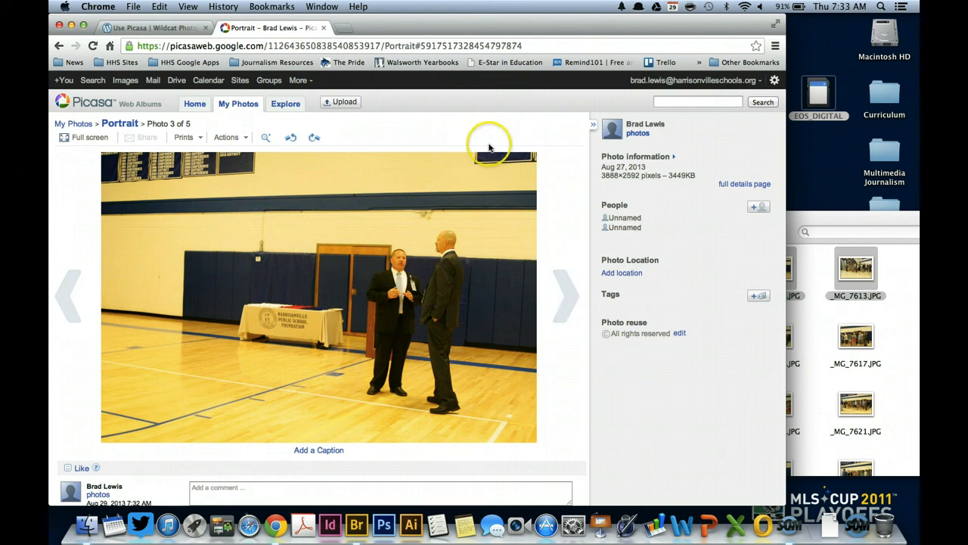
pyautogui.click(226, 137)
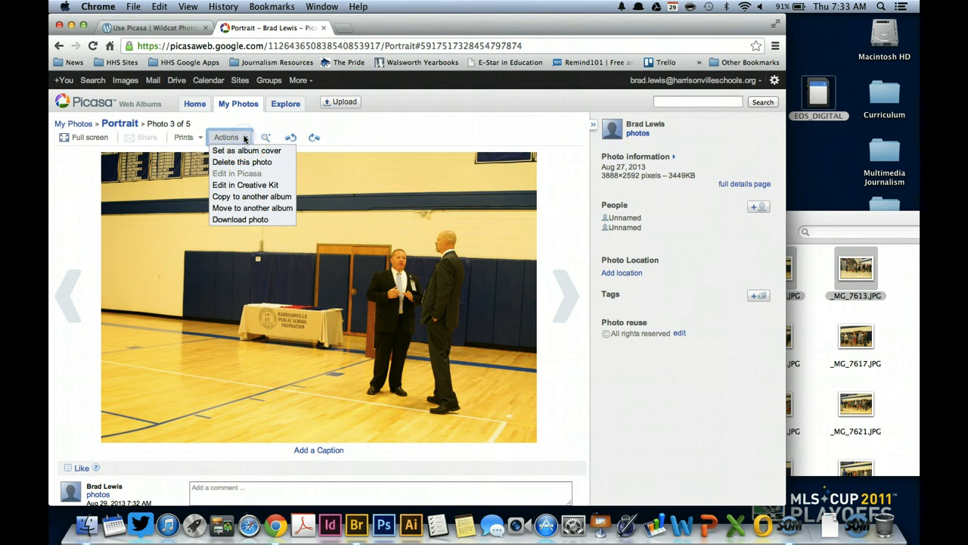
pyautogui.click(226, 137)
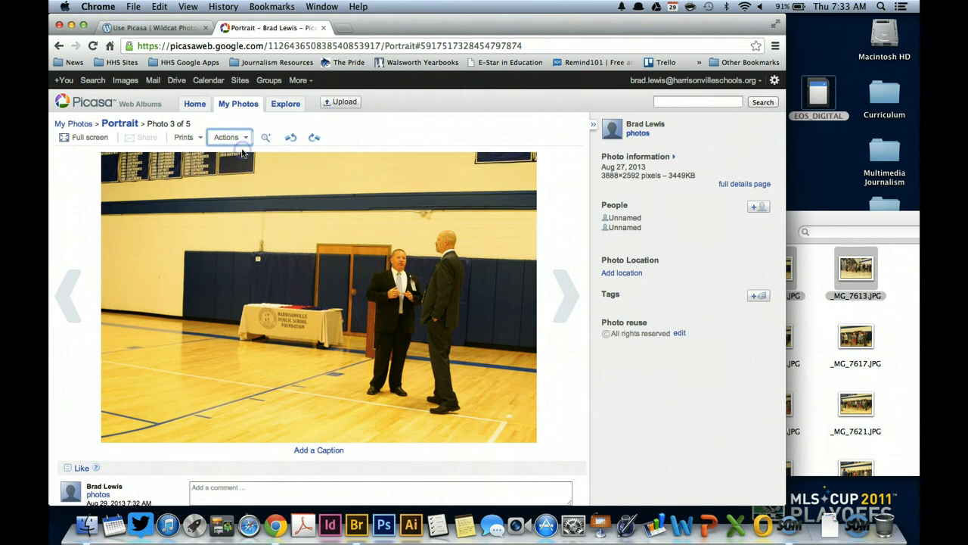
pyautogui.moveTo(196, 104)
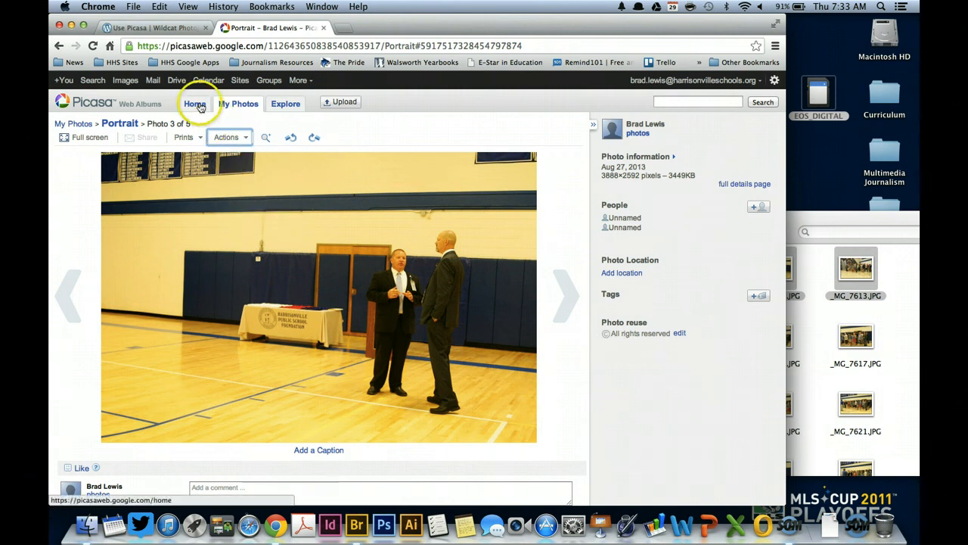
pyautogui.click(193, 104)
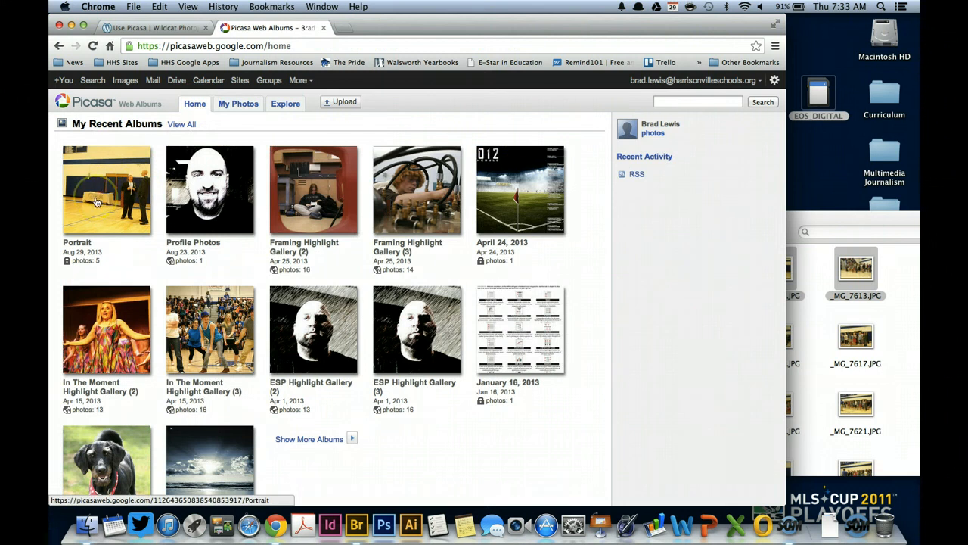
pyautogui.click(106, 189)
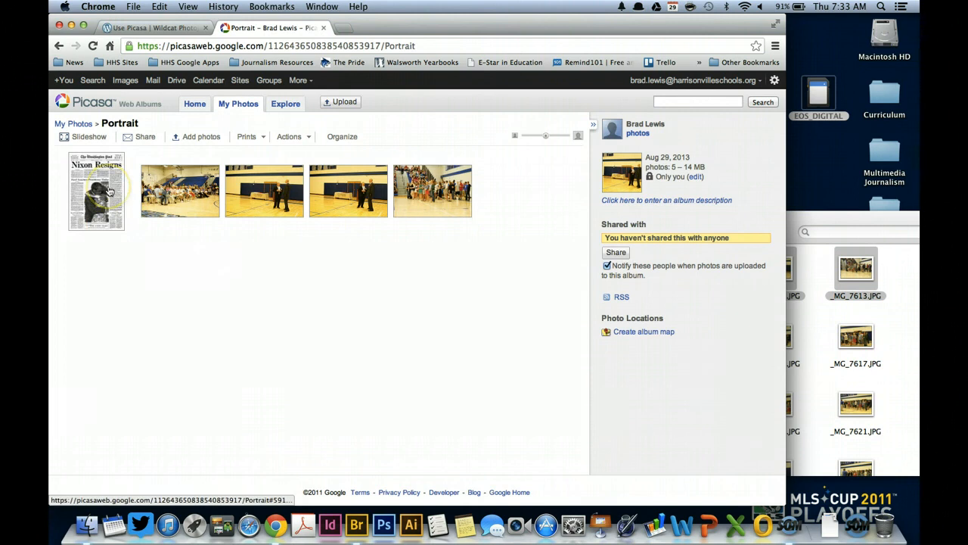
pyautogui.moveTo(286, 180)
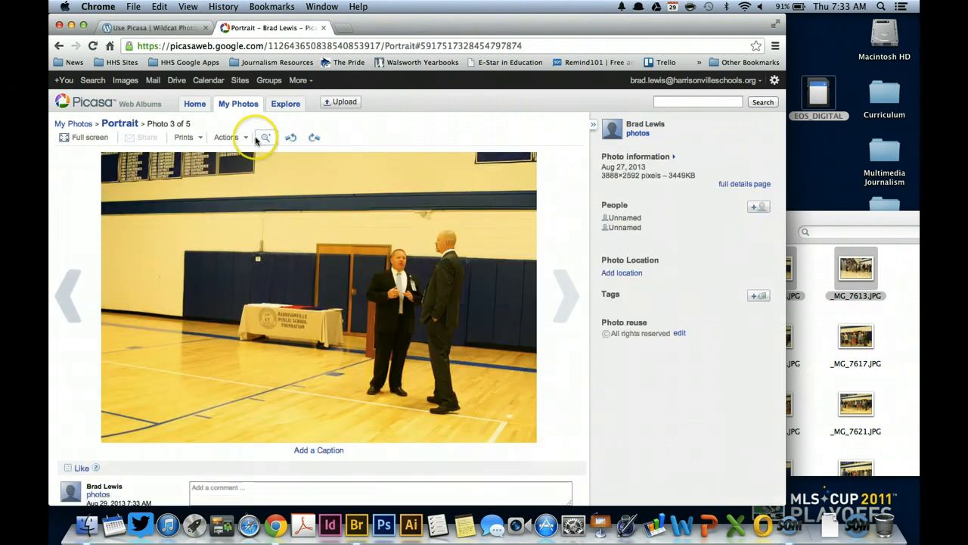
# Step: Copy photo 3 into a new 'Aug 29, 2013' album, then view all 15 albums
pyautogui.click(229, 137)
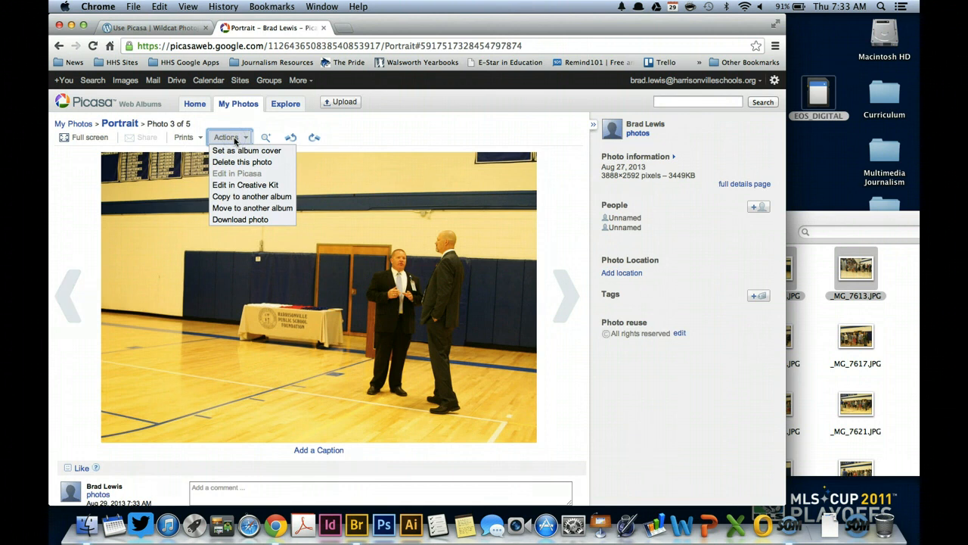
pyautogui.moveTo(230, 196)
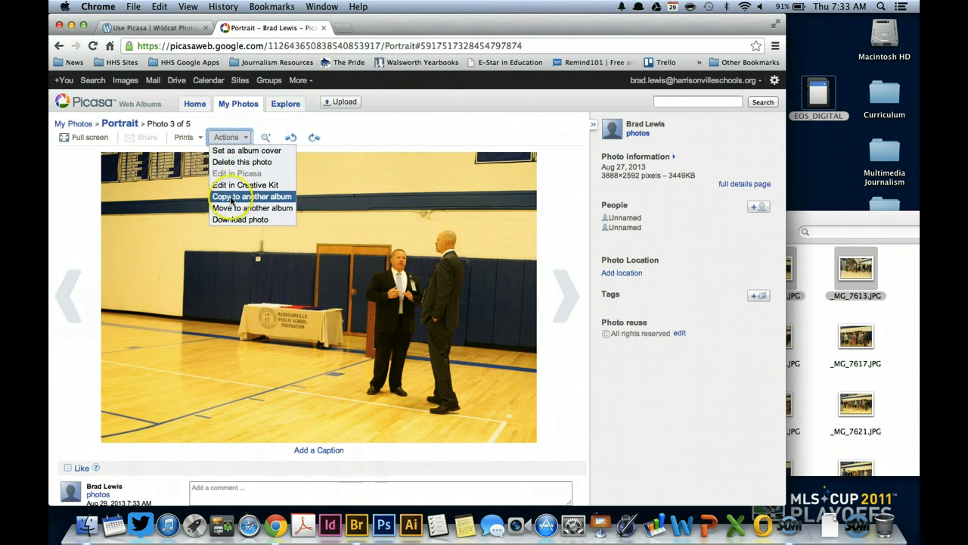
pyautogui.click(252, 196)
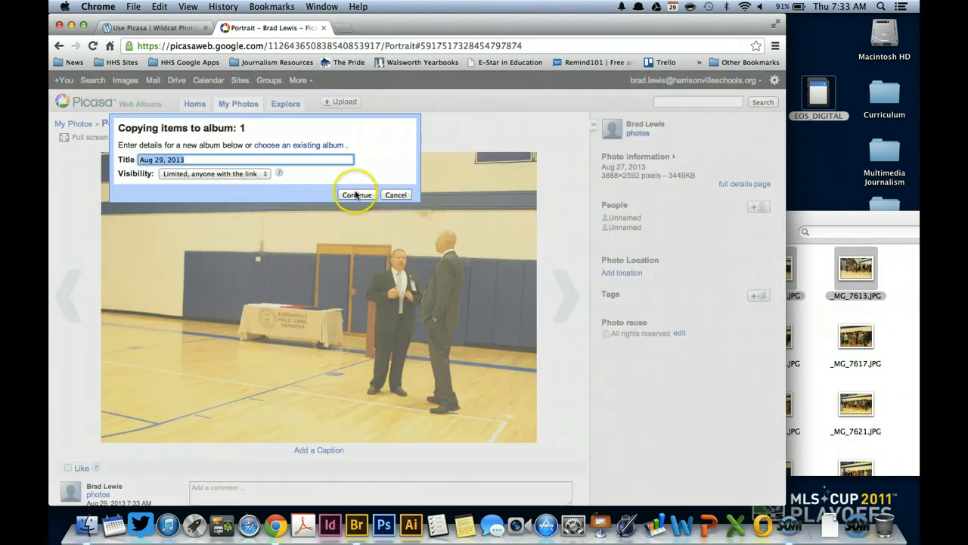
pyautogui.click(357, 194)
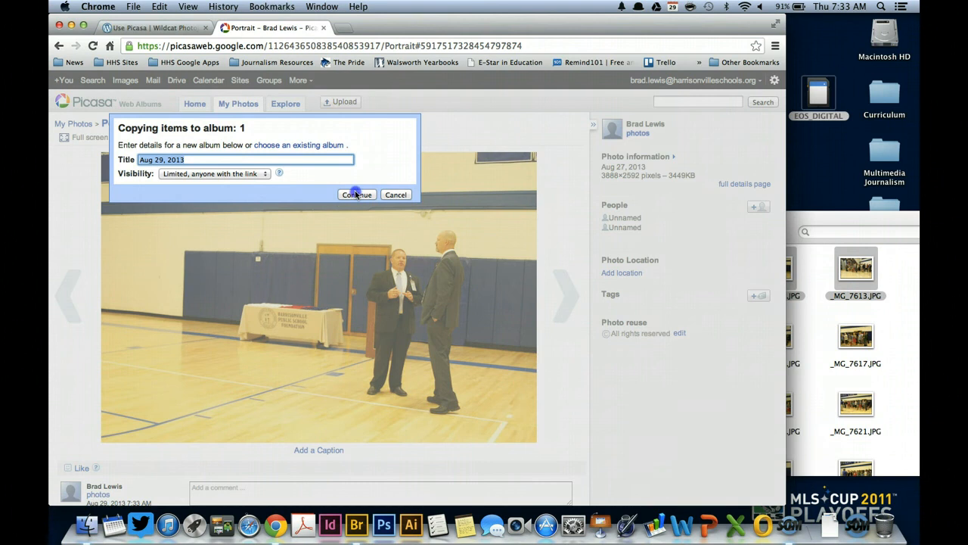
pyautogui.click(356, 195)
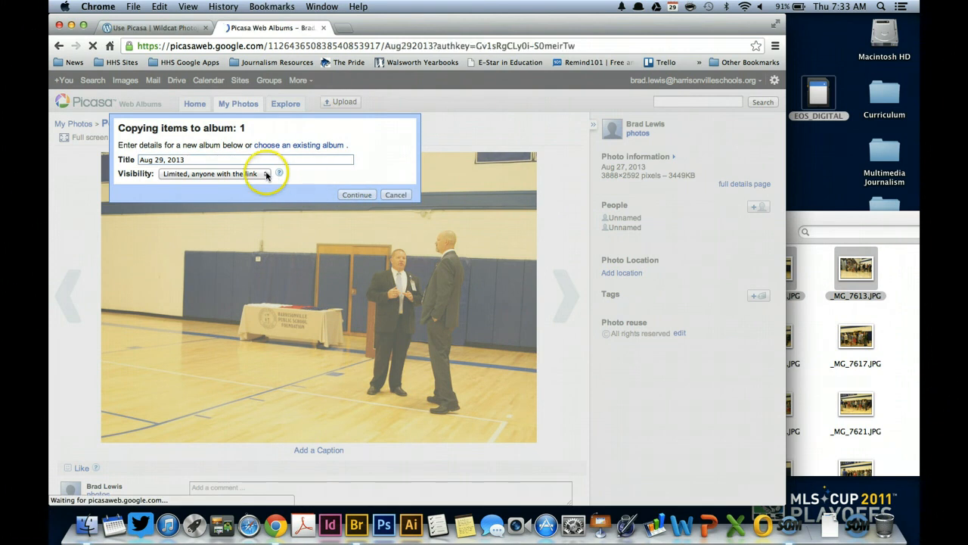
pyautogui.click(356, 195)
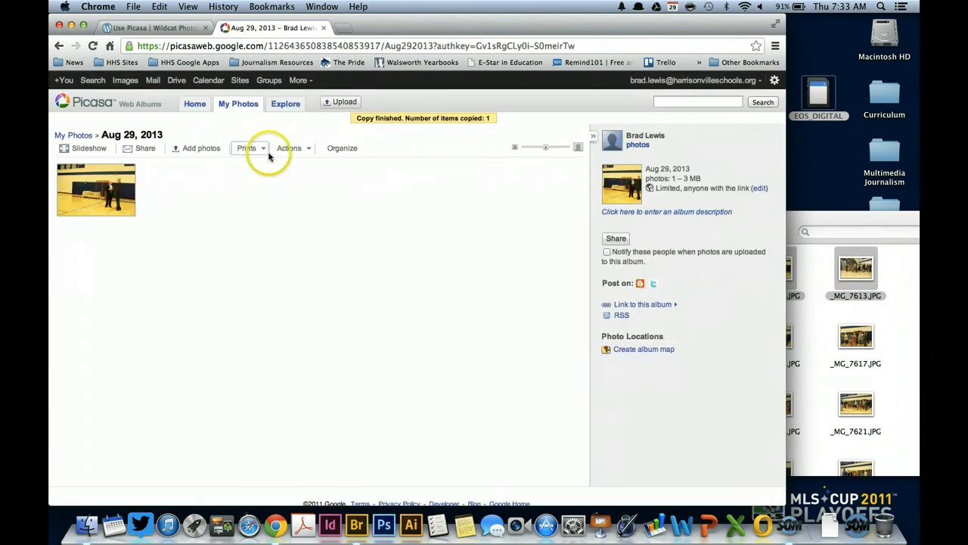
pyautogui.click(289, 148)
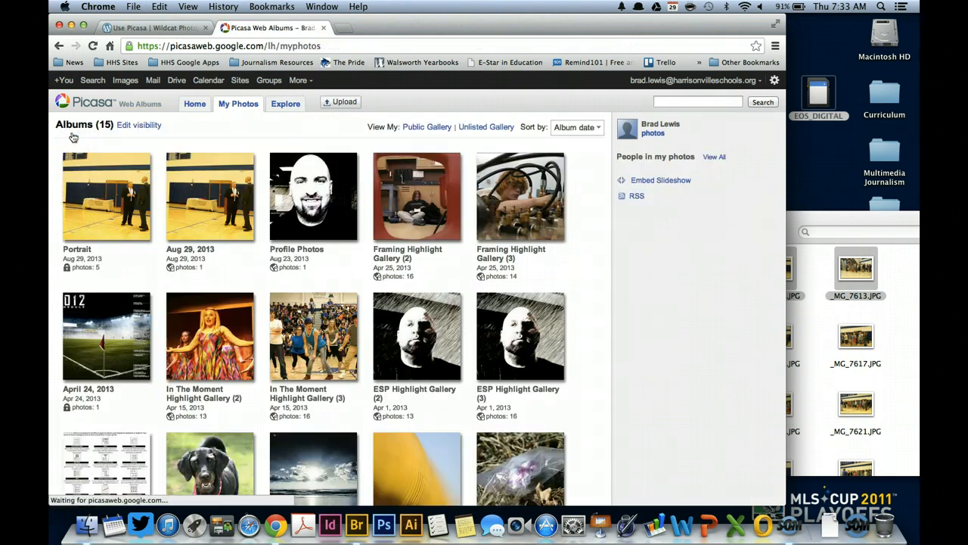
# Step: Move Portrait's third photo into a new 'Aug 29, 2013' album, leaving four photos
pyautogui.click(106, 206)
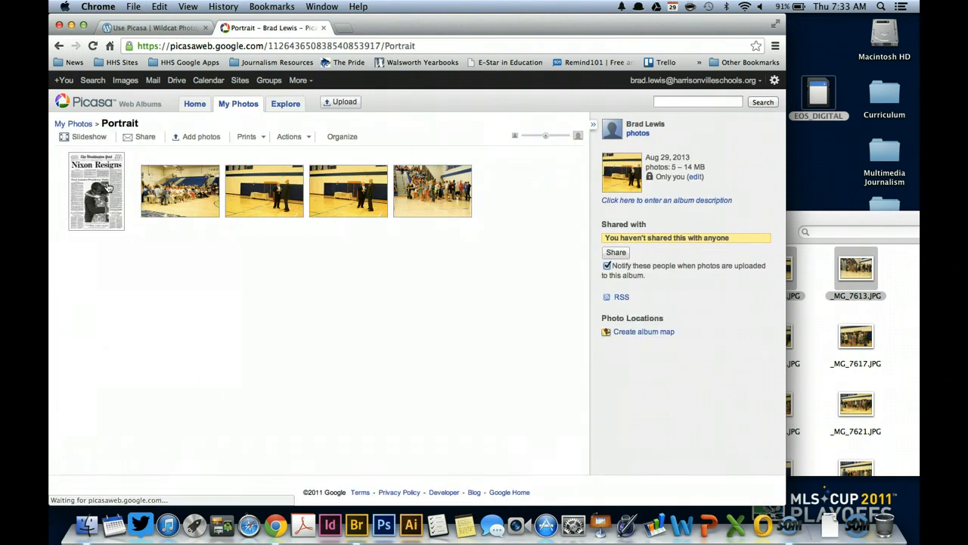
pyautogui.moveTo(245, 203)
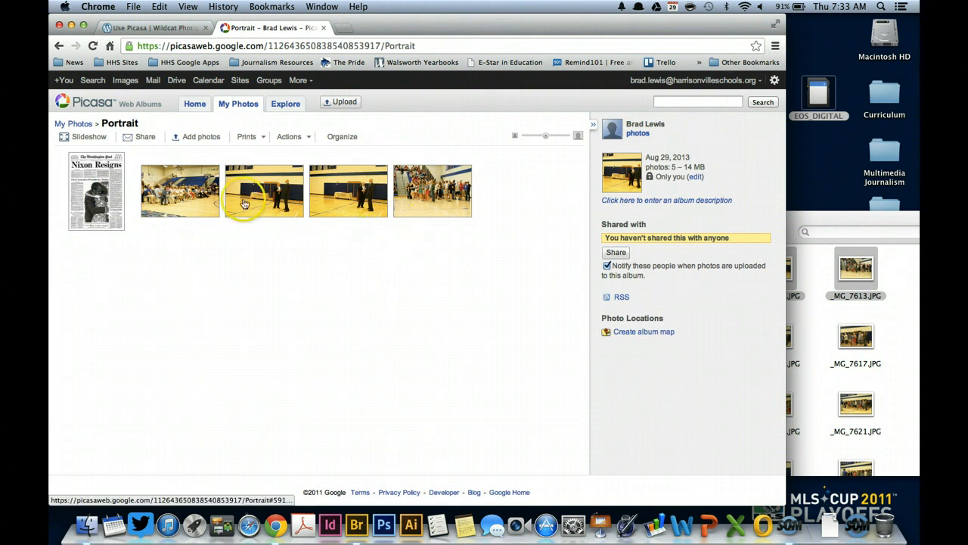
pyautogui.click(245, 190)
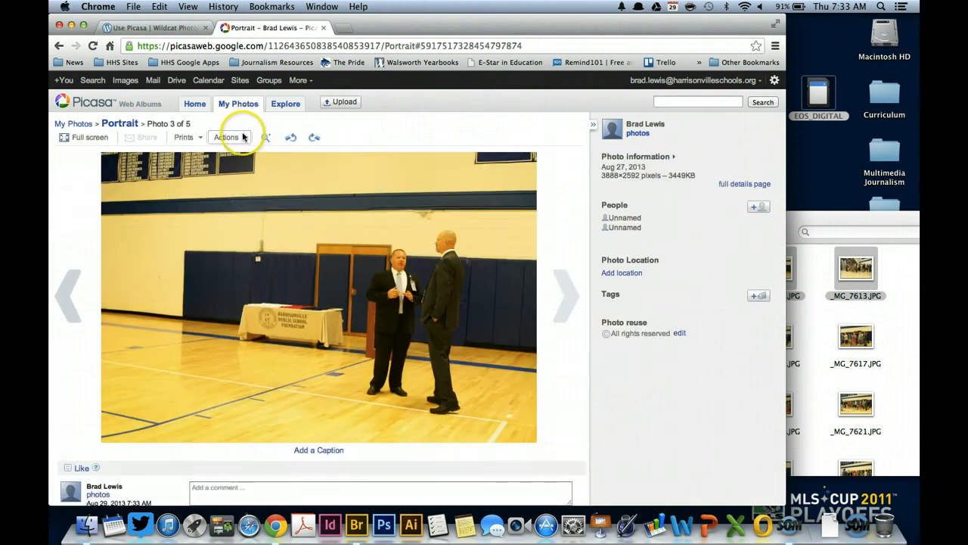
pyautogui.click(229, 137)
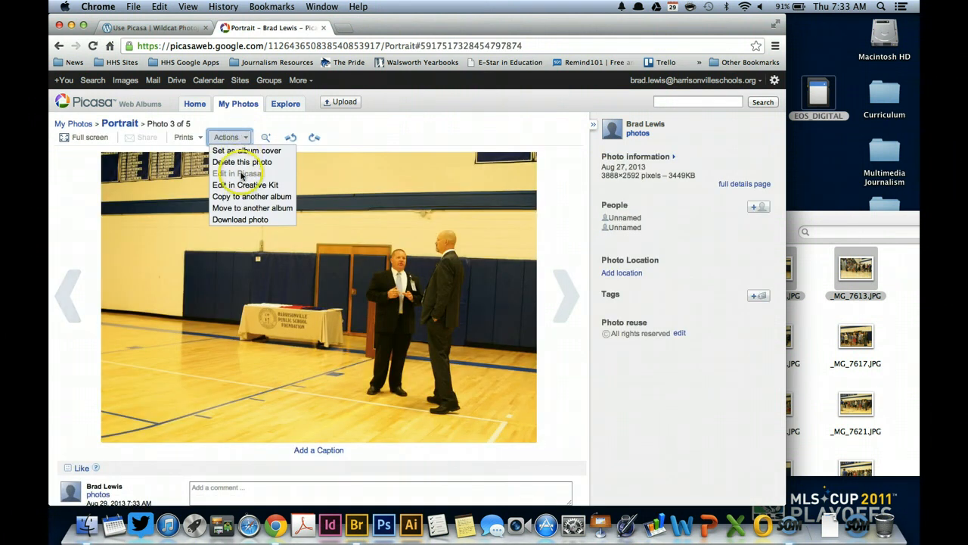
pyautogui.click(252, 207)
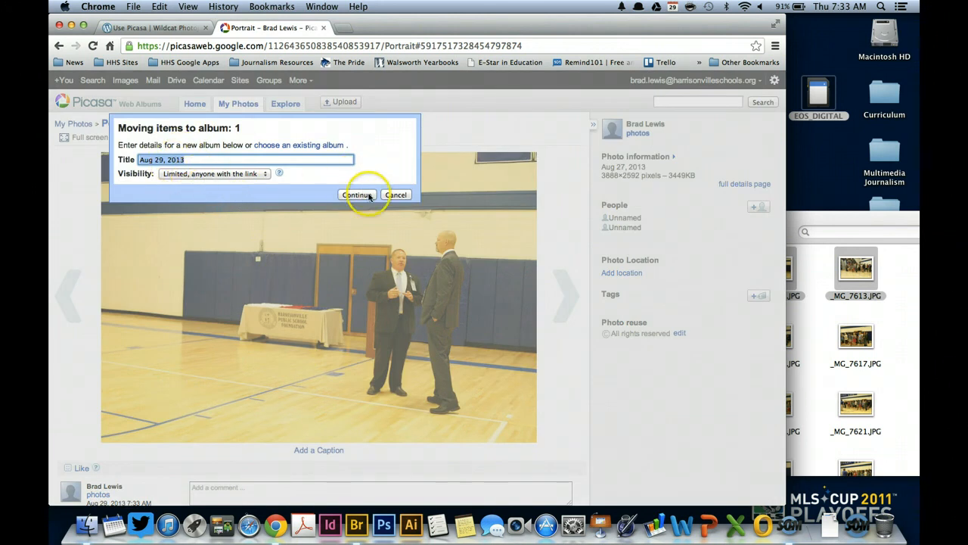
pyautogui.click(356, 194)
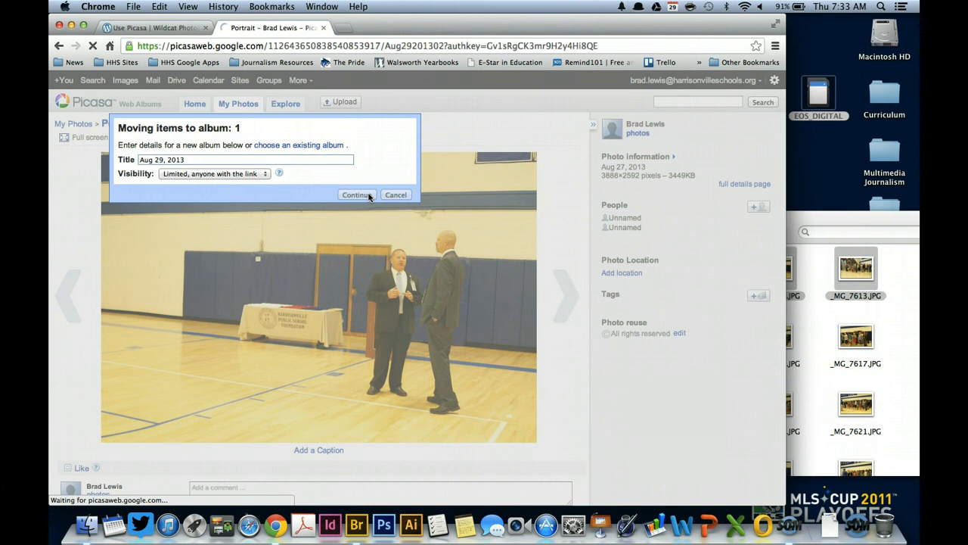
pyautogui.click(356, 195)
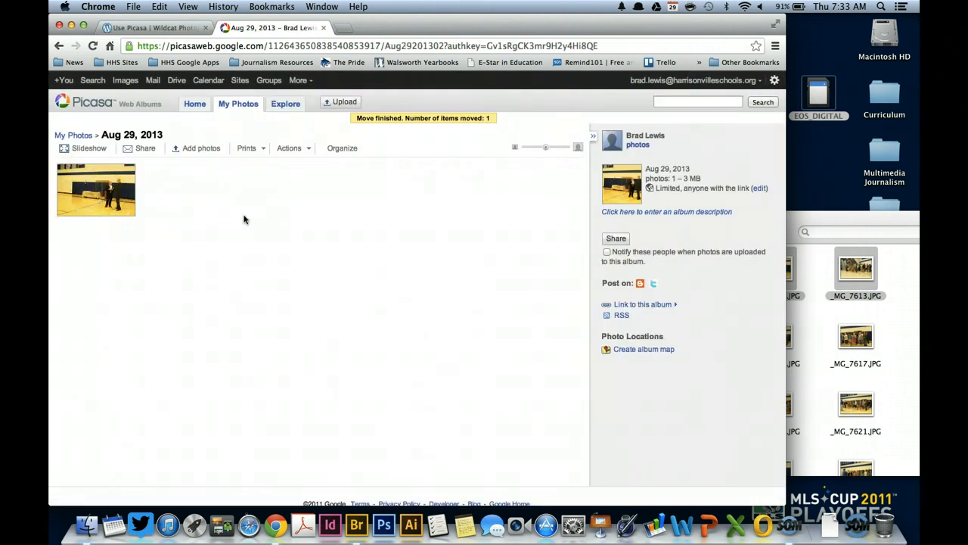
pyautogui.click(193, 103)
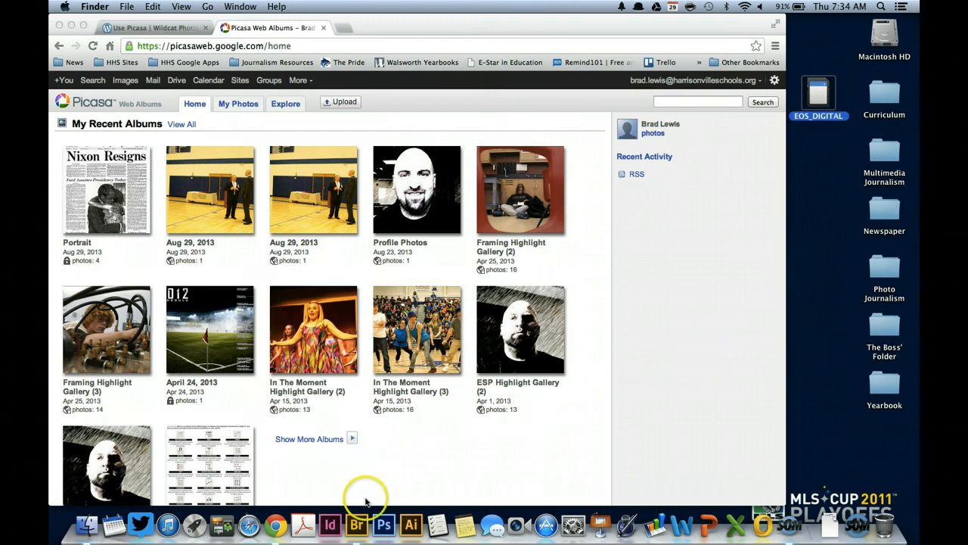
pyautogui.moveTo(354, 524)
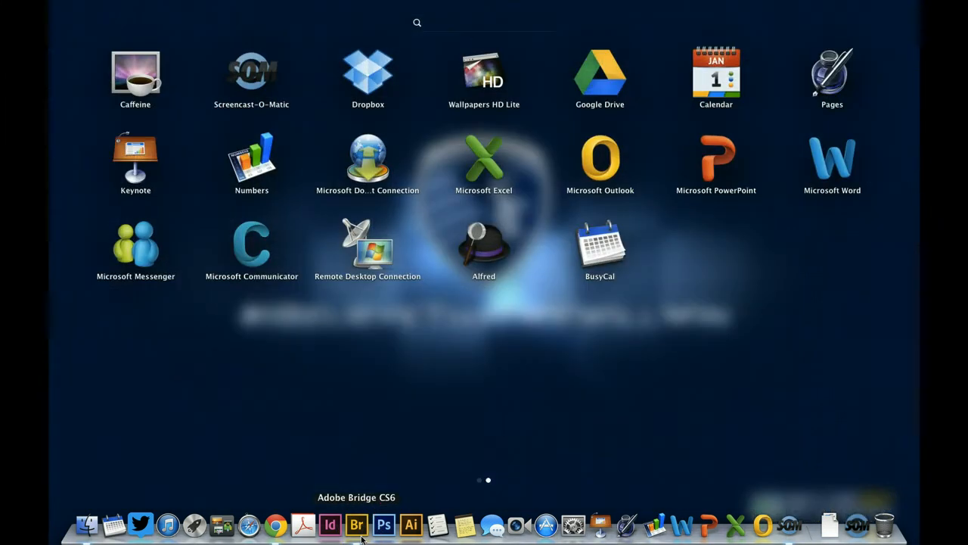
# Step: Swipe Launchpad to its first page showing the Adobe CS6 apps
pyautogui.hscroll(-3)
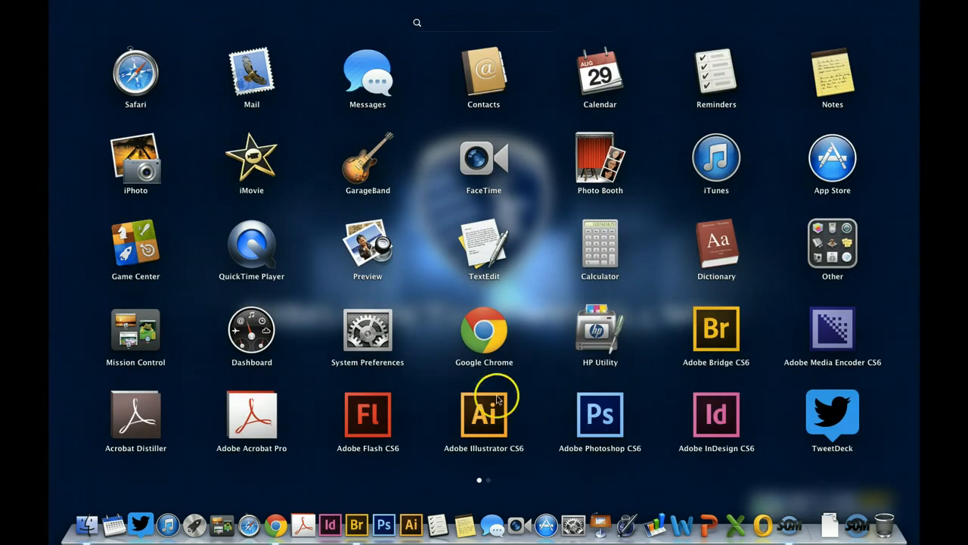
pyautogui.moveTo(705, 350)
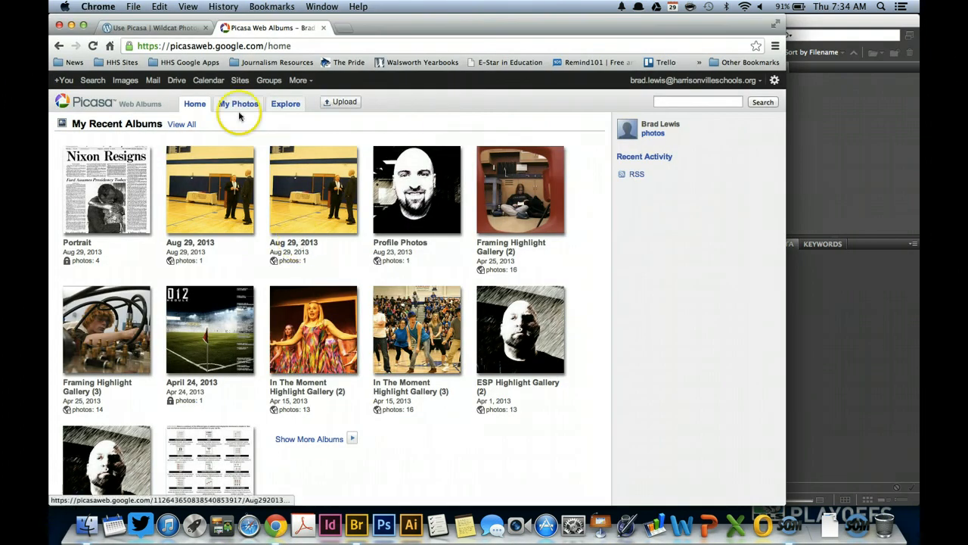
# Step: Open the 'Upload and Organize Photos – Adobe Bridge' guide from How-To Guides
pyautogui.click(144, 29)
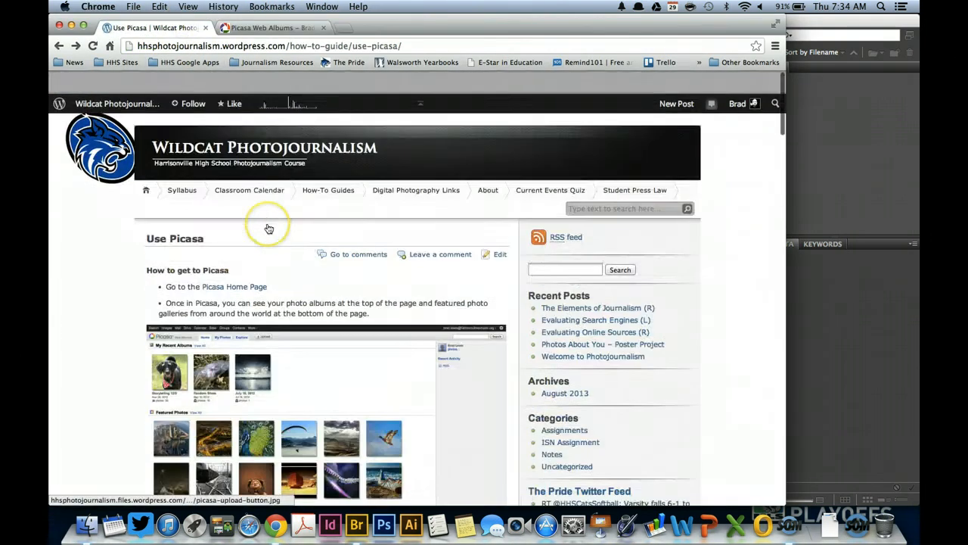
pyautogui.click(328, 190)
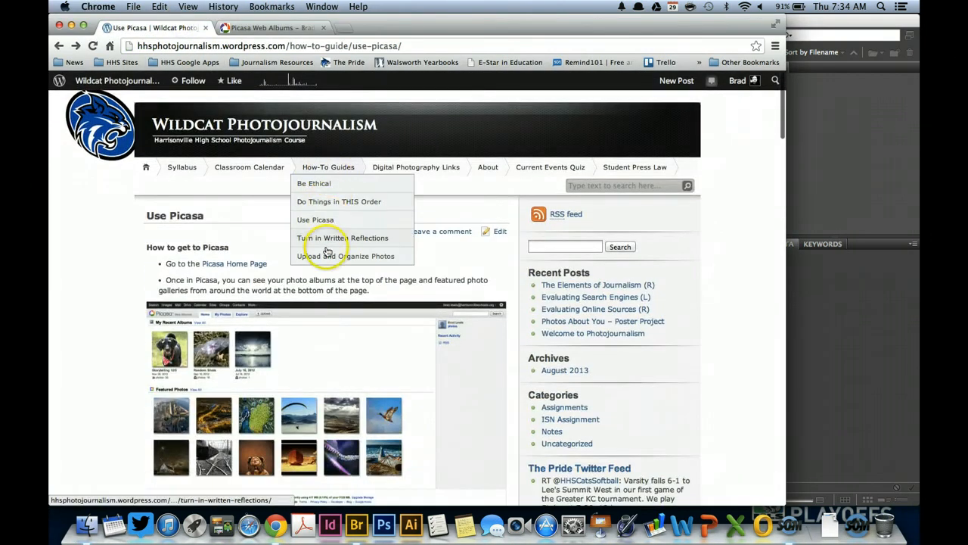
pyautogui.click(345, 255)
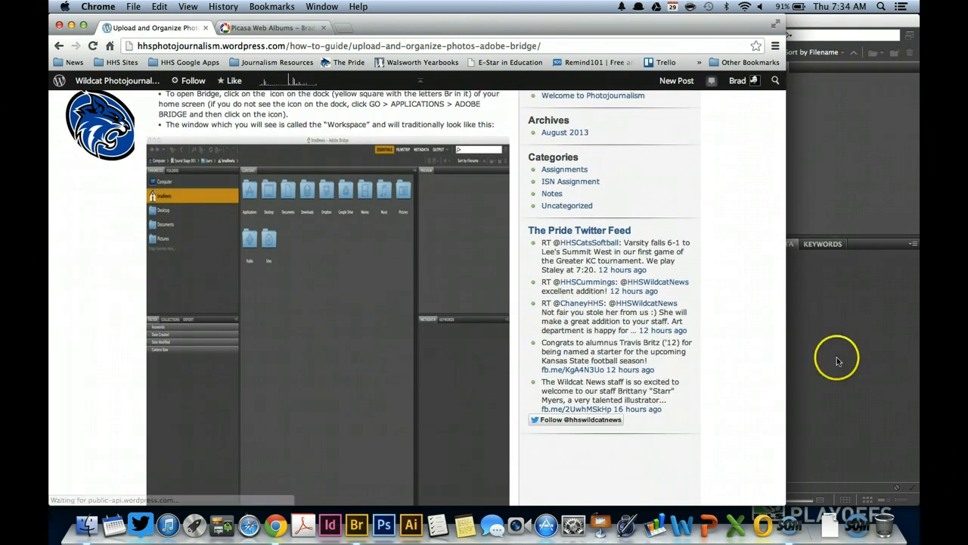
# Step: In Bridge, suppress the prompt and decline auto-launching the downloader for cameras
pyautogui.click(175, 6)
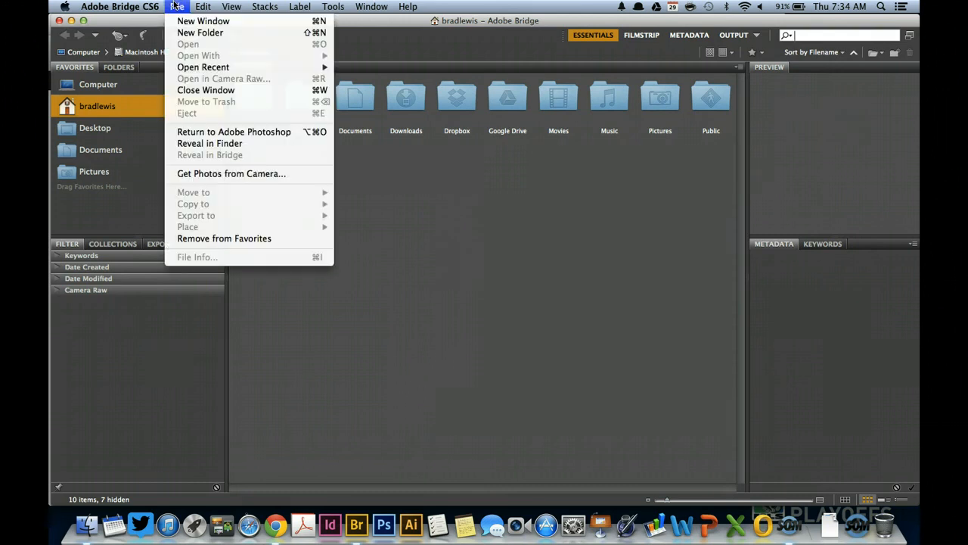
pyautogui.moveTo(186, 173)
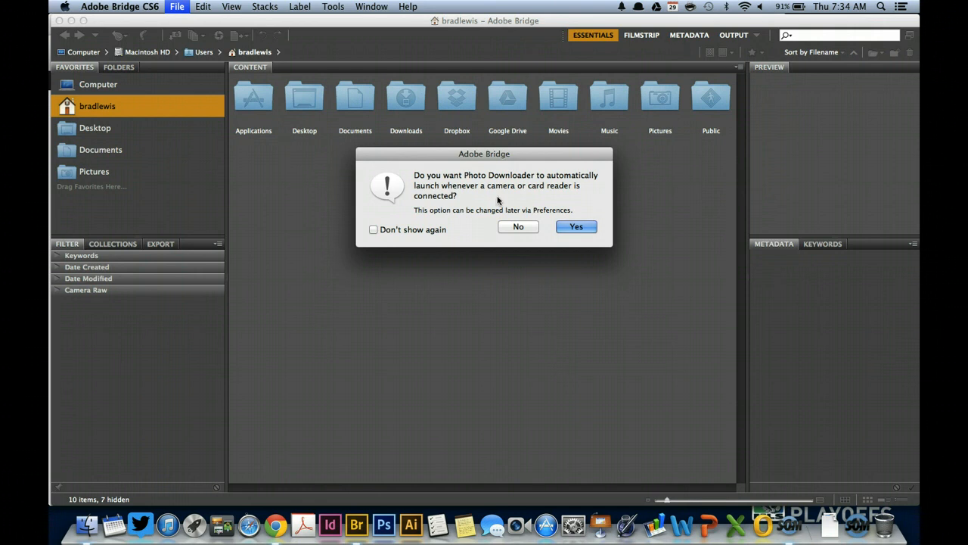
pyautogui.moveTo(375, 235)
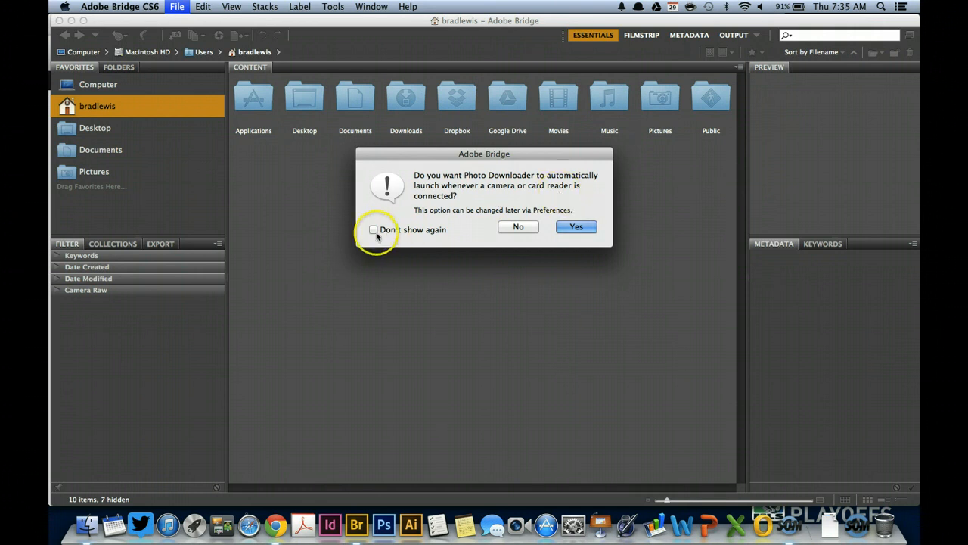
pyautogui.click(374, 229)
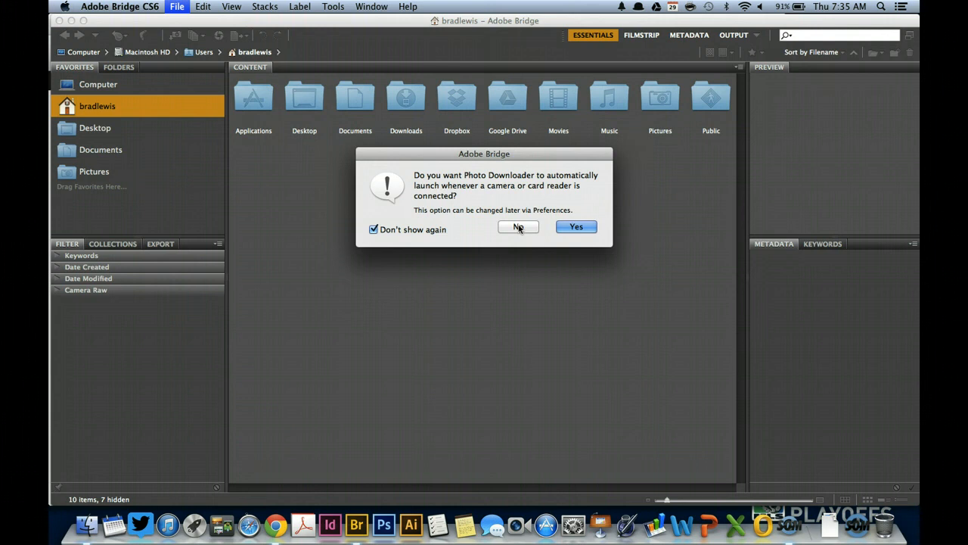
pyautogui.click(519, 227)
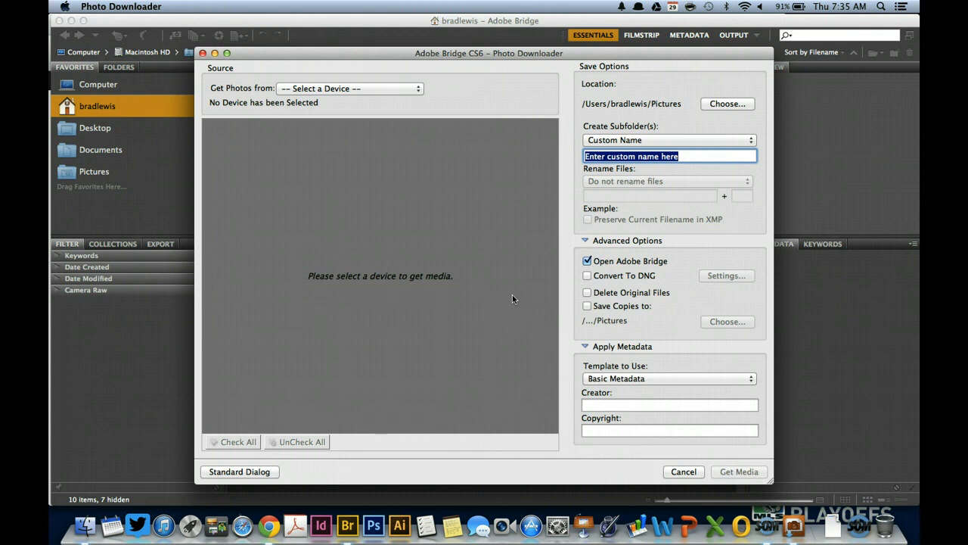
pyautogui.moveTo(426, 90)
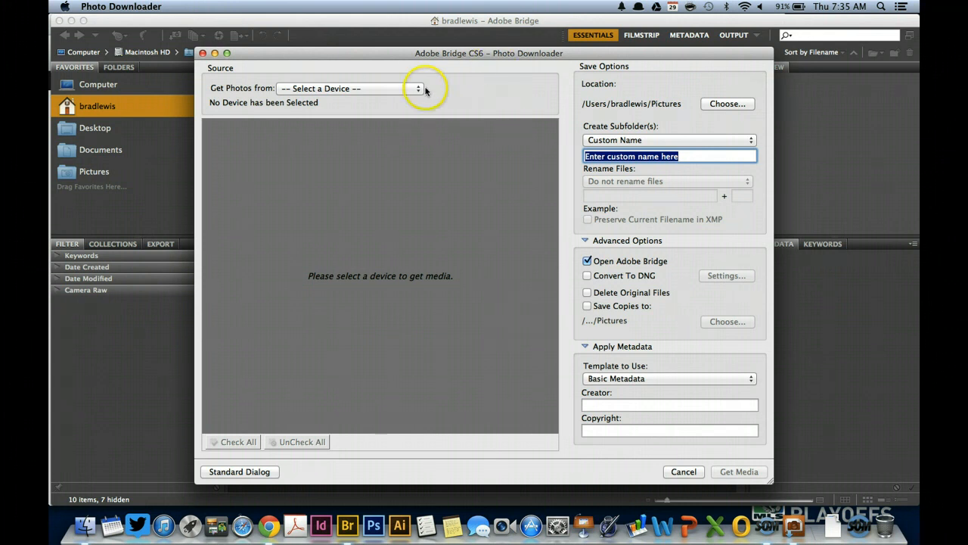
pyautogui.click(418, 89)
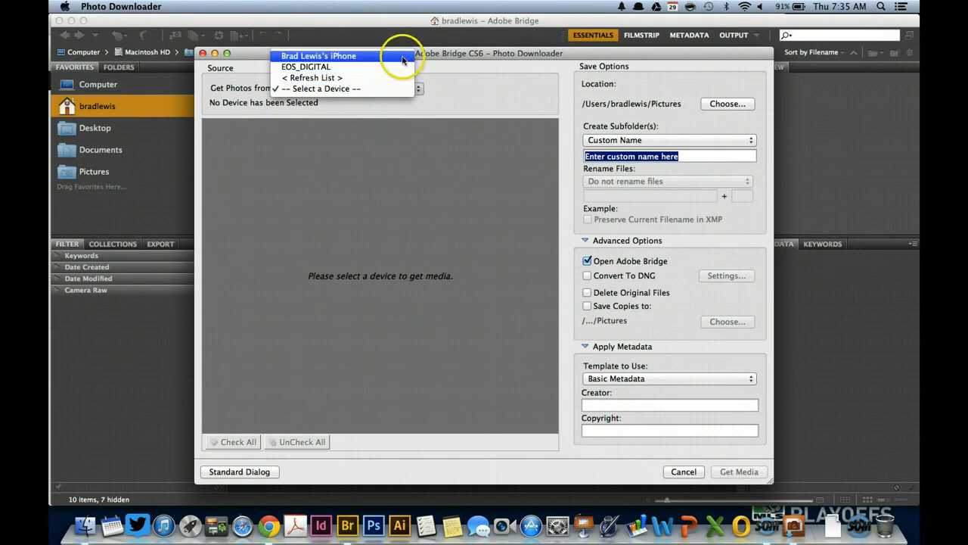
pyautogui.click(320, 55)
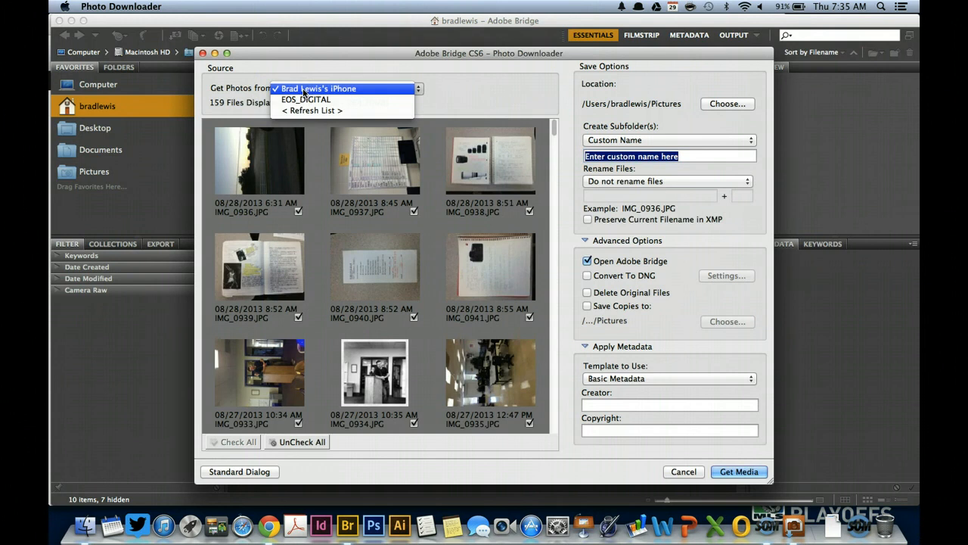
pyautogui.click(318, 88)
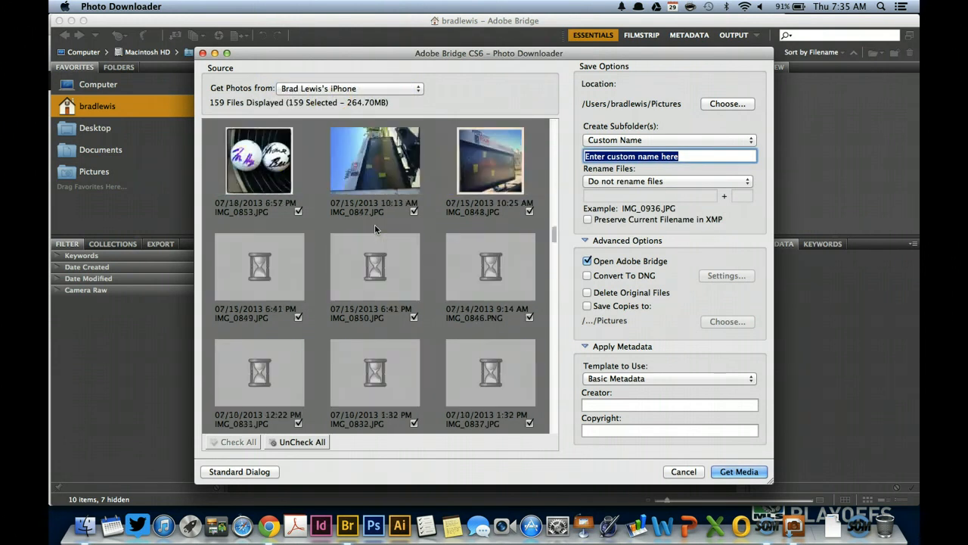
pyautogui.scroll(-3)
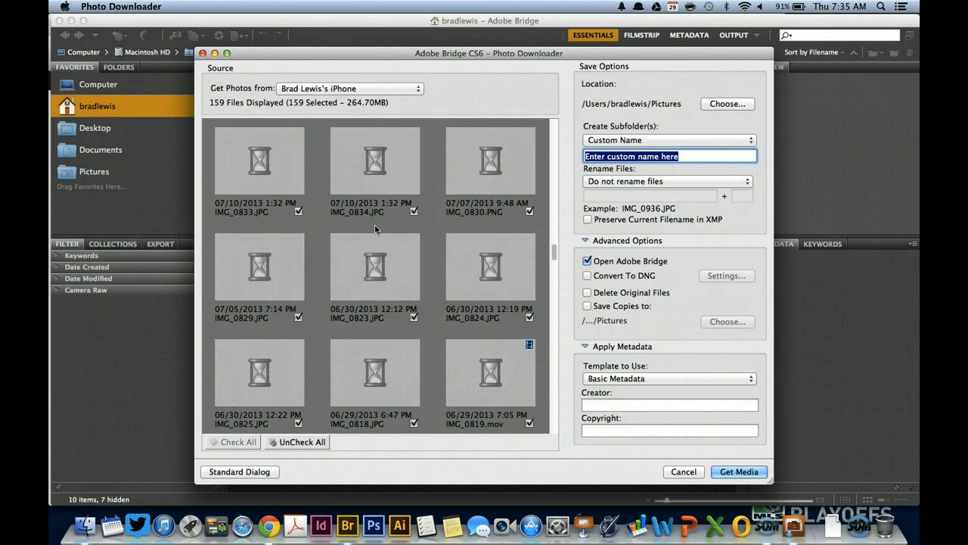
pyautogui.scroll(-3)
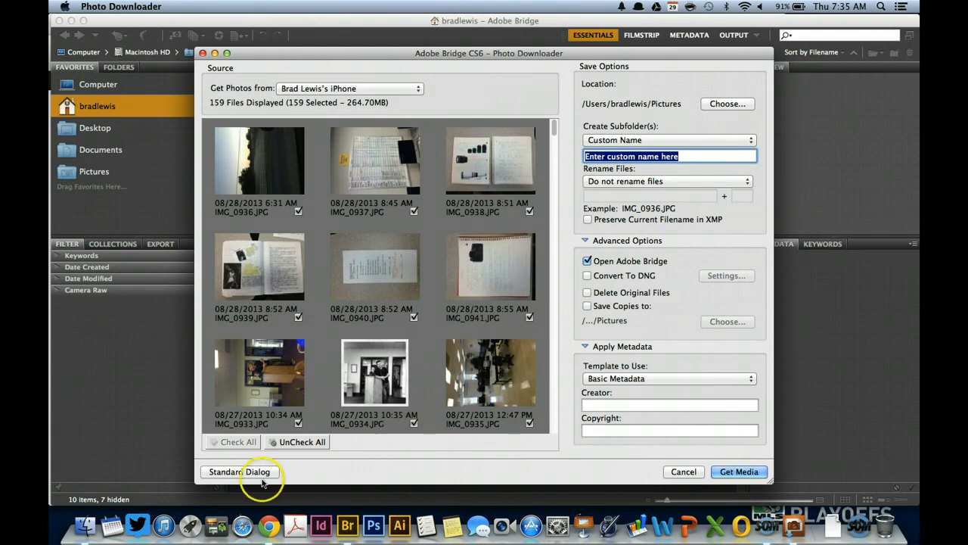
# Step: Uncheck all photos, then tick IMG_0937, IMG_0938 and others for a 14.10MB selection
pyautogui.click(239, 471)
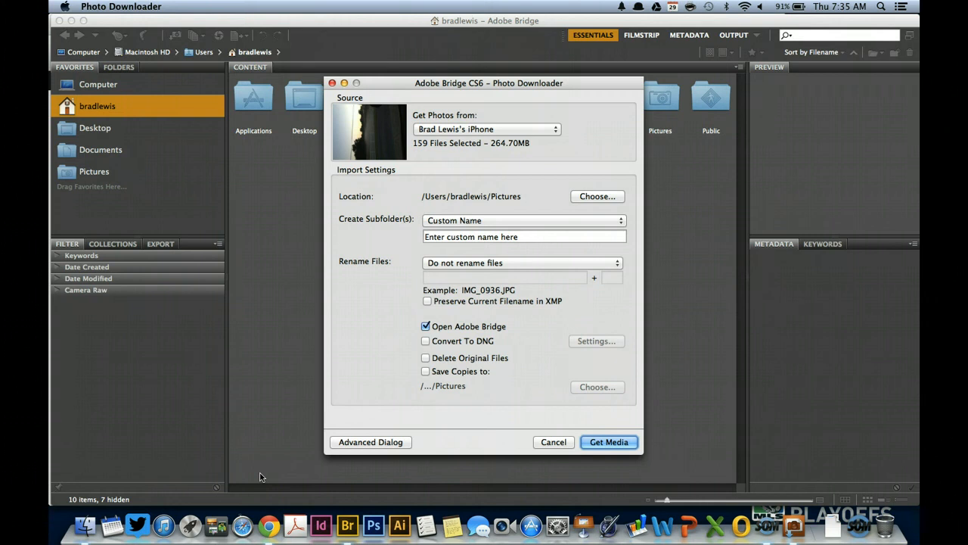
pyautogui.moveTo(370, 441)
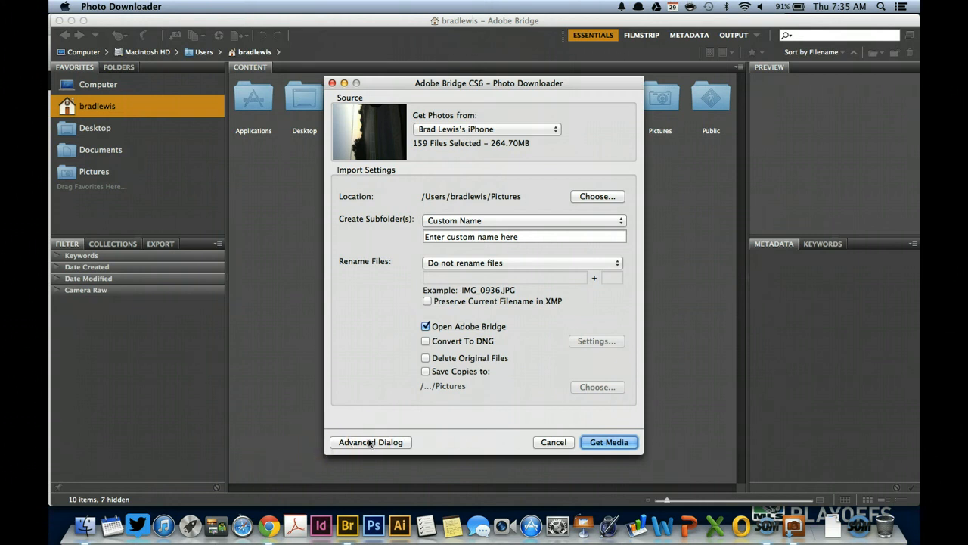
pyautogui.click(370, 442)
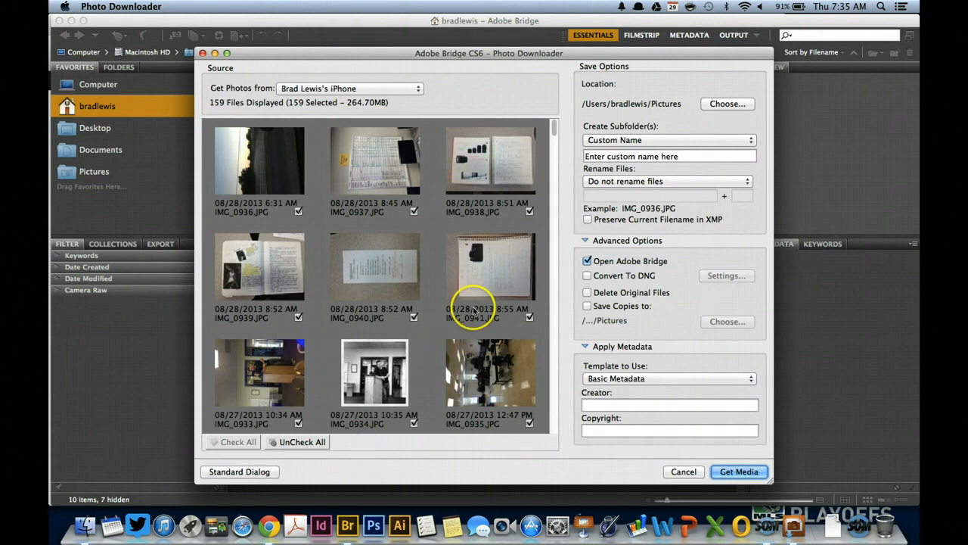
pyautogui.moveTo(435, 264)
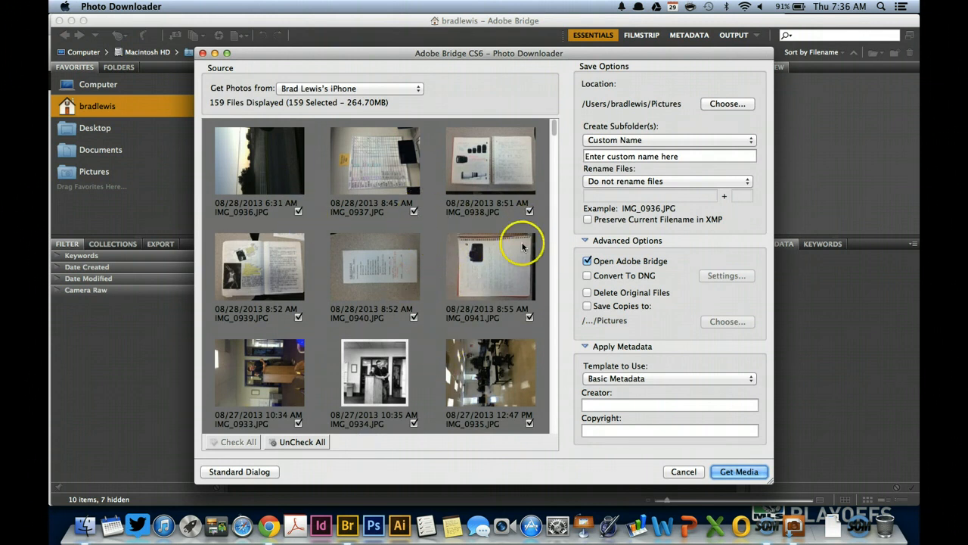
pyautogui.moveTo(521, 303)
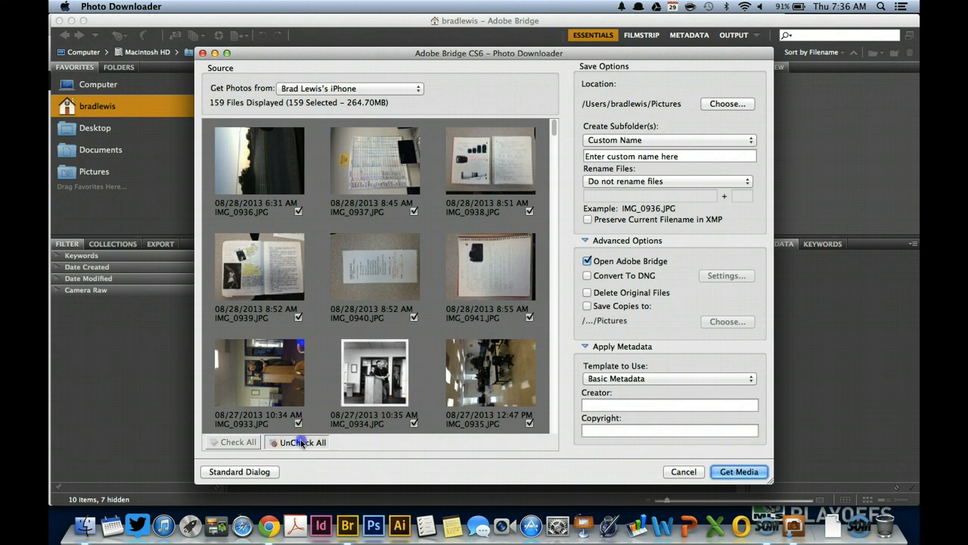
pyautogui.click(303, 442)
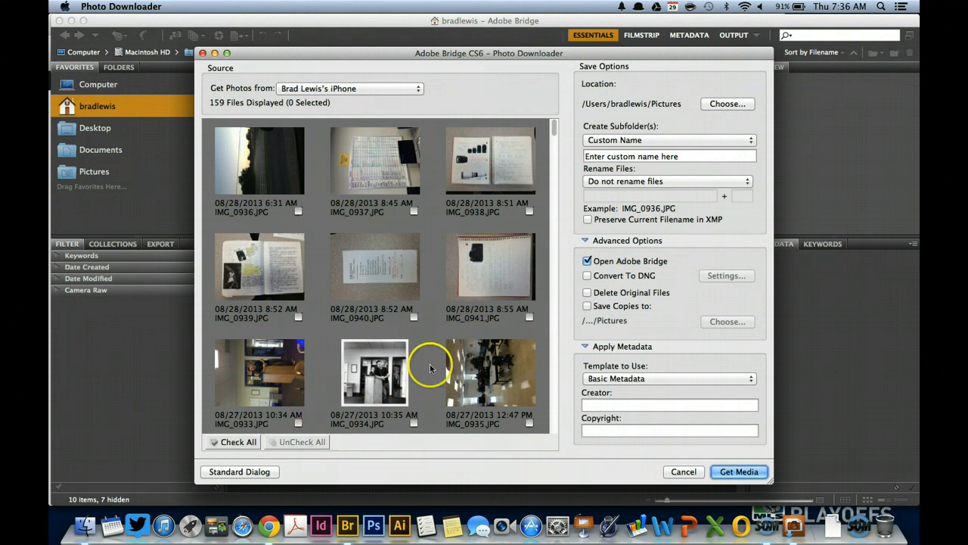
pyautogui.moveTo(415, 212)
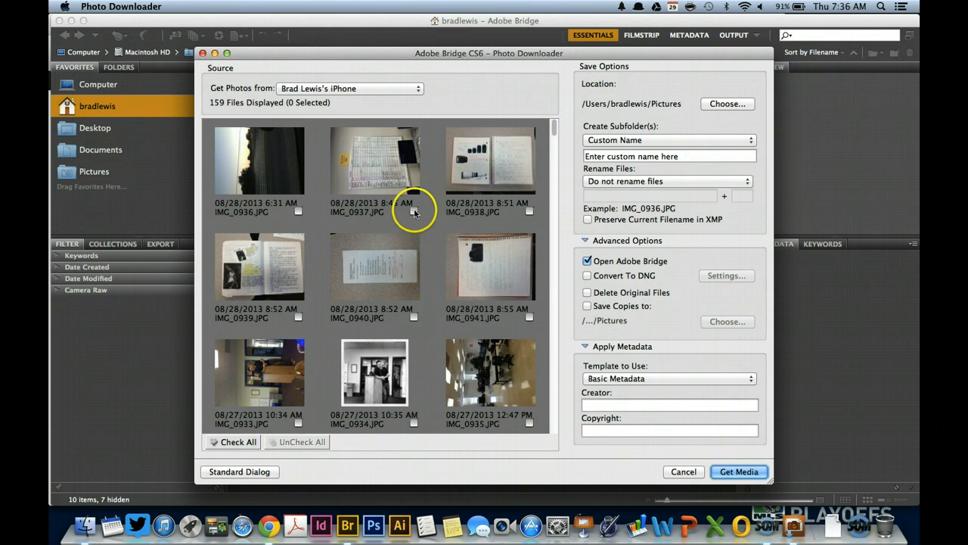
pyautogui.click(529, 211)
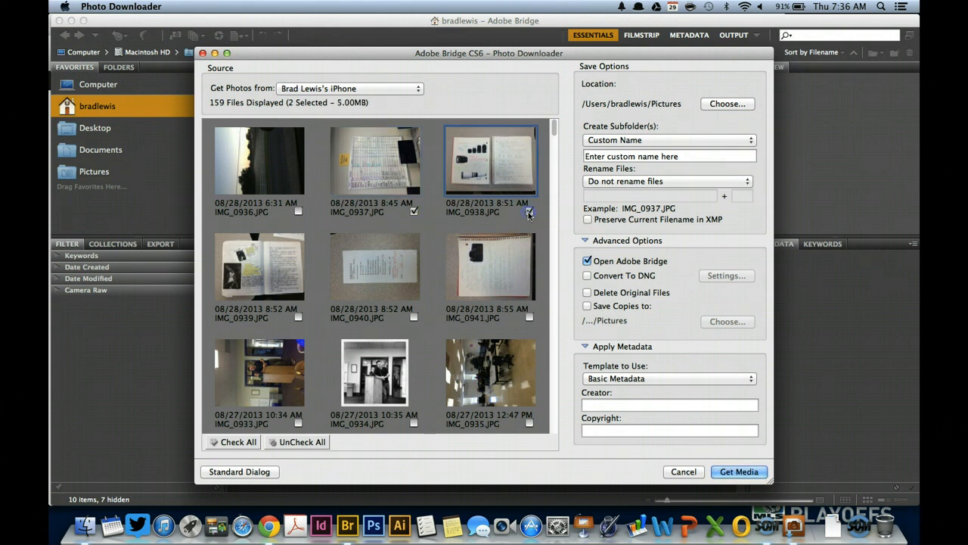
pyautogui.click(529, 318)
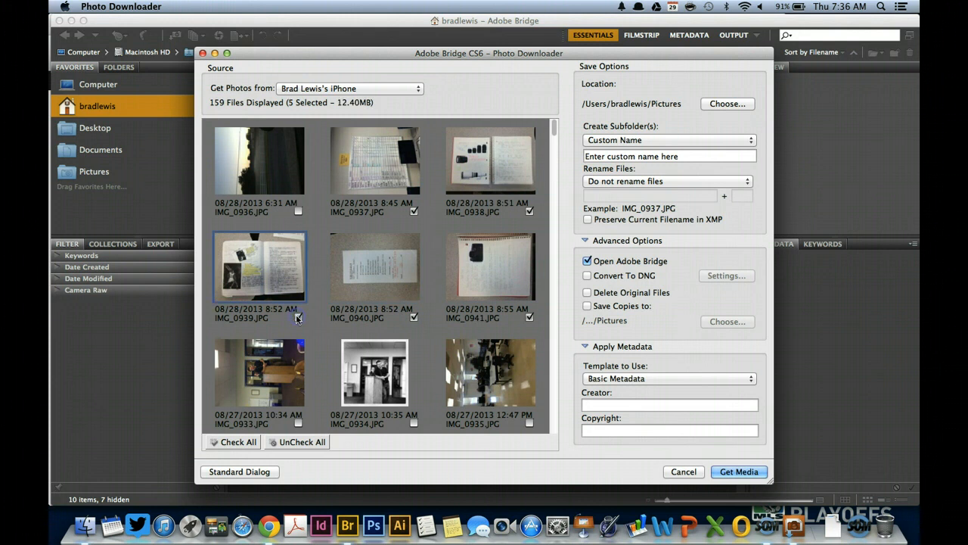
pyautogui.click(298, 212)
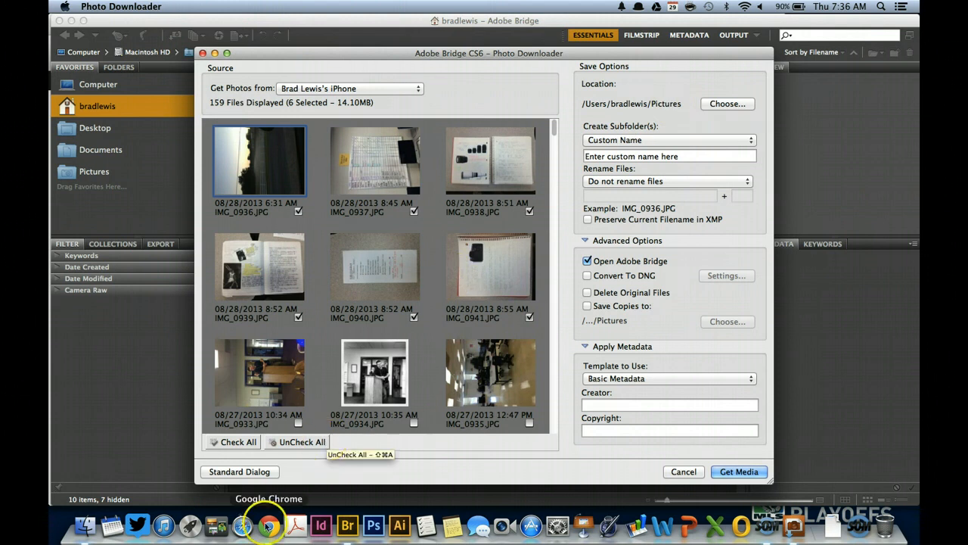
# Step: Scroll the guide in Chrome to 'Organizing Your Photos While Downloading'
pyautogui.click(264, 518)
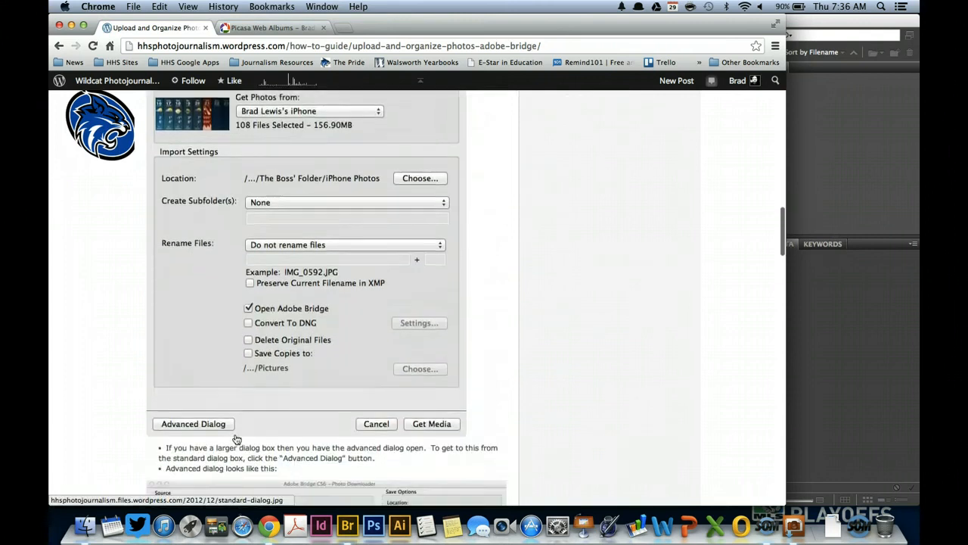
pyautogui.scroll(-3)
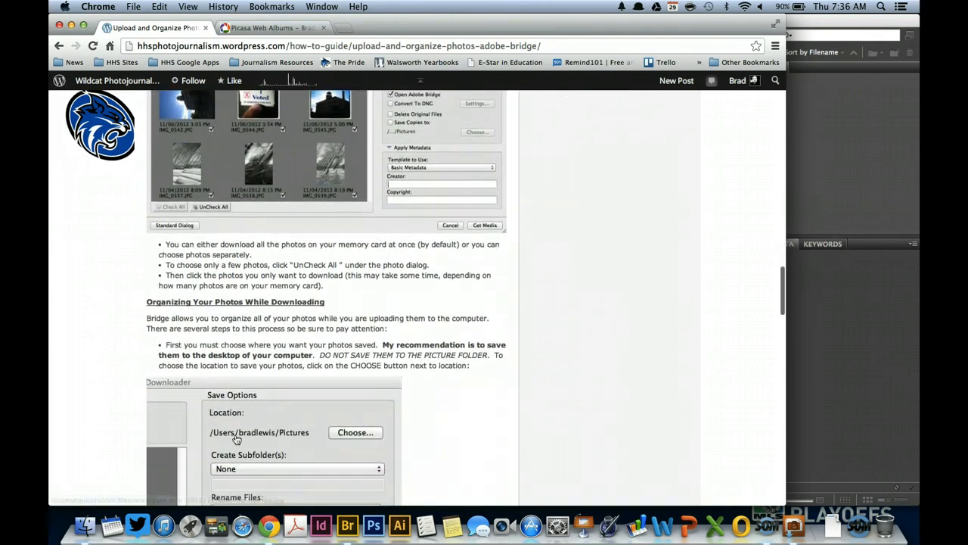
pyautogui.scroll(-3)
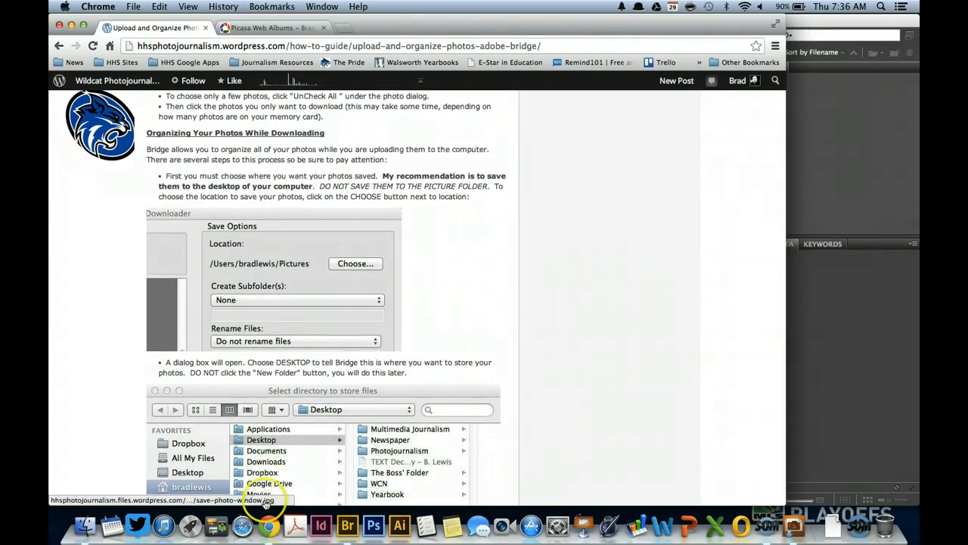
pyautogui.moveTo(269, 525)
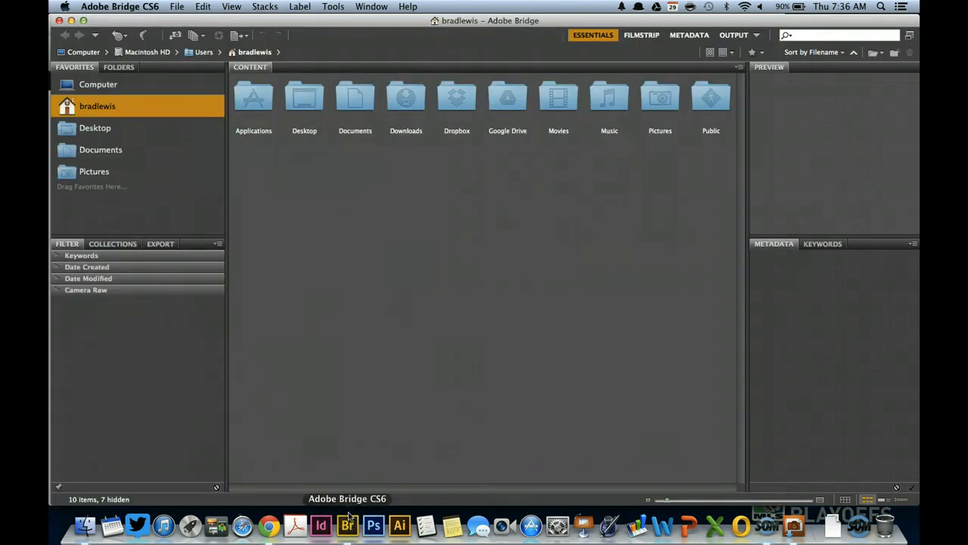
# Step: Change the Photo Downloader save location from Pictures to the Desktop
pyautogui.click(371, 6)
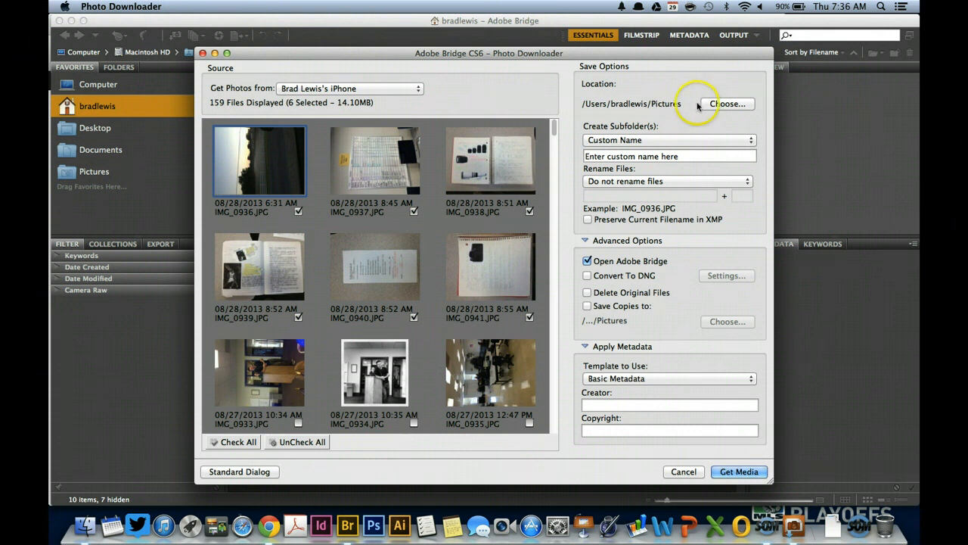
pyautogui.click(728, 104)
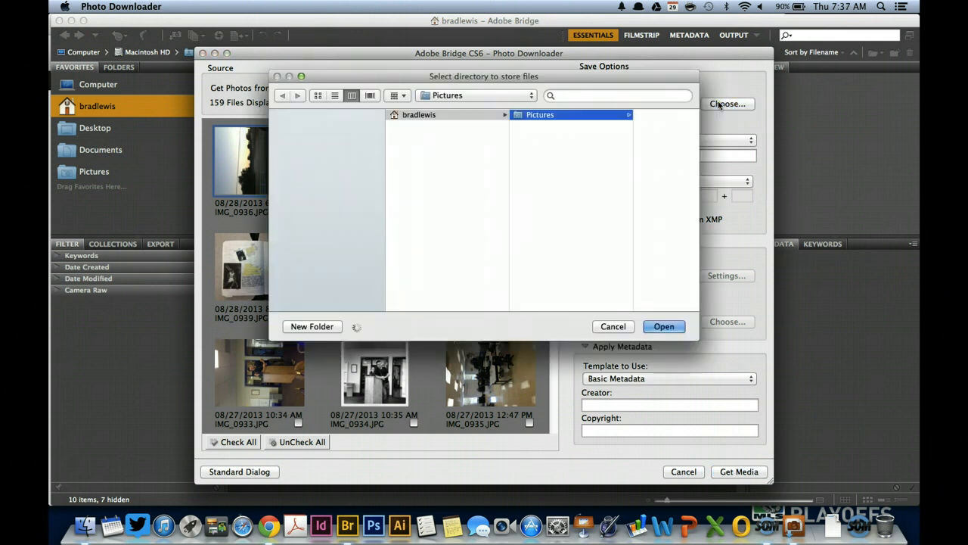
pyautogui.click(312, 172)
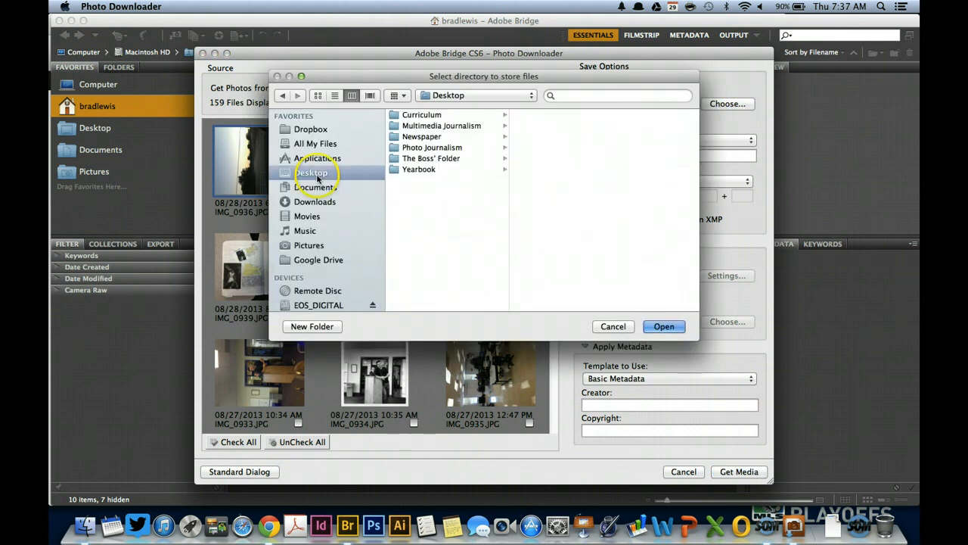
pyautogui.click(664, 326)
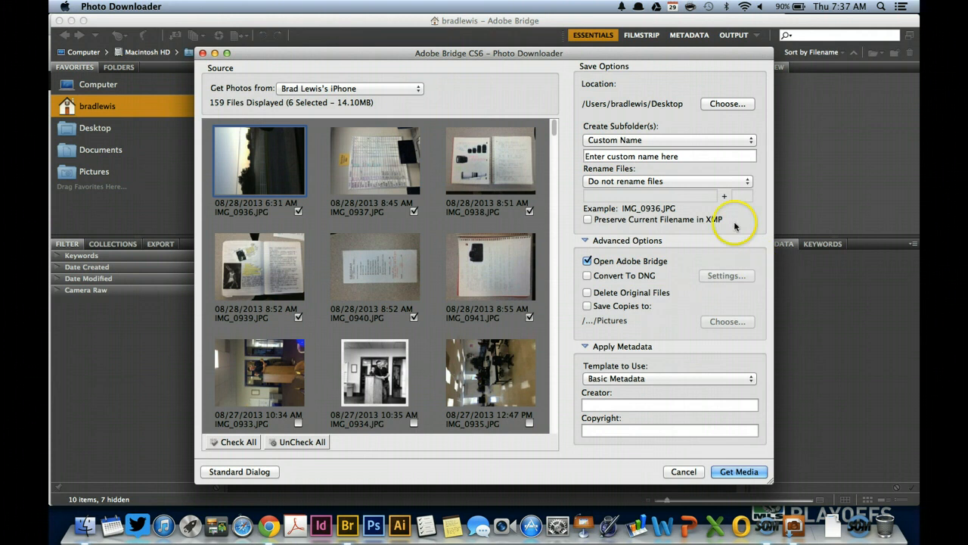
# Step: Save downloads into a new Desktop subfolder named 'Portrait'
pyautogui.click(669, 140)
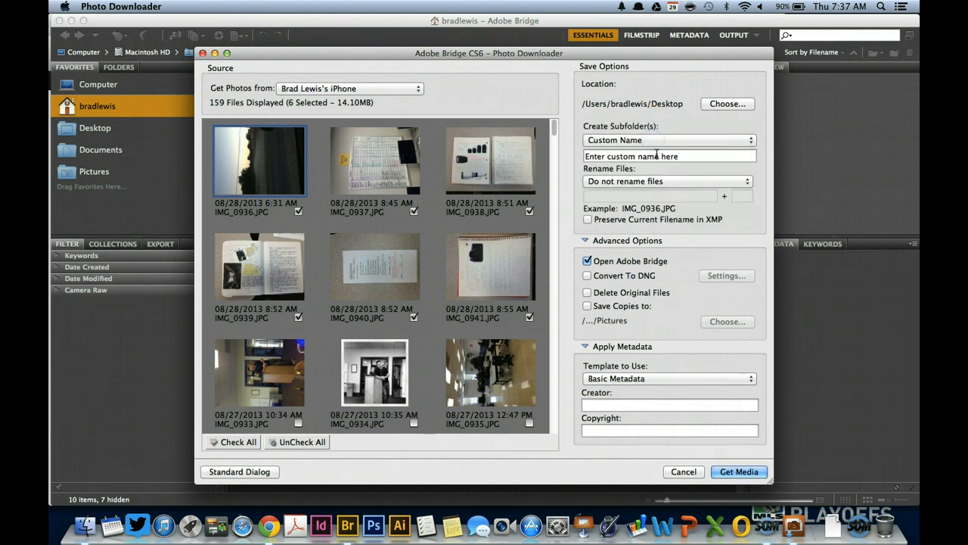
pyautogui.click(669, 156)
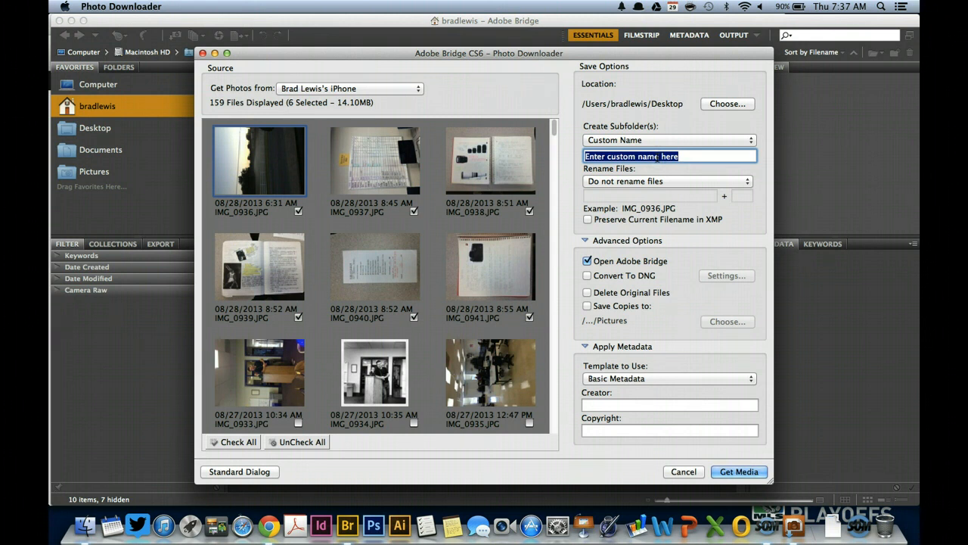
pyautogui.write('Por')
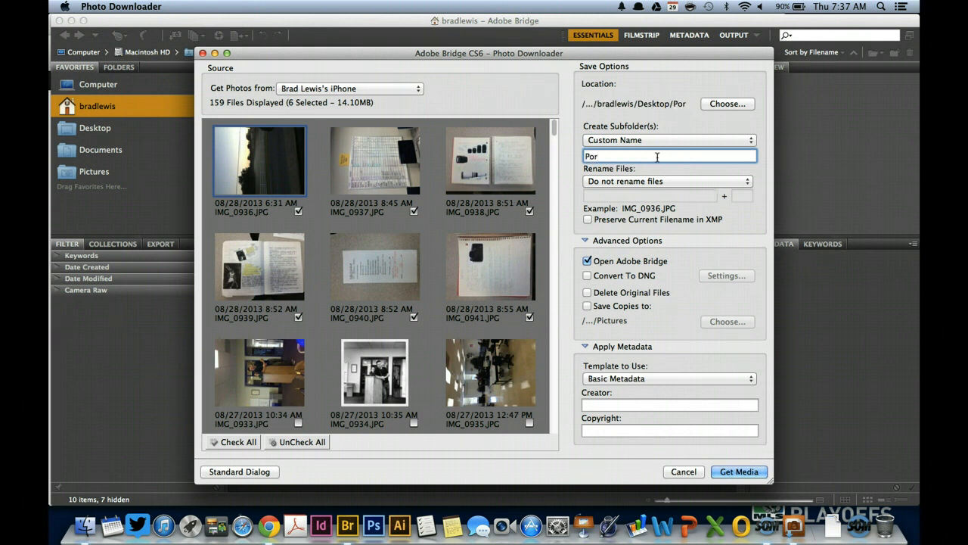
pyautogui.write('trait')
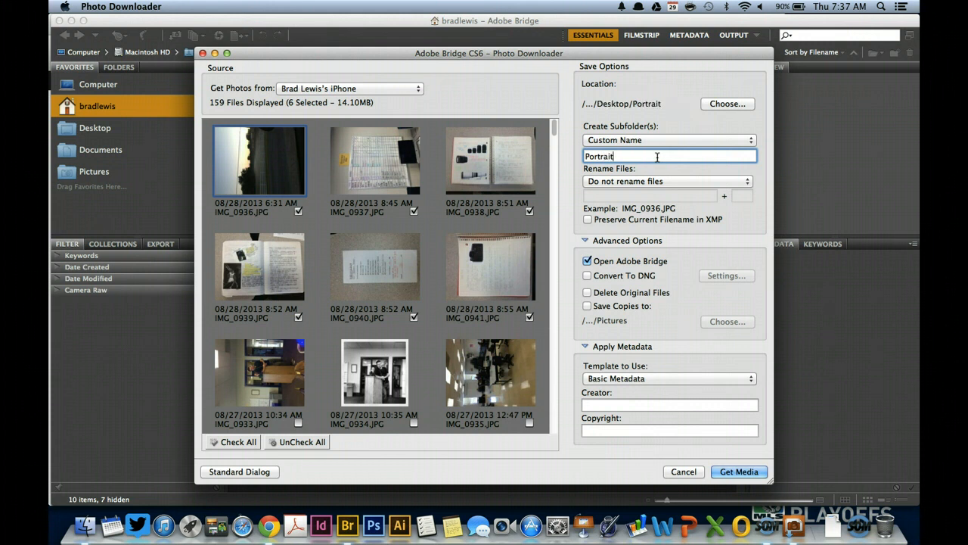
# Step: Rename files with the custom name 'Portrait' plus a sequence number, like Portrait_0001.JPG
pyautogui.click(669, 180)
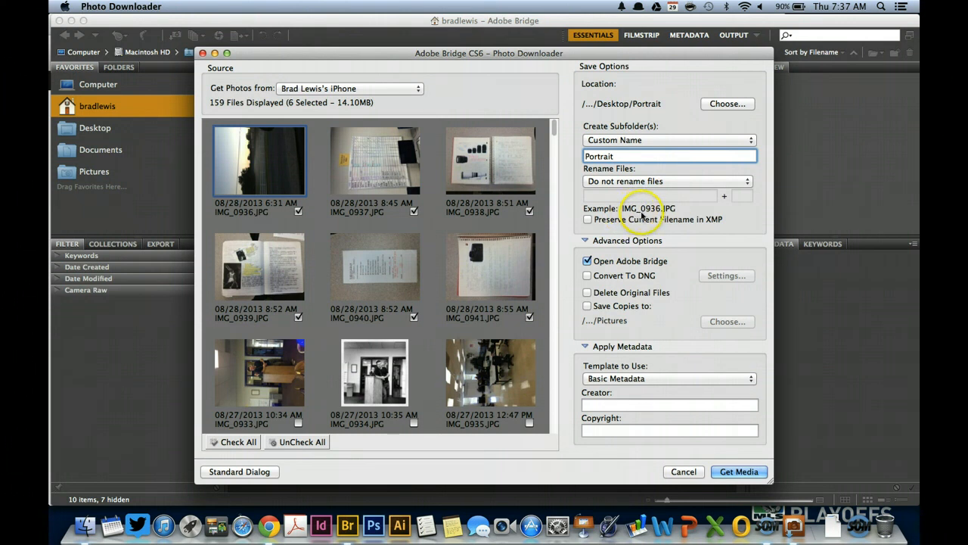
pyautogui.moveTo(681, 215)
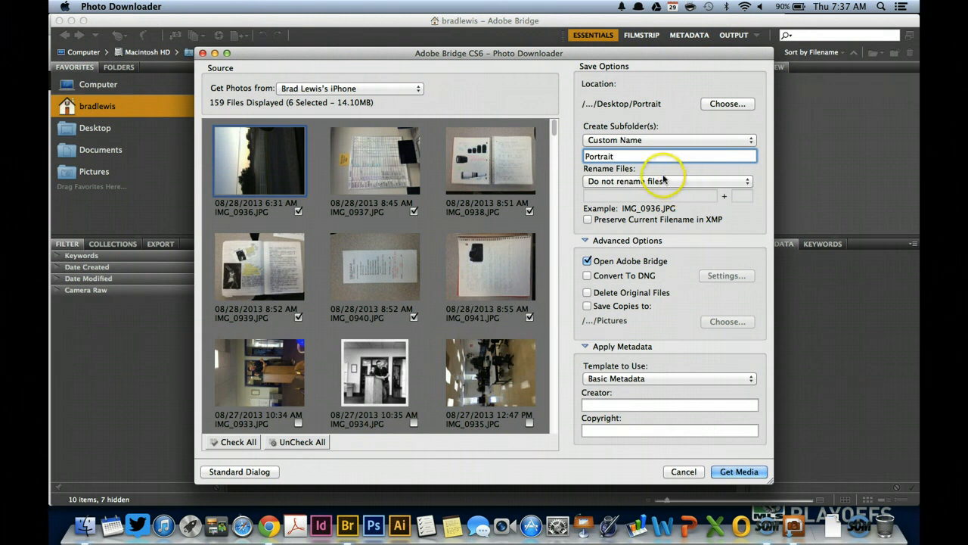
pyautogui.click(668, 181)
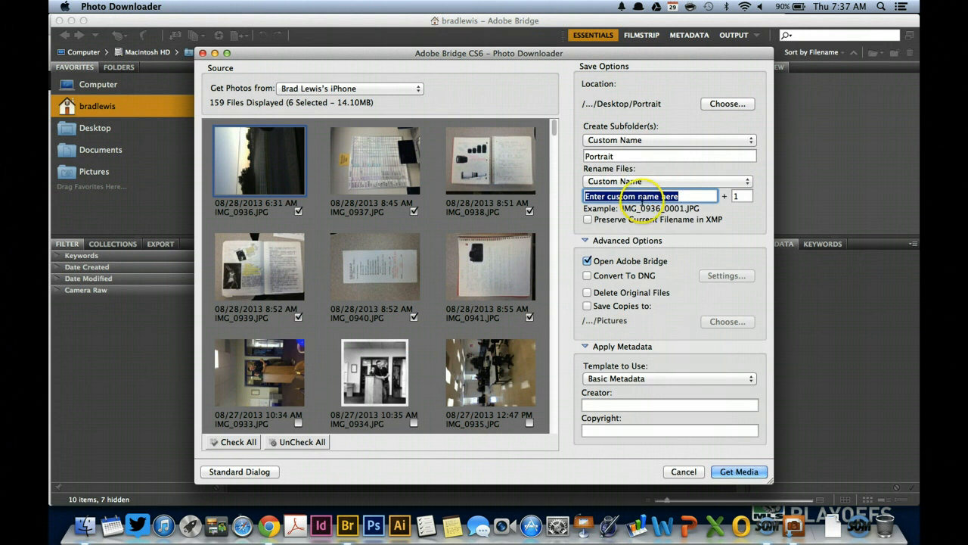
pyautogui.write('Por')
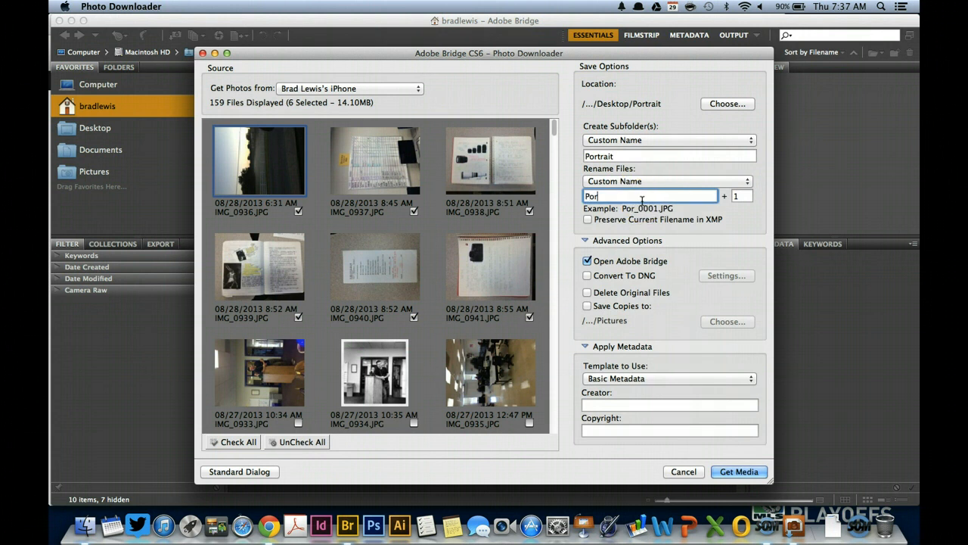
pyautogui.write('trait')
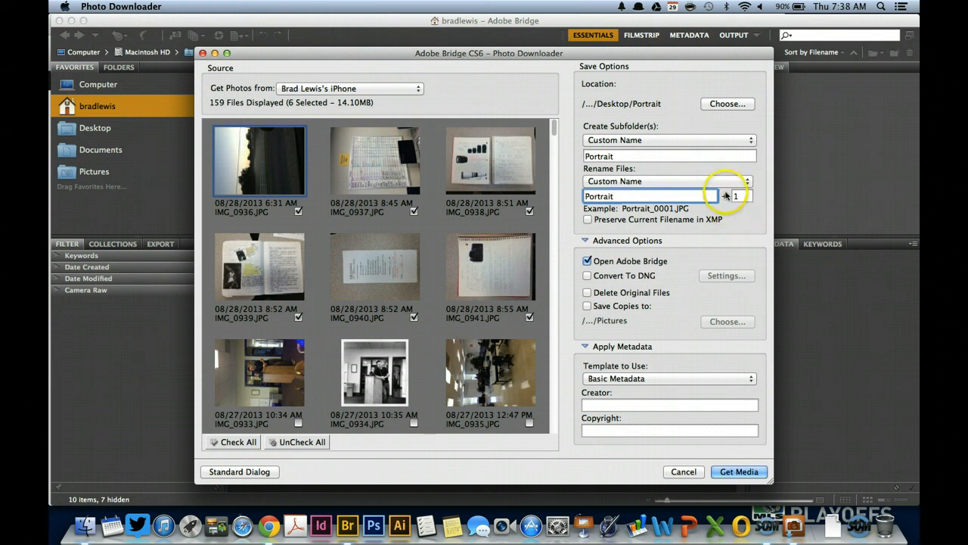
pyautogui.click(741, 196)
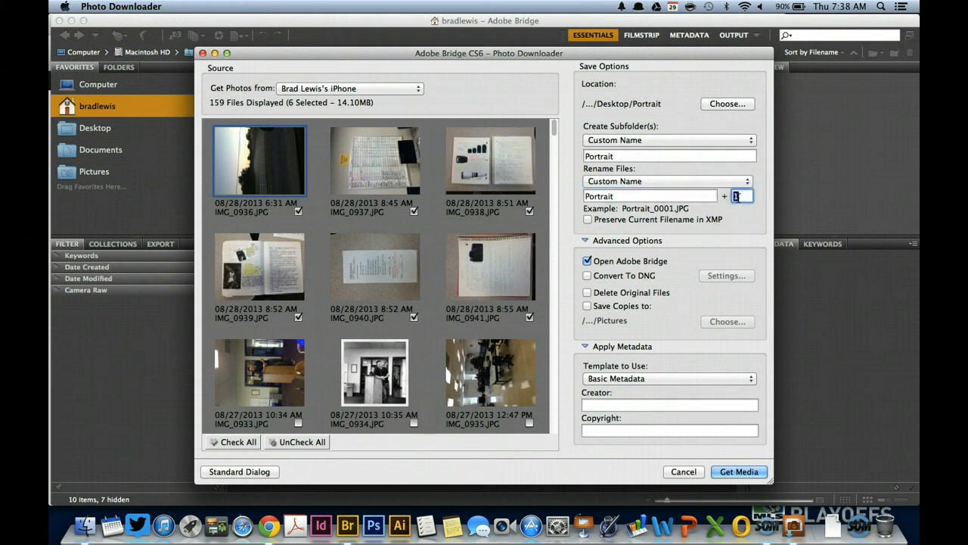
pyautogui.moveTo(734, 220)
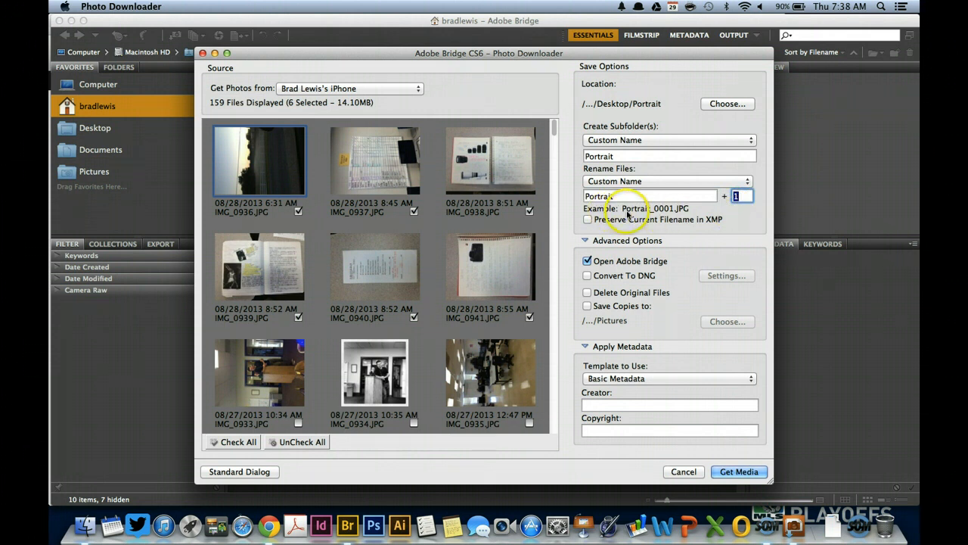
pyautogui.moveTo(675, 216)
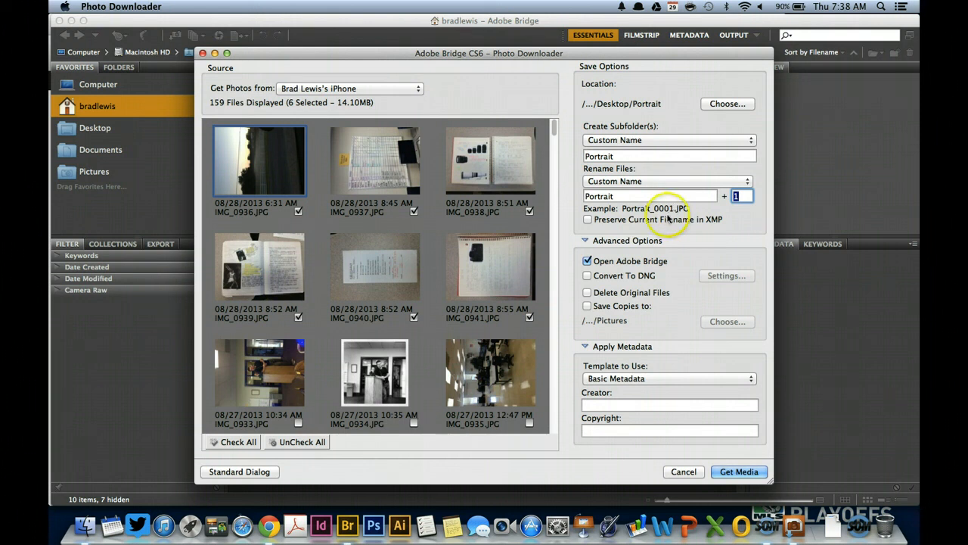
pyautogui.moveTo(716, 217)
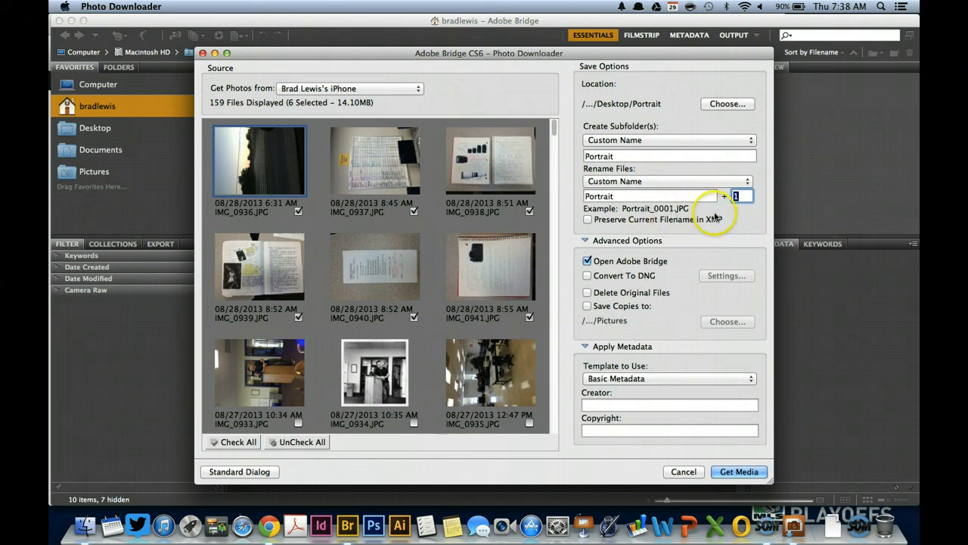
pyautogui.moveTo(725, 452)
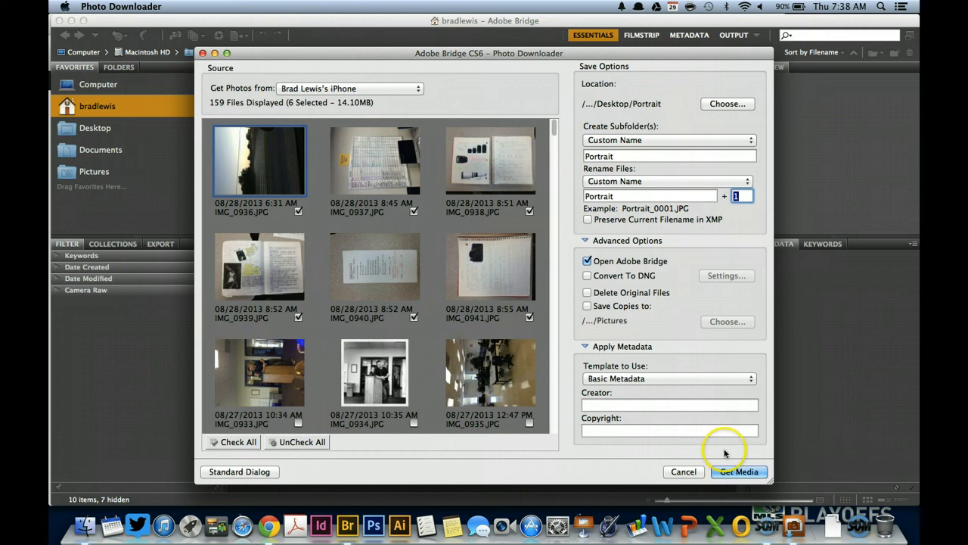
pyautogui.moveTo(730, 472)
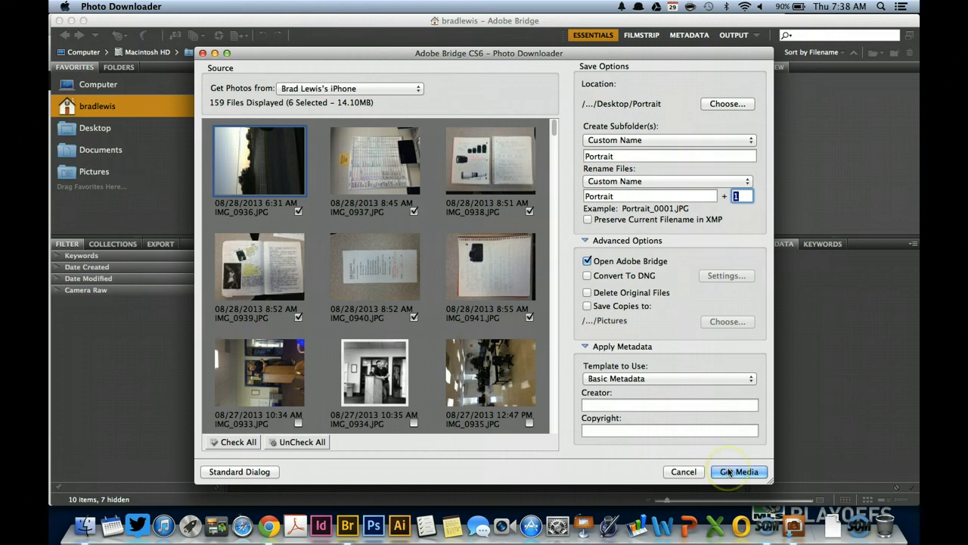
# Step: Download the six checked photos and open the Desktop Portrait folder showing Portrait_0001–0006
pyautogui.click(740, 471)
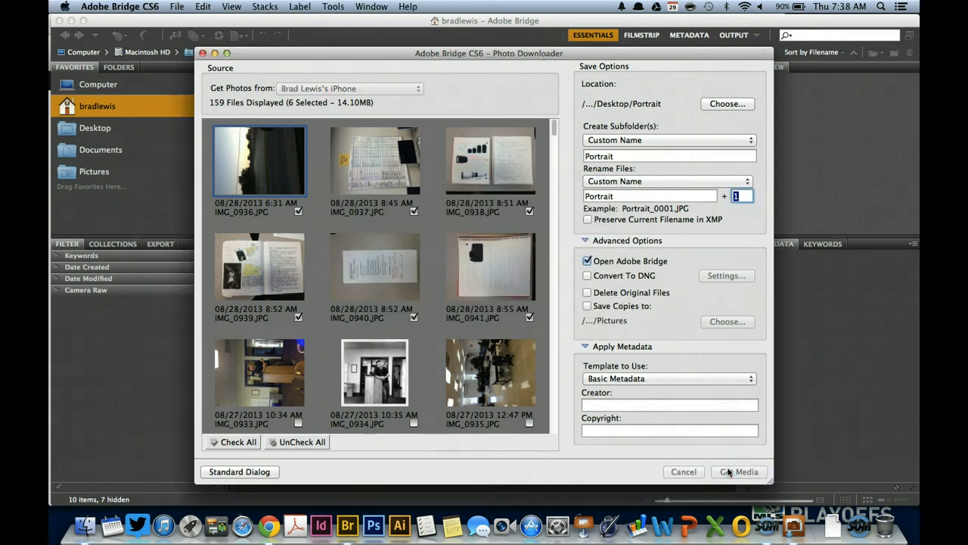
pyautogui.click(740, 472)
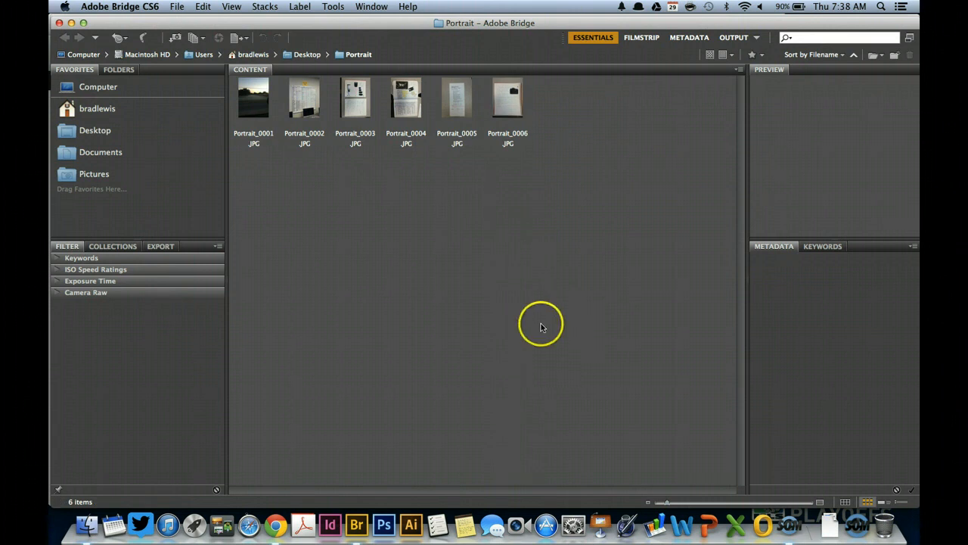
pyautogui.moveTo(261, 101)
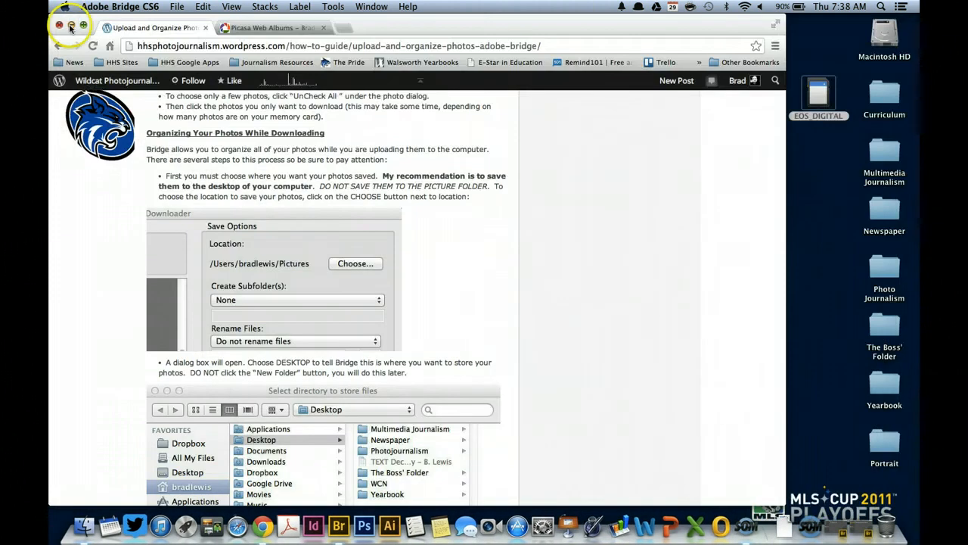
pyautogui.click(50, 27)
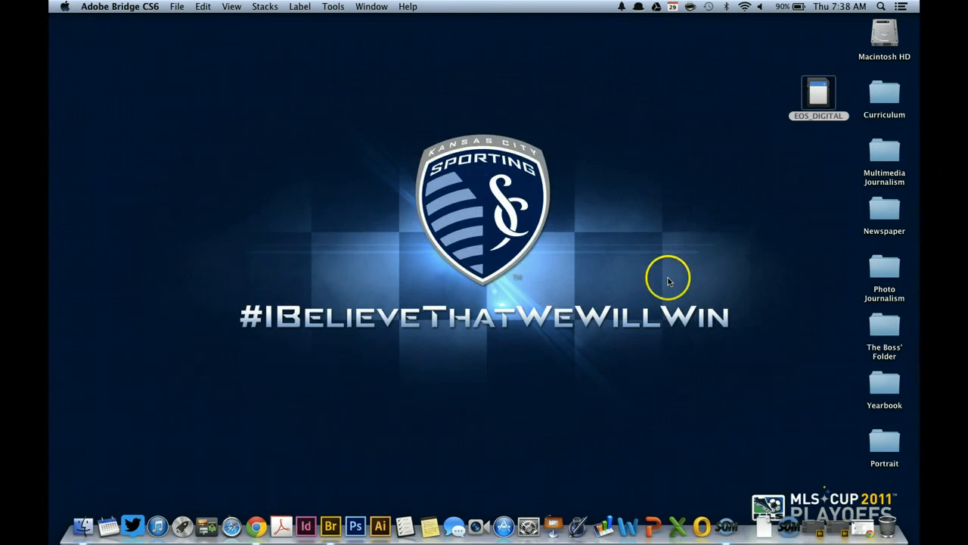
pyautogui.moveTo(759, 306)
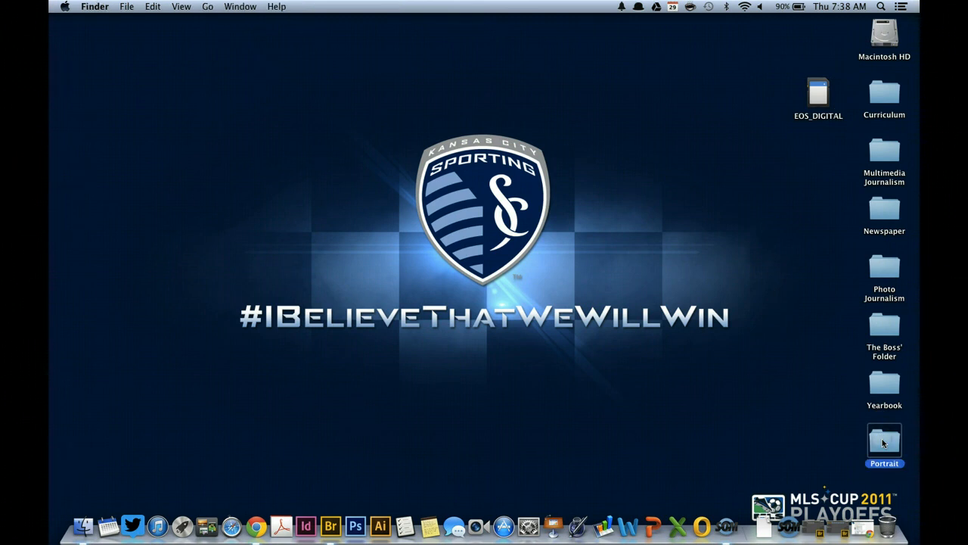
pyautogui.doubleClick(883, 441)
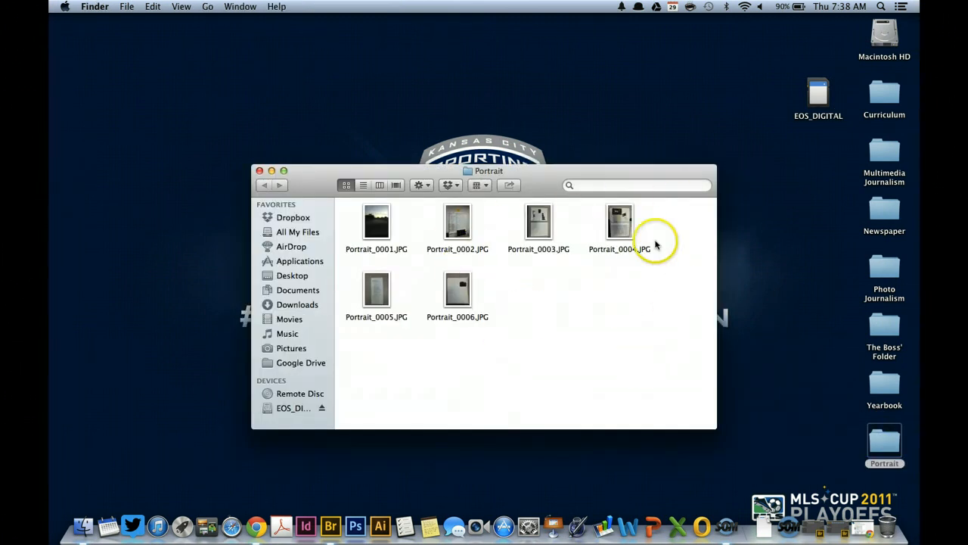
pyautogui.moveTo(513, 314)
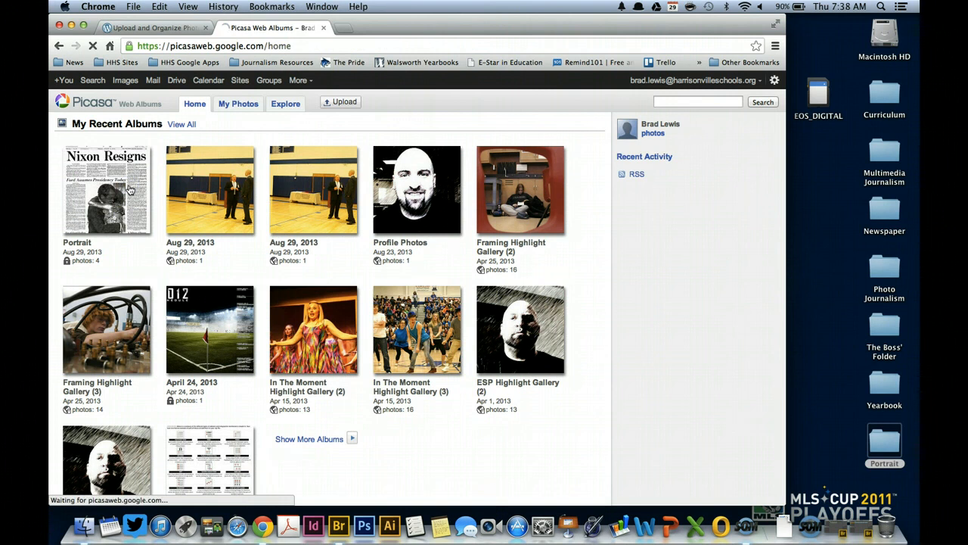
# Step: Upload all six Portrait files into the existing Portrait album, bringing it to ten photos
pyautogui.click(102, 189)
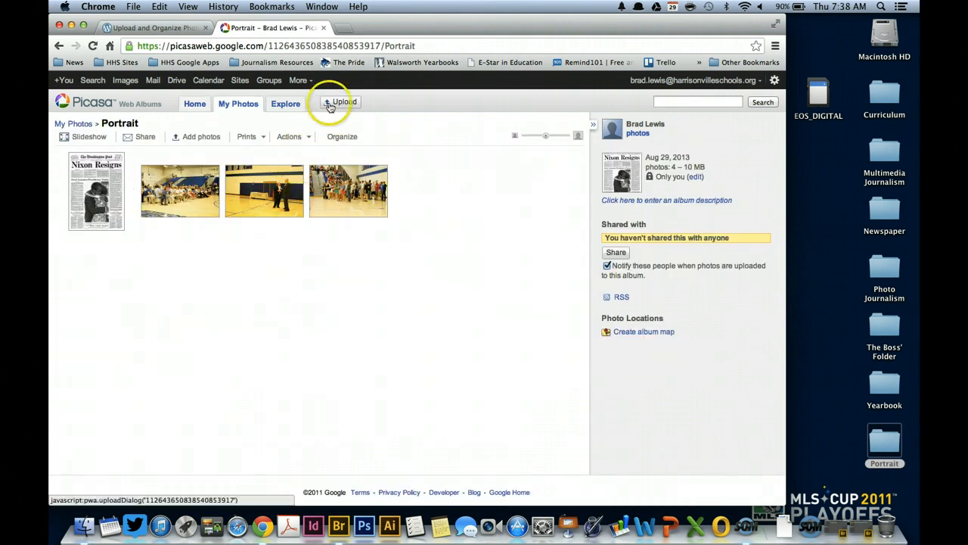
pyautogui.click(340, 102)
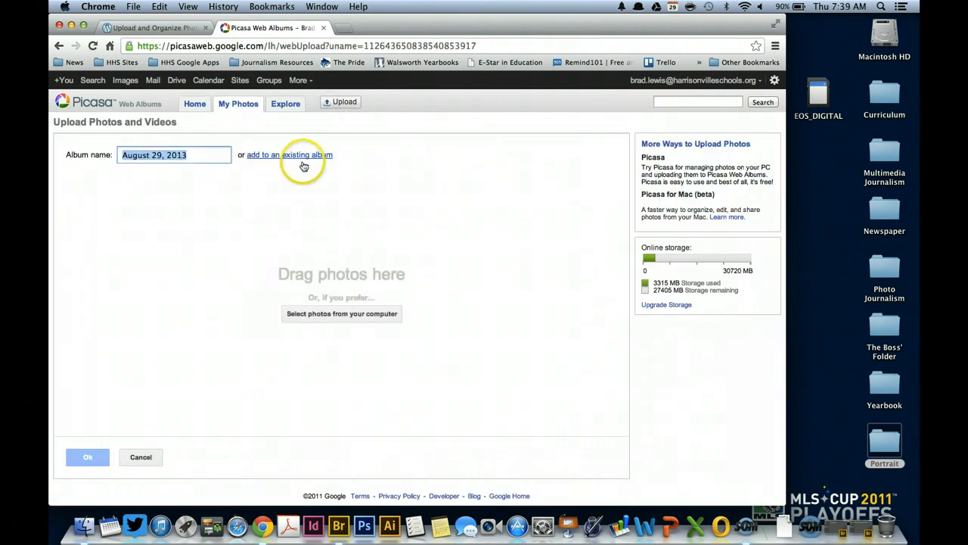
pyautogui.click(288, 155)
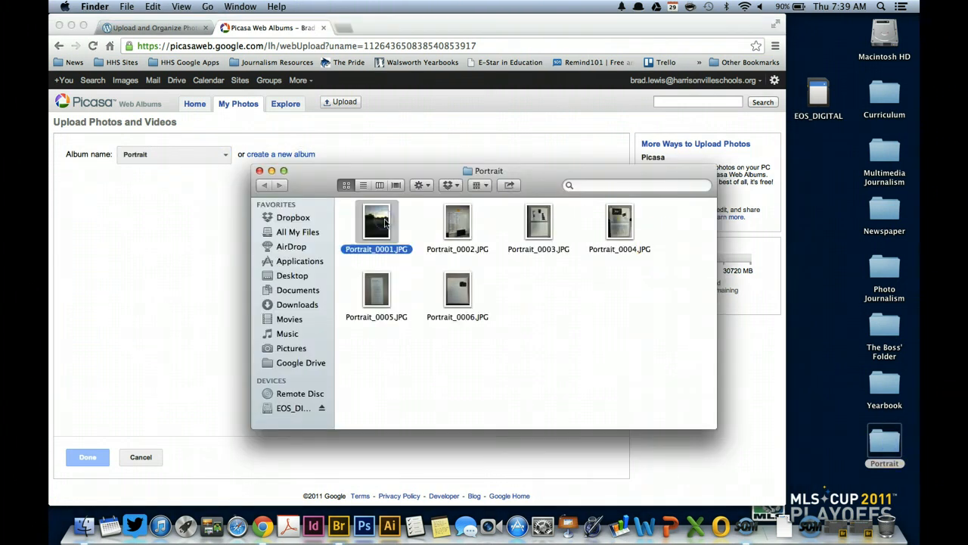
pyautogui.press('cmd+a')
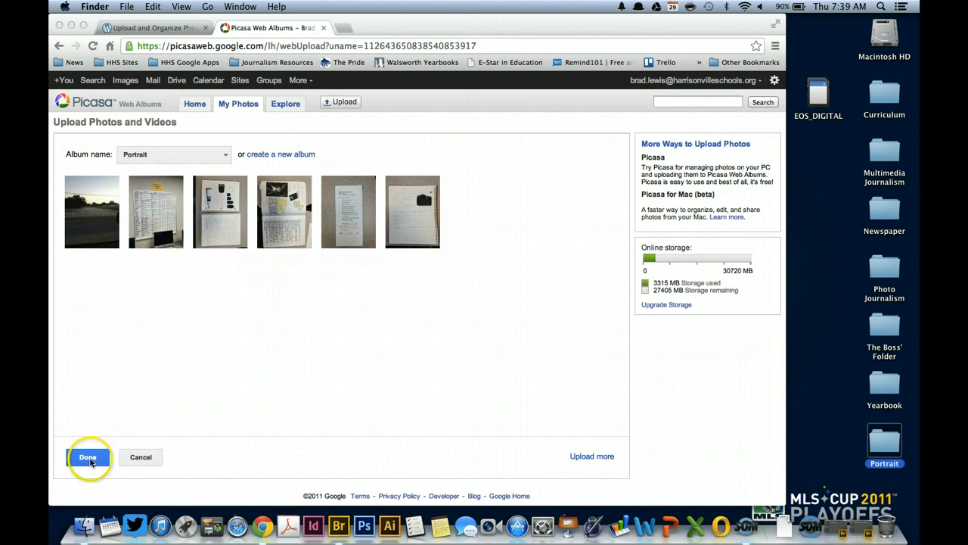
pyautogui.click(85, 457)
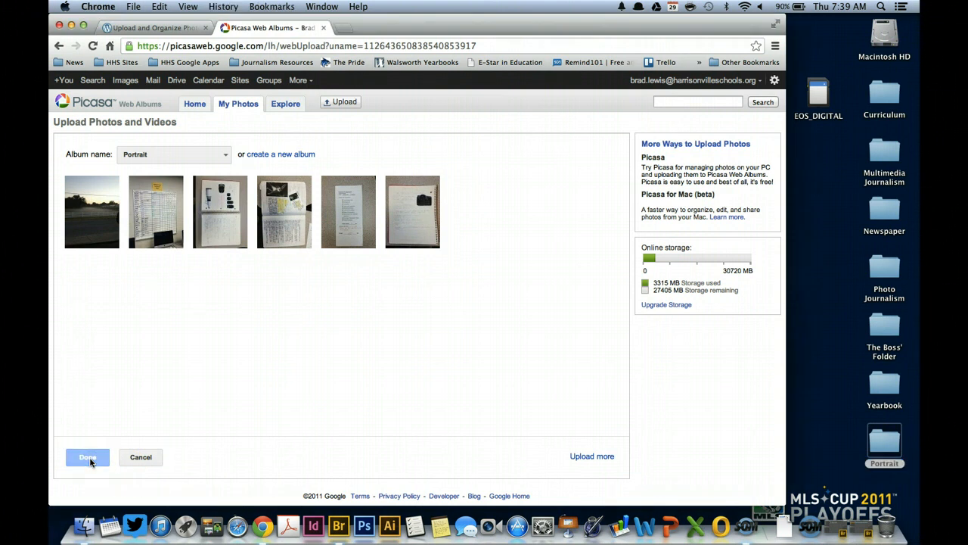
pyautogui.click(87, 457)
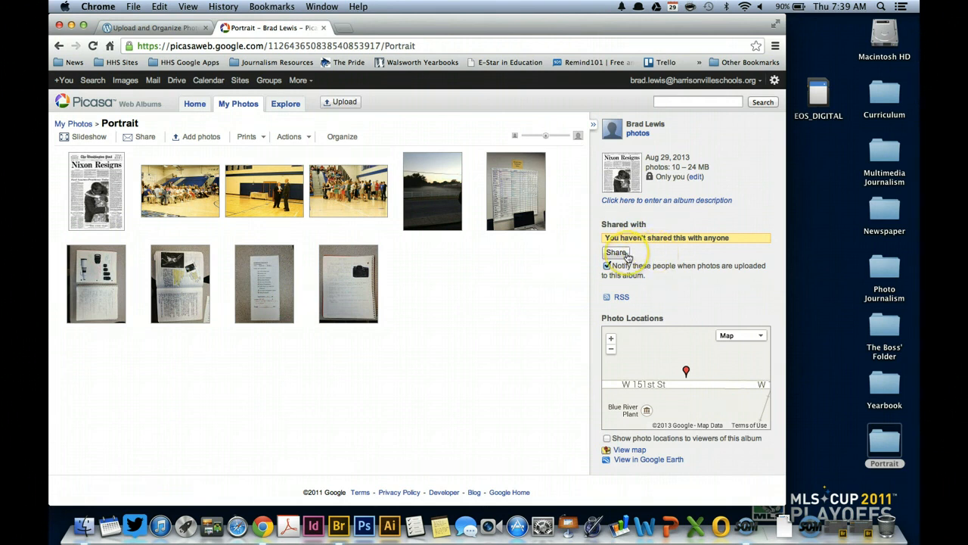
# Step: Email the Portrait album to the suggested 'brad.' recipient, letting them contribute photos
pyautogui.click(615, 252)
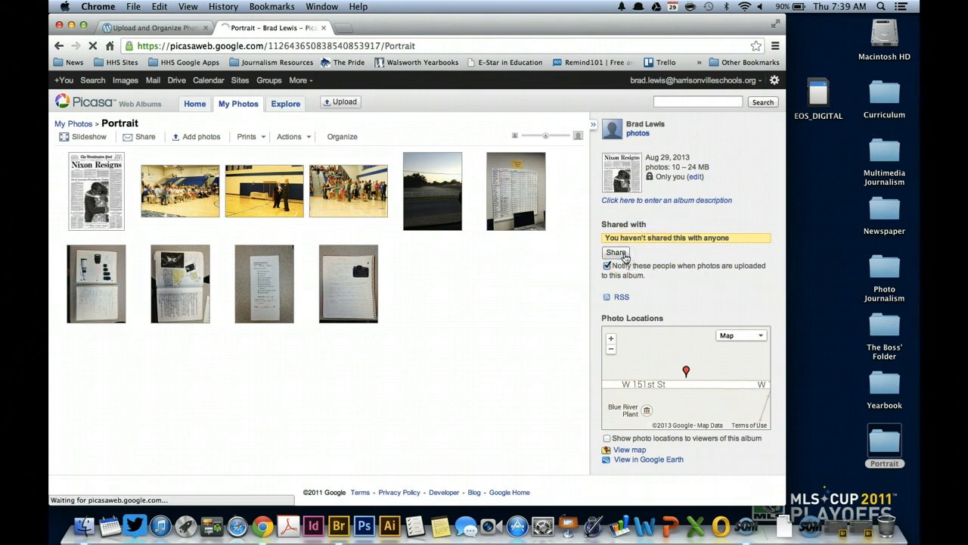
pyautogui.click(616, 253)
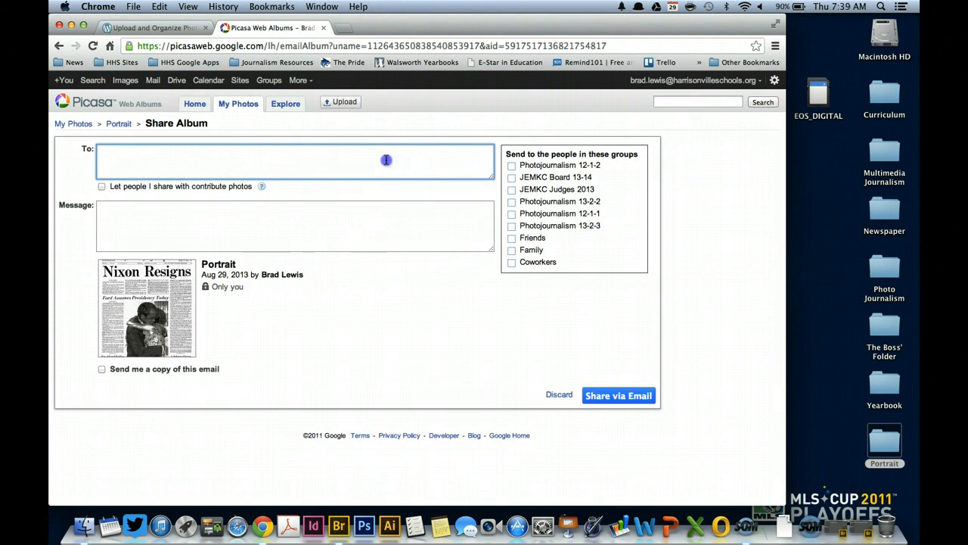
pyautogui.write('brad')
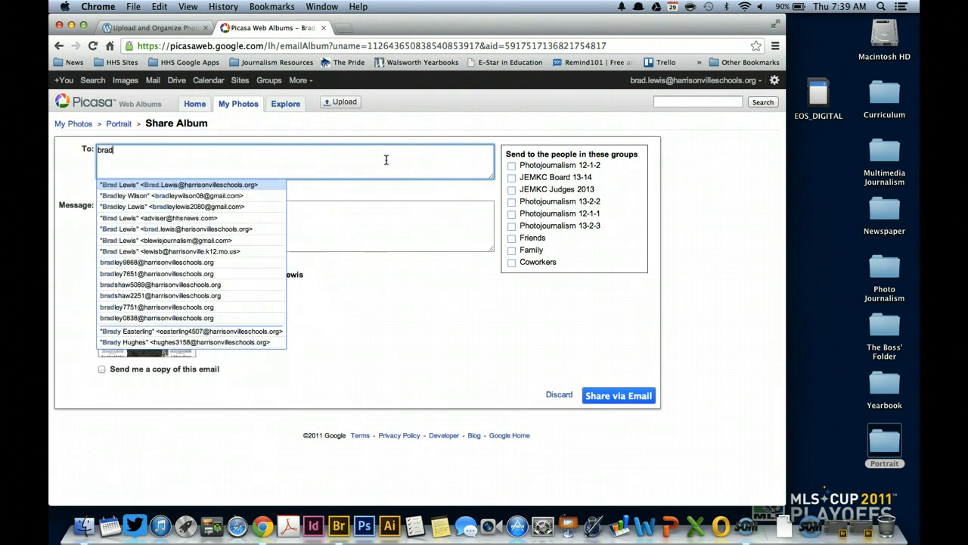
pyautogui.write('.')
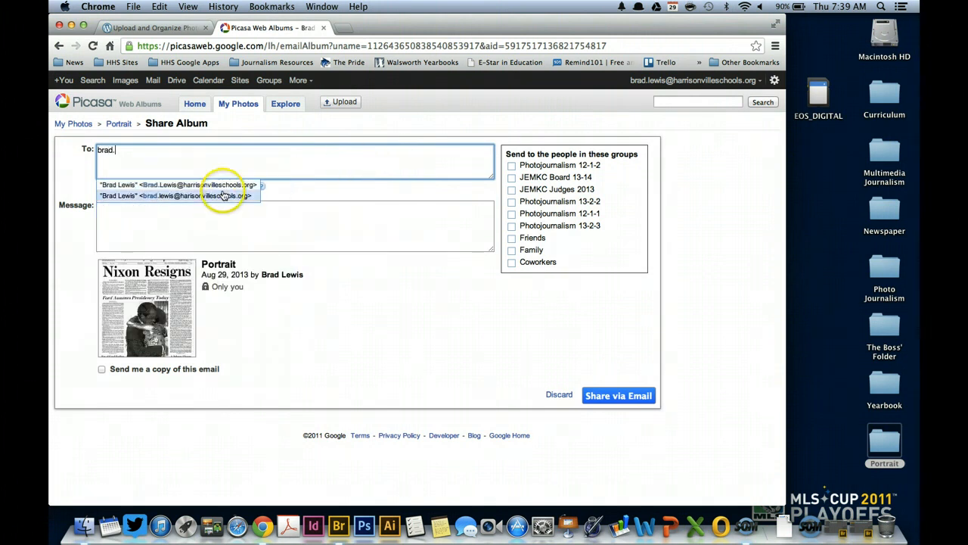
pyautogui.click(223, 185)
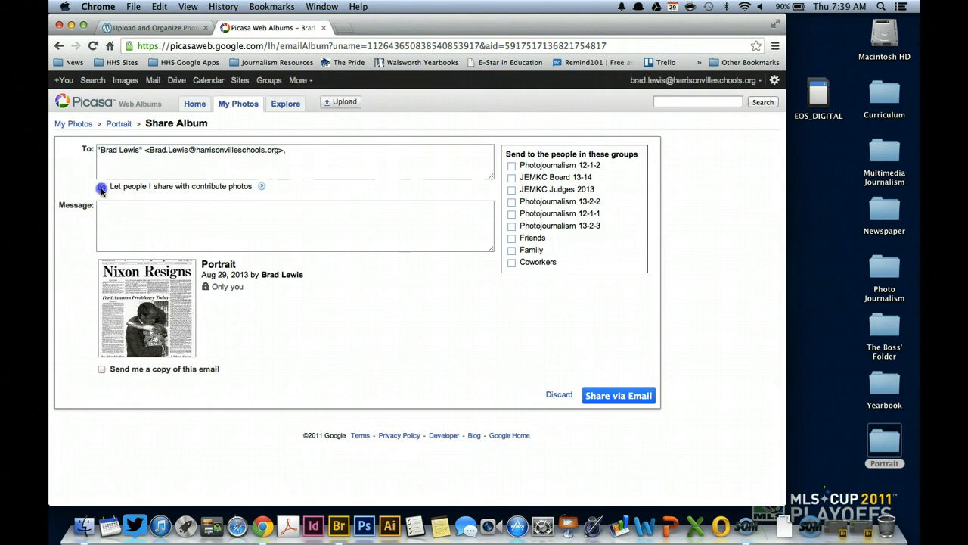
pyautogui.click(100, 186)
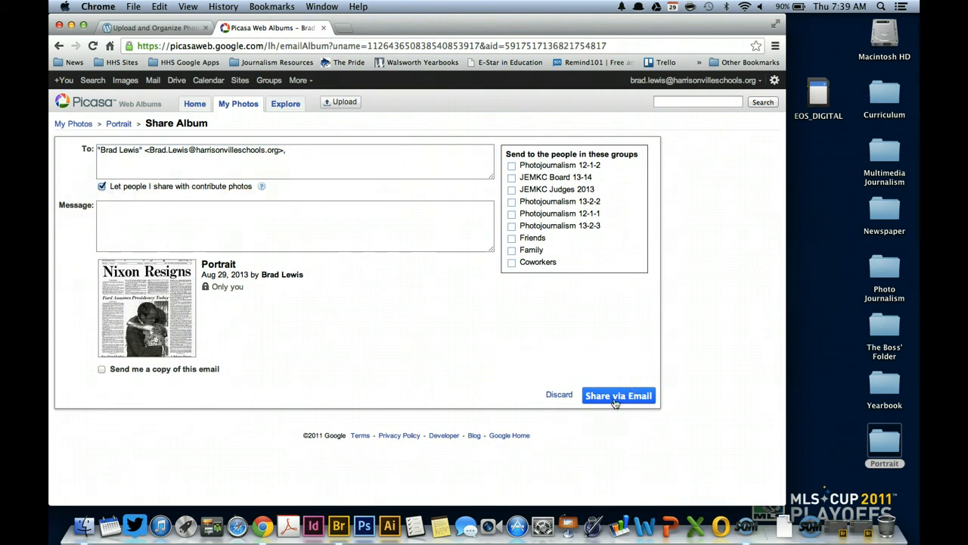
pyautogui.click(618, 395)
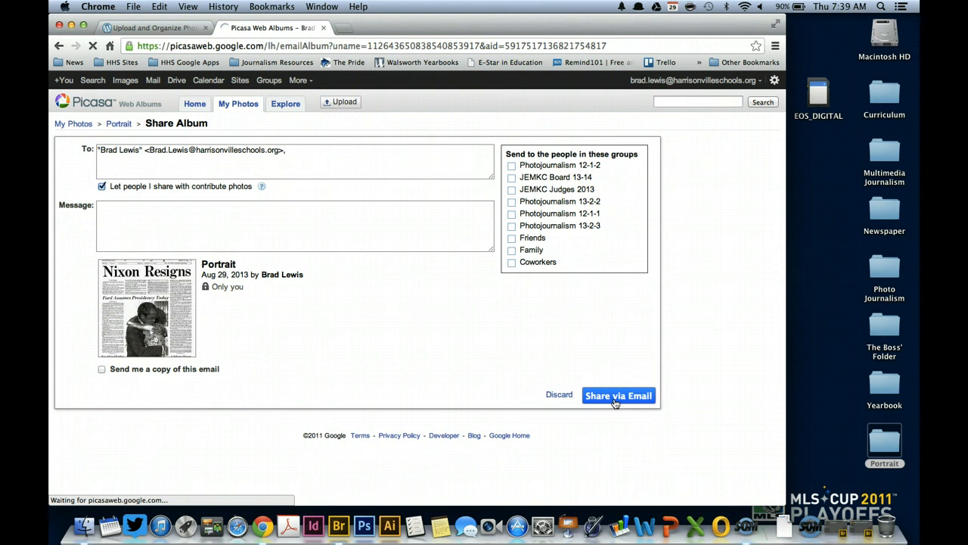
pyautogui.click(618, 395)
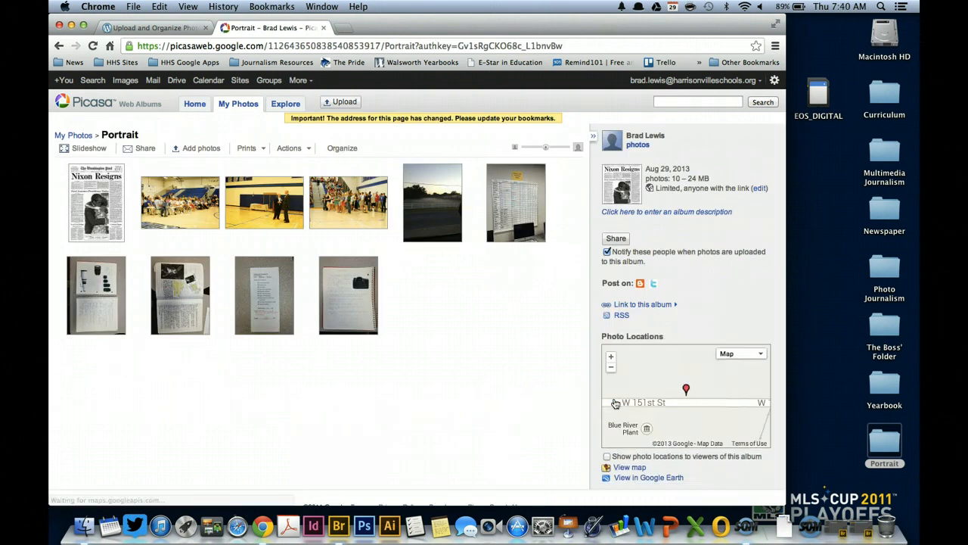